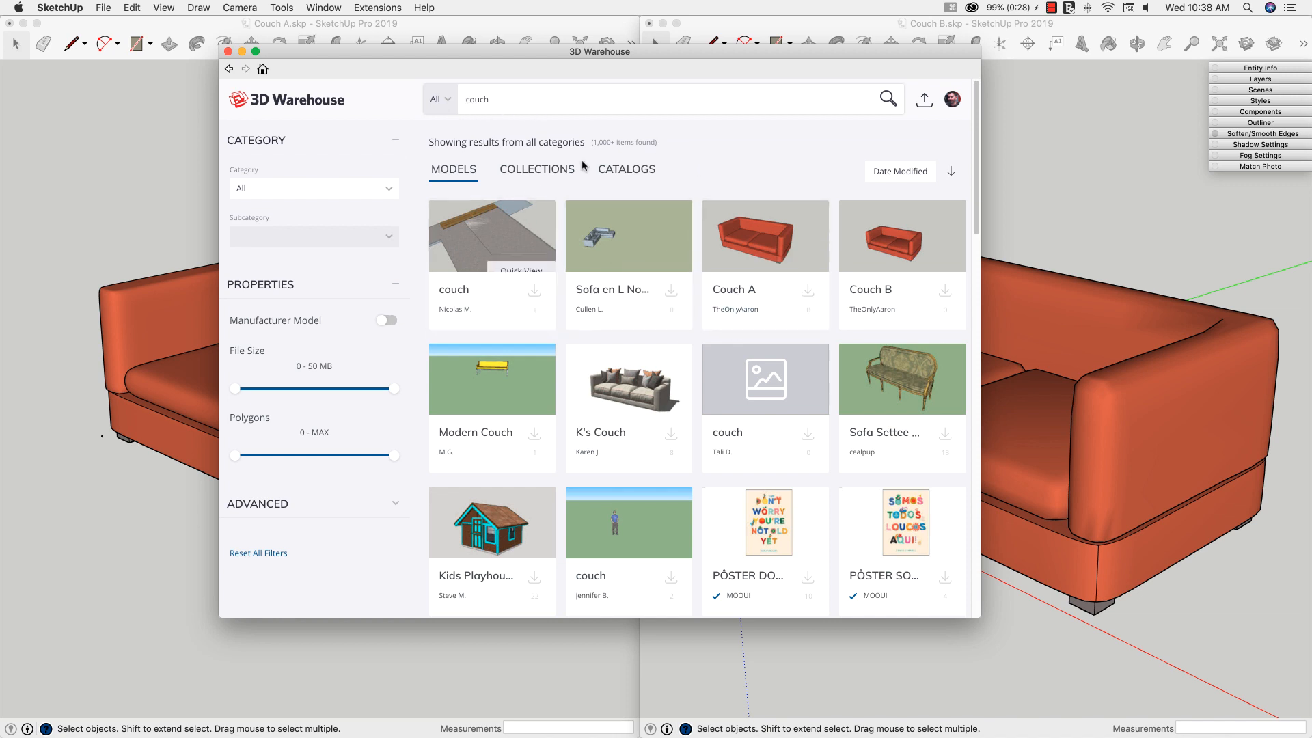
{"action": "mouse_move", "coordinate": [702, 165]}
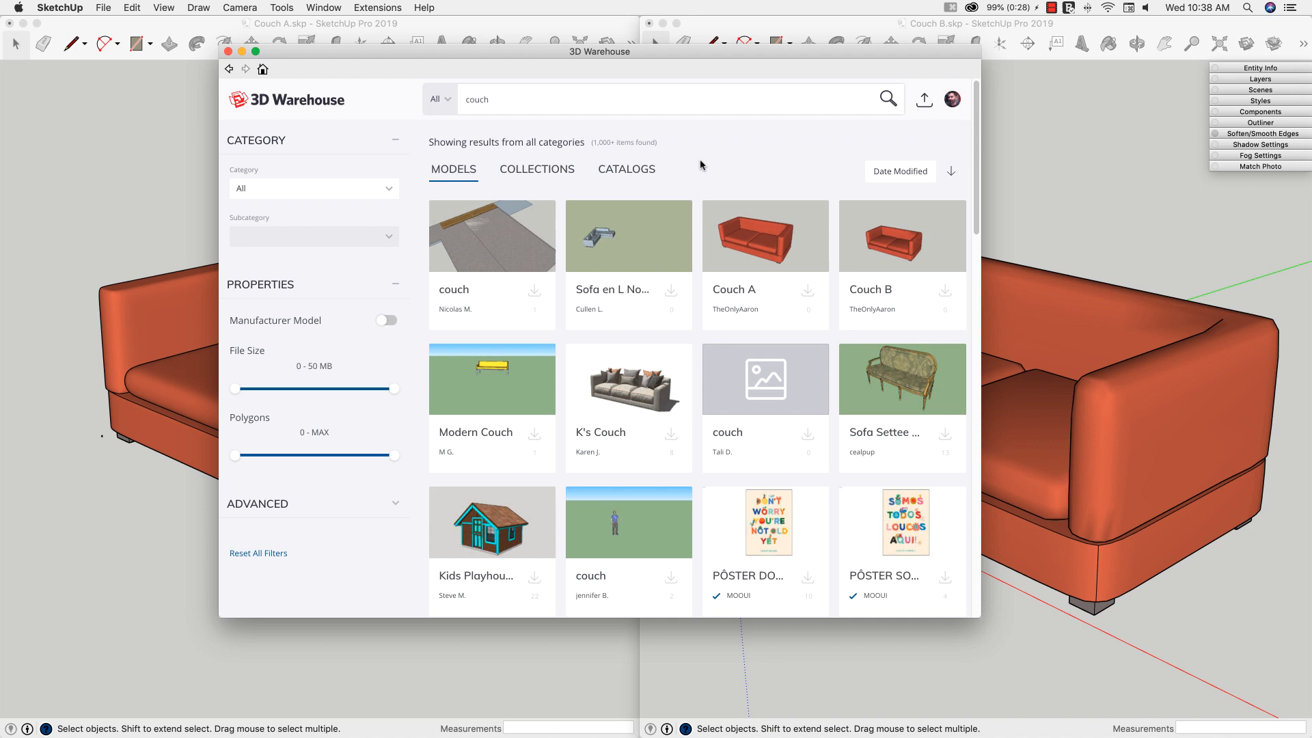
{"action": "mouse_move", "coordinate": [695, 154]}
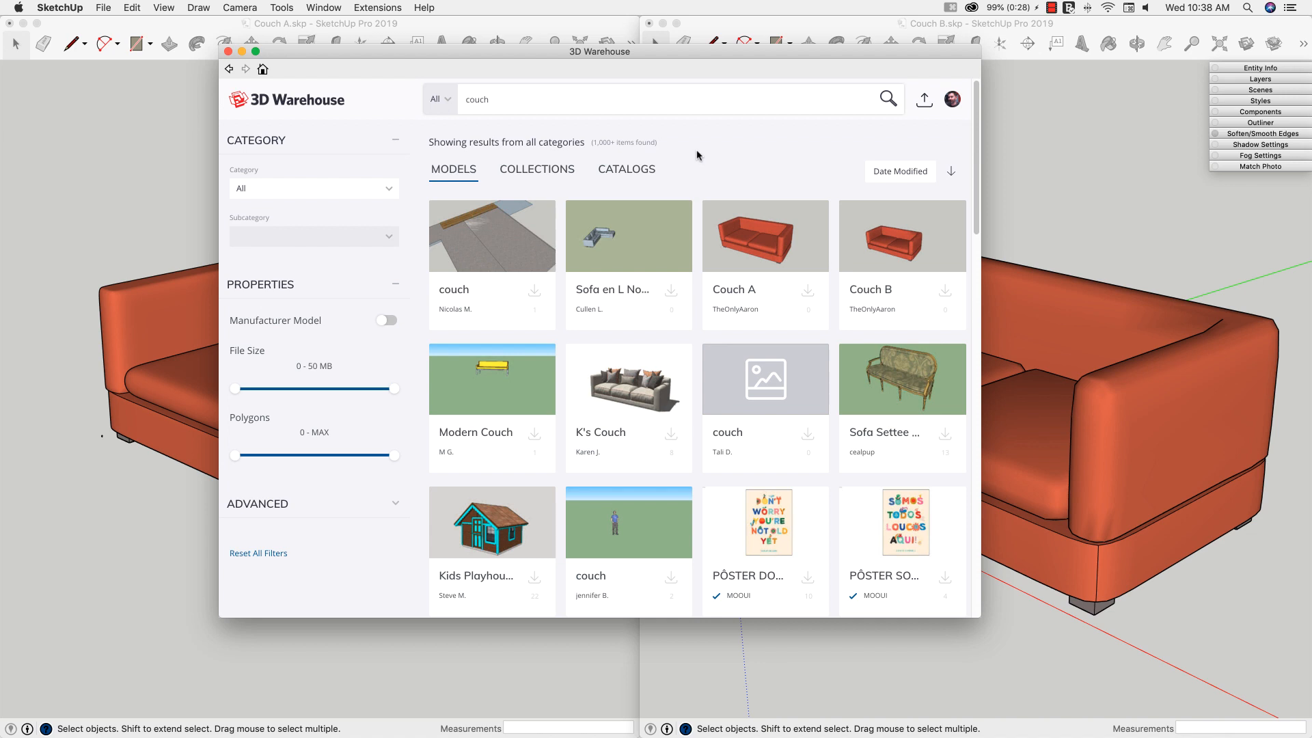
{"action": "mouse_move", "coordinate": [698, 187]}
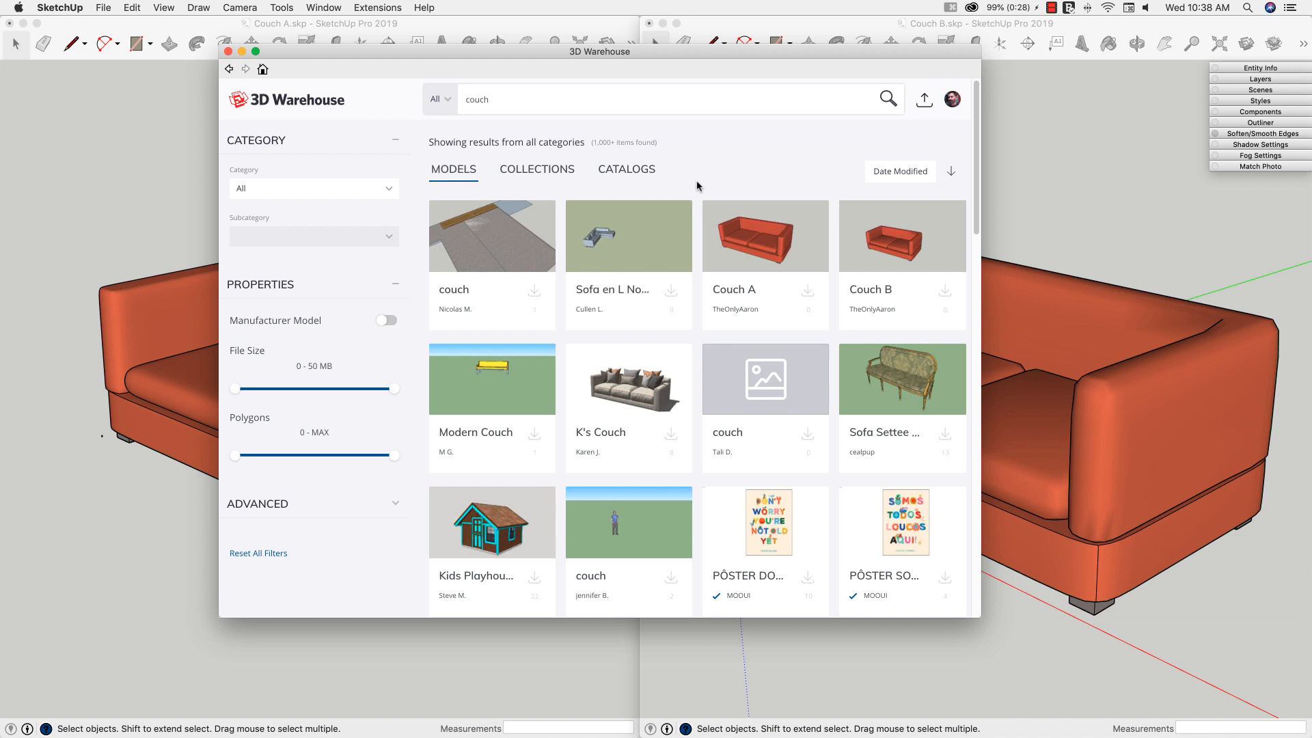
{"action": "mouse_move", "coordinate": [955, 337]}
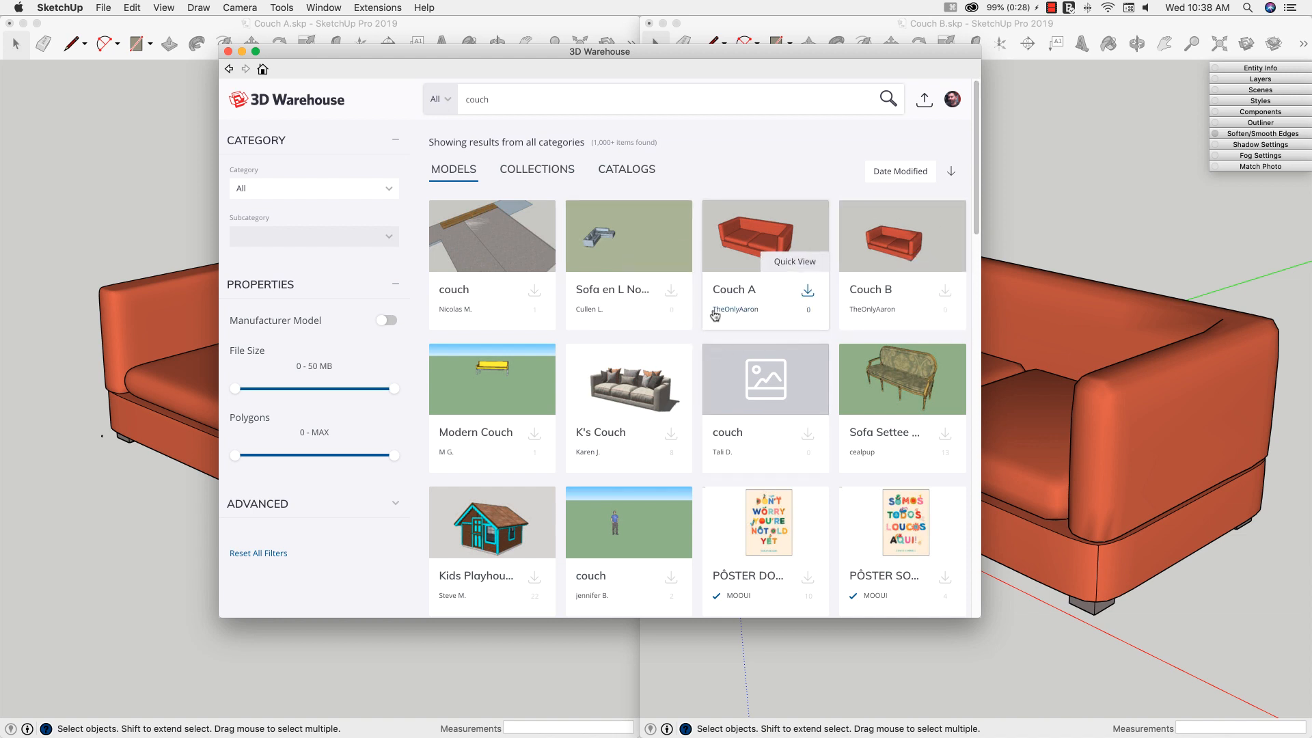
{"action": "mouse_move", "coordinate": [739, 173]}
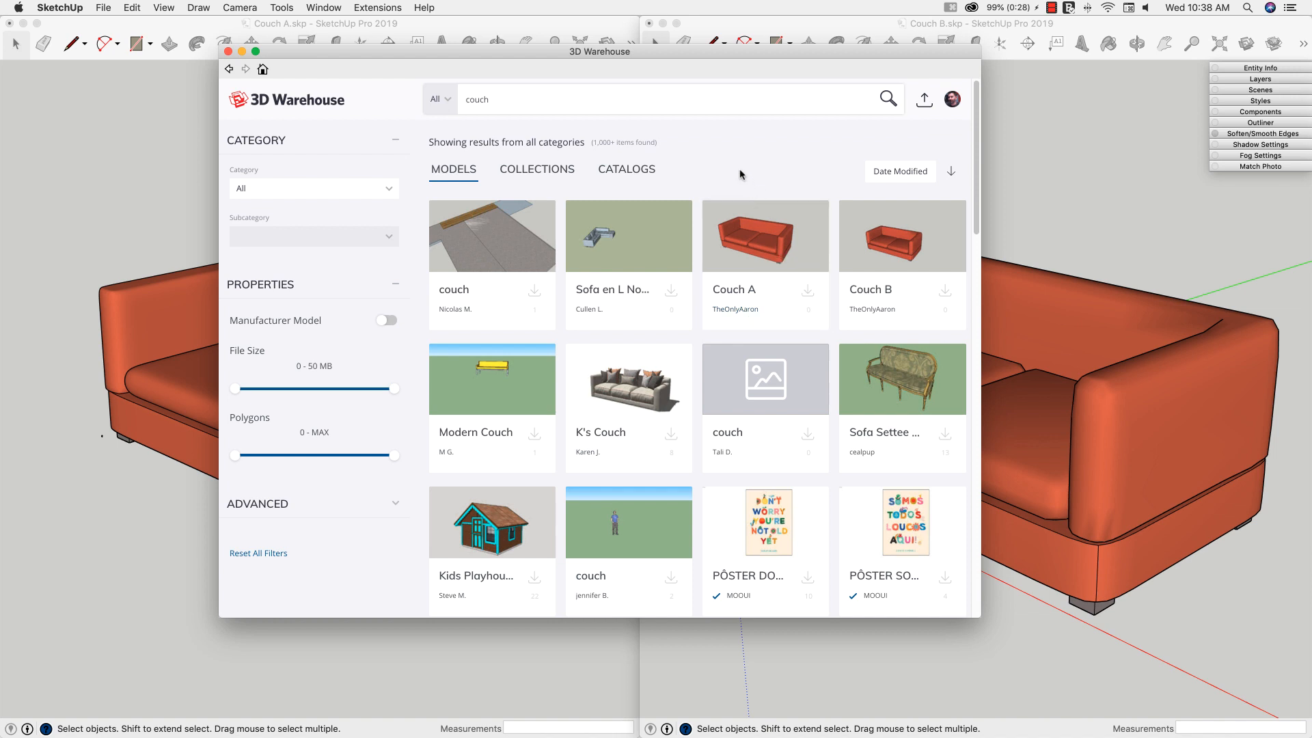
{"action": "mouse_move", "coordinate": [737, 174]}
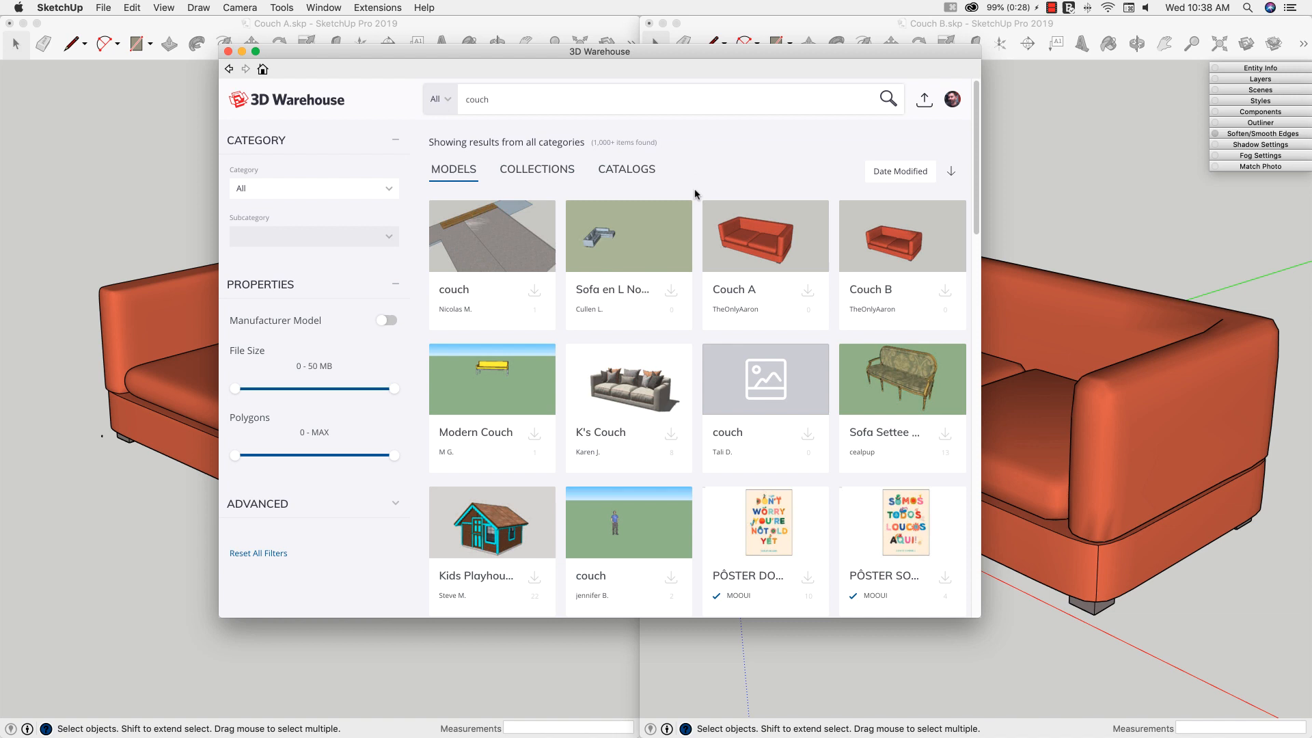
{"action": "mouse_move", "coordinate": [834, 339]}
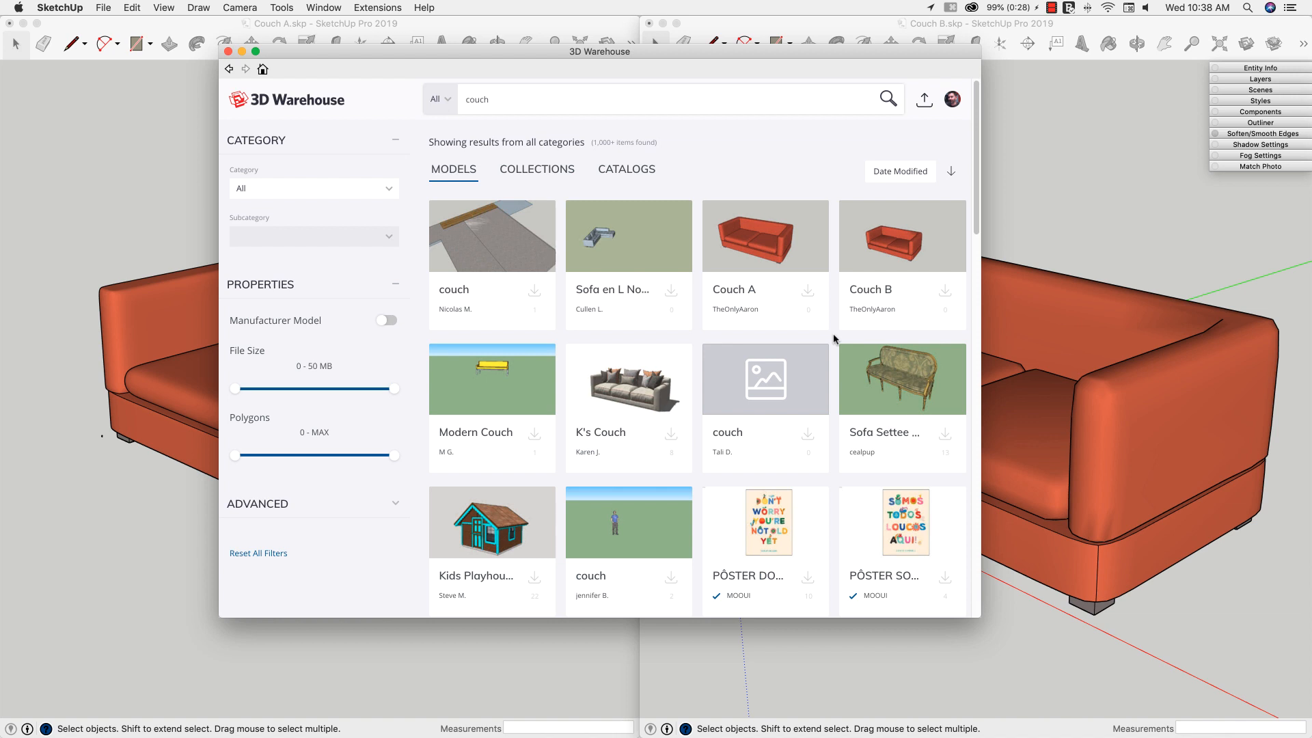
{"action": "mouse_move", "coordinate": [902, 250]}
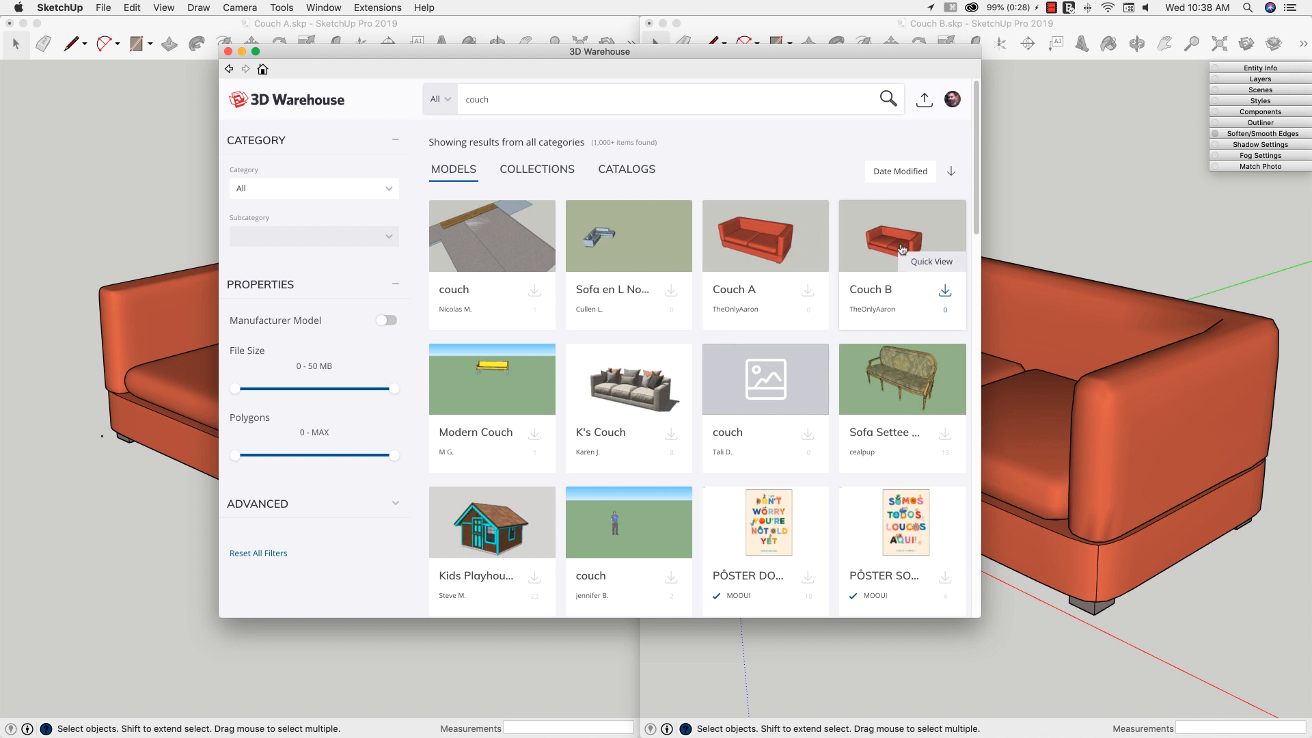
{"action": "mouse_move", "coordinate": [808, 178]}
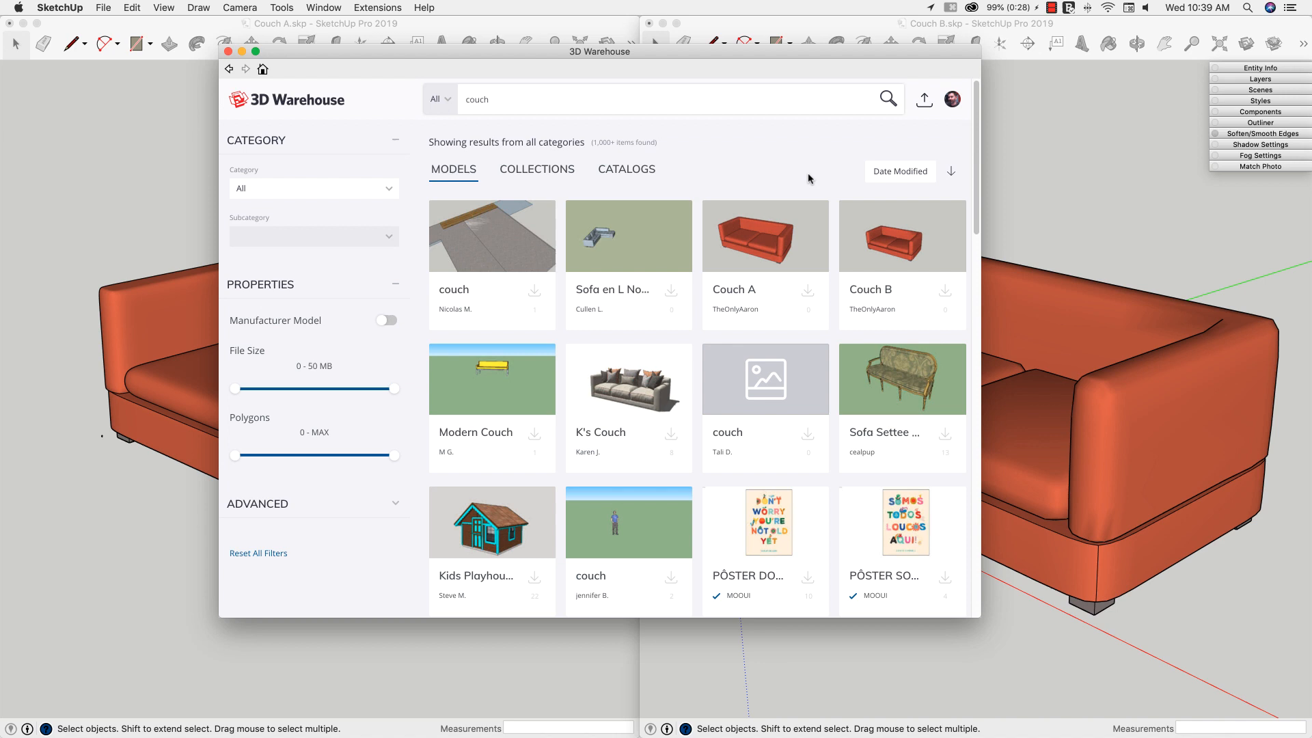
{"action": "mouse_move", "coordinate": [830, 187]}
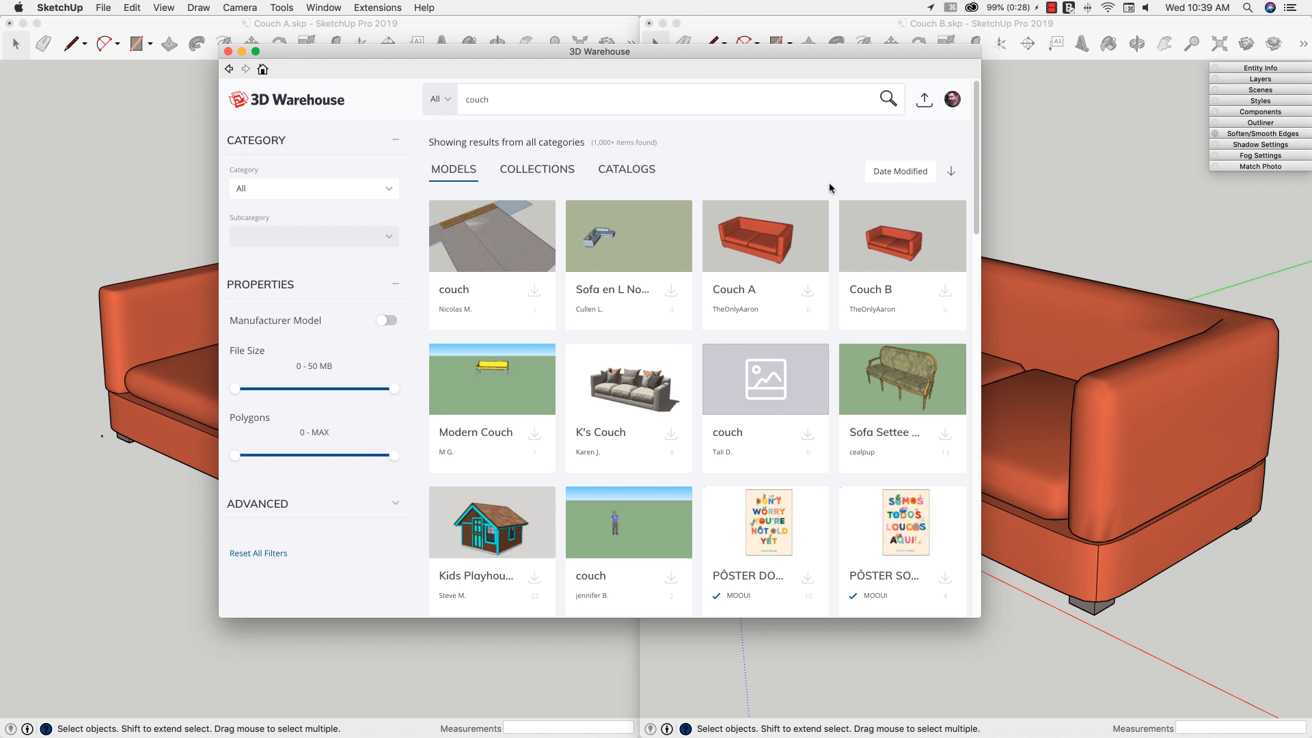
{"action": "mouse_move", "coordinate": [827, 182]}
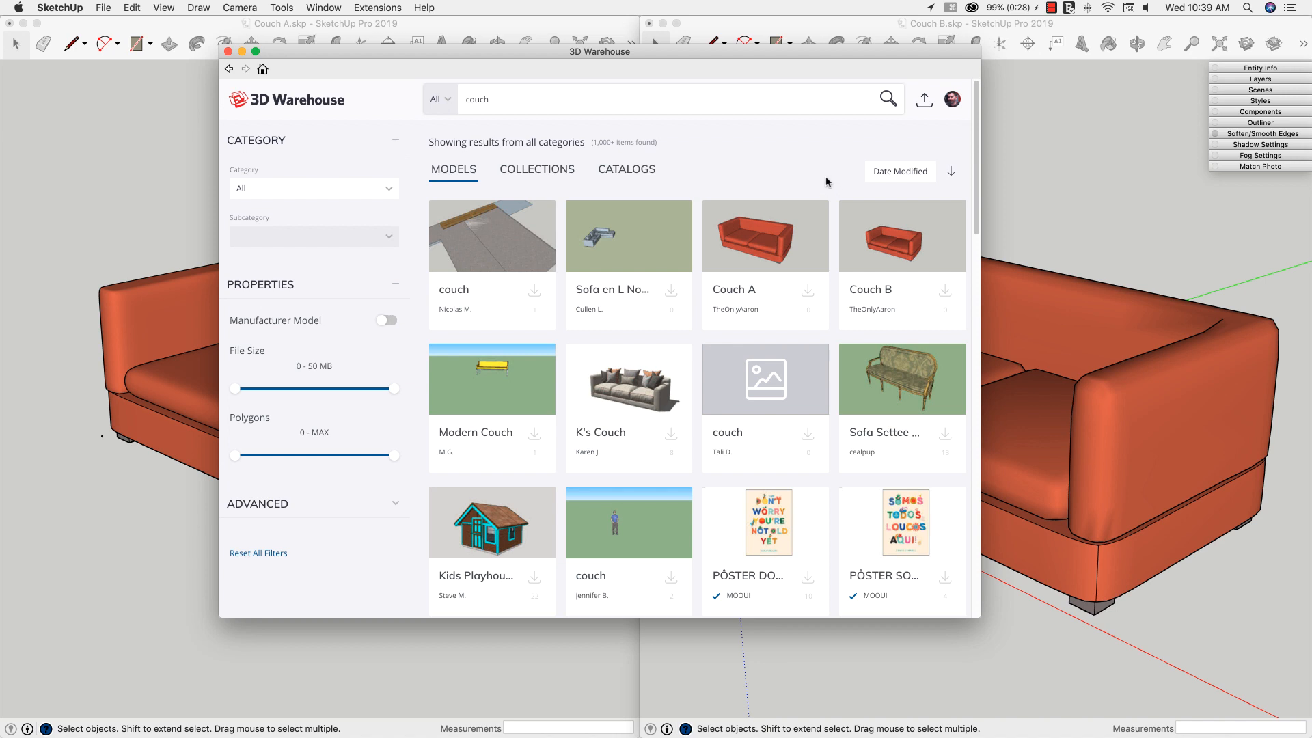
{"action": "mouse_move", "coordinate": [851, 203]}
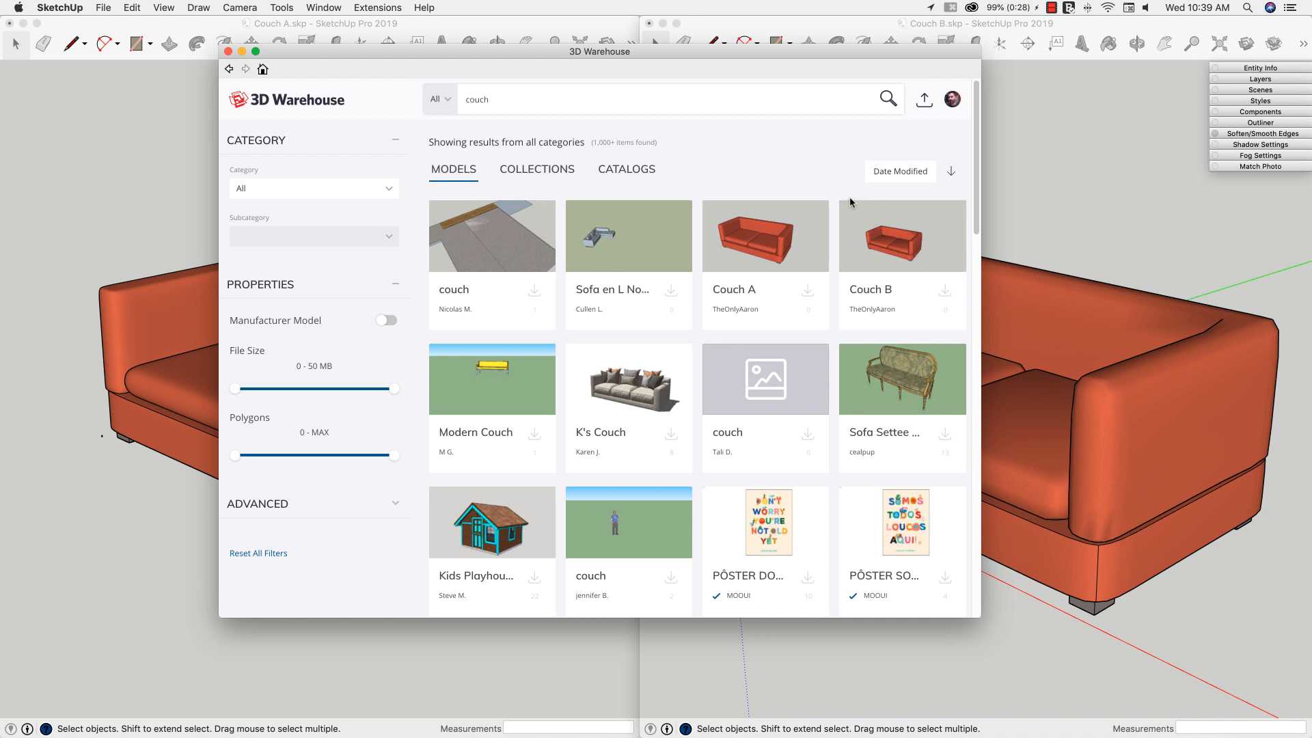
{"action": "mouse_move", "coordinate": [822, 186]}
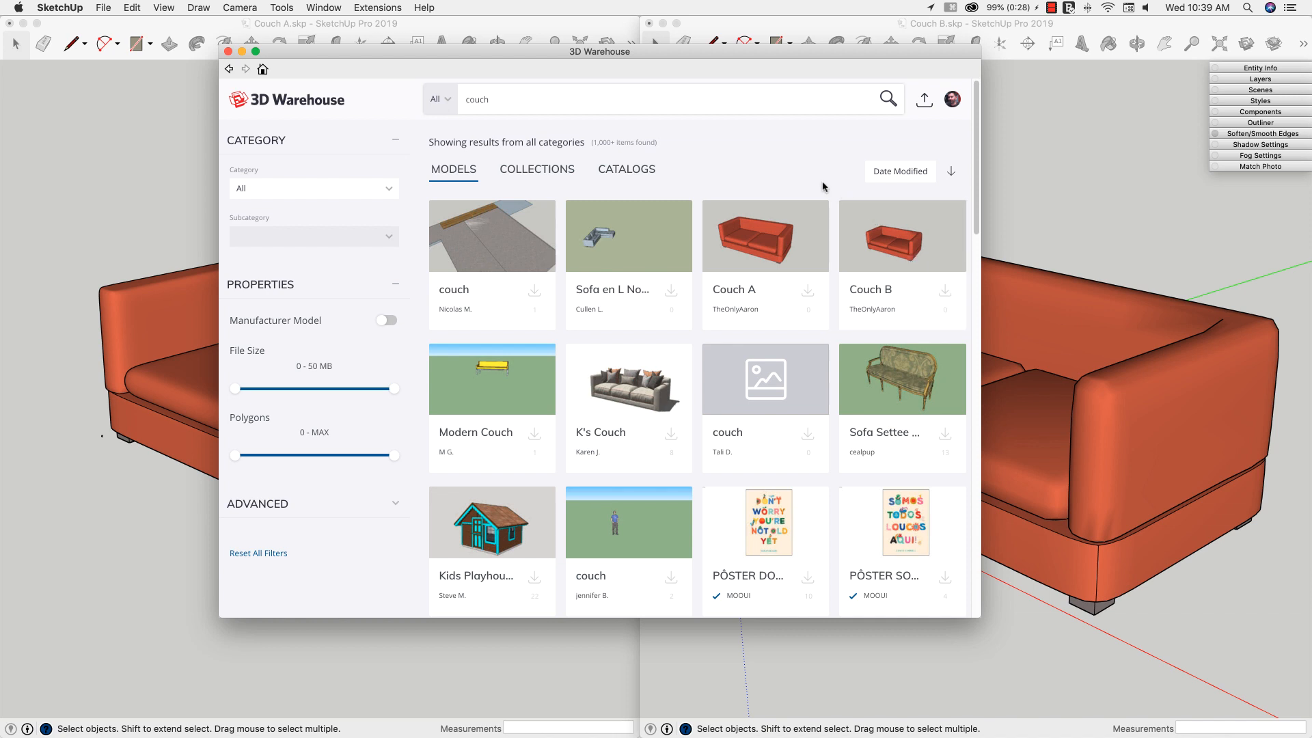
{"action": "mouse_move", "coordinate": [758, 233]}
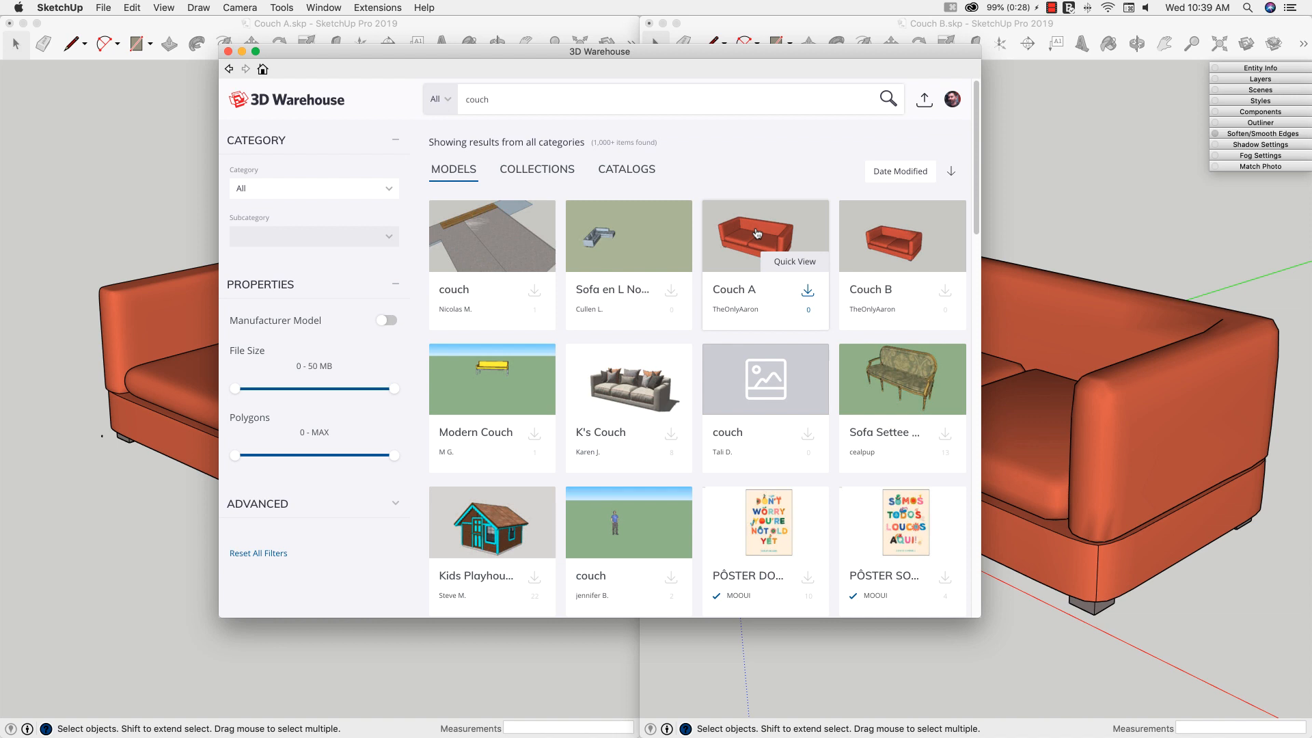
Step: Open the Couch A model page in 3D Warehouse from its thumbnail
{"action": "left_click", "coordinate": [763, 235]}
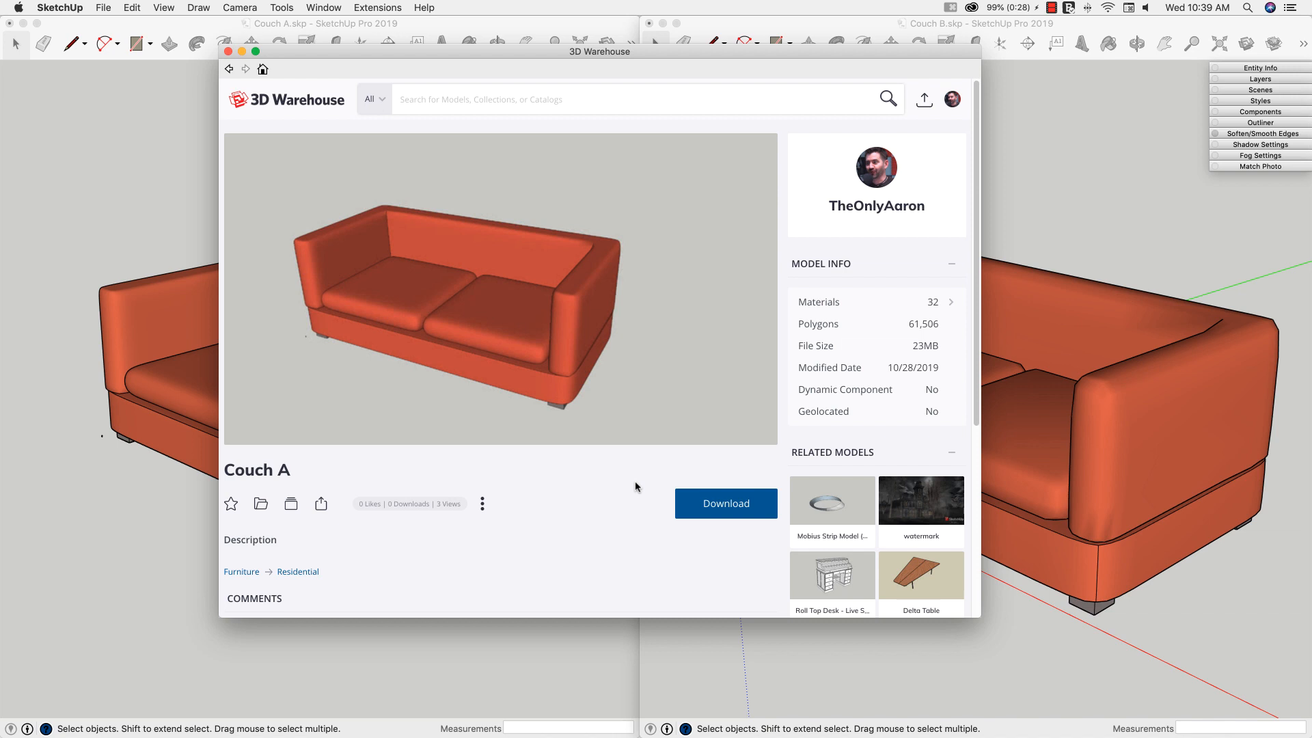
{"action": "mouse_move", "coordinate": [612, 458]}
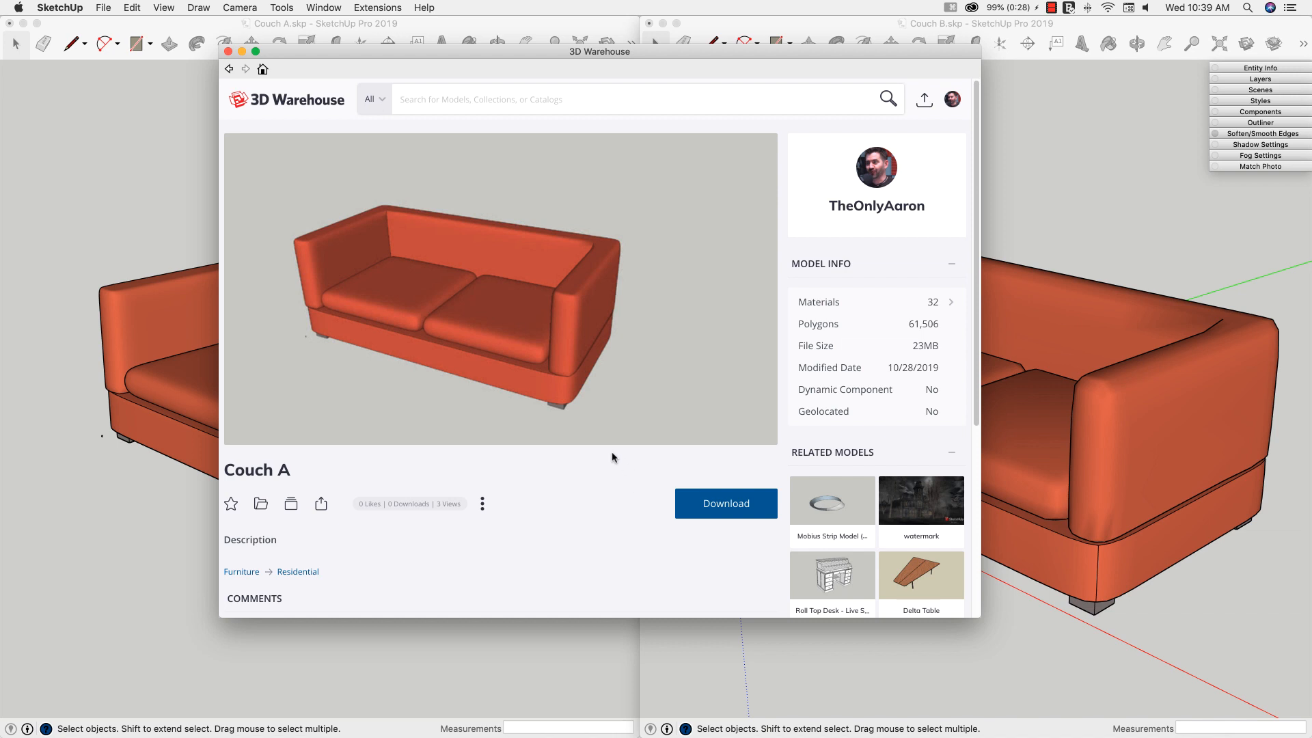
{"action": "mouse_move", "coordinate": [823, 292]}
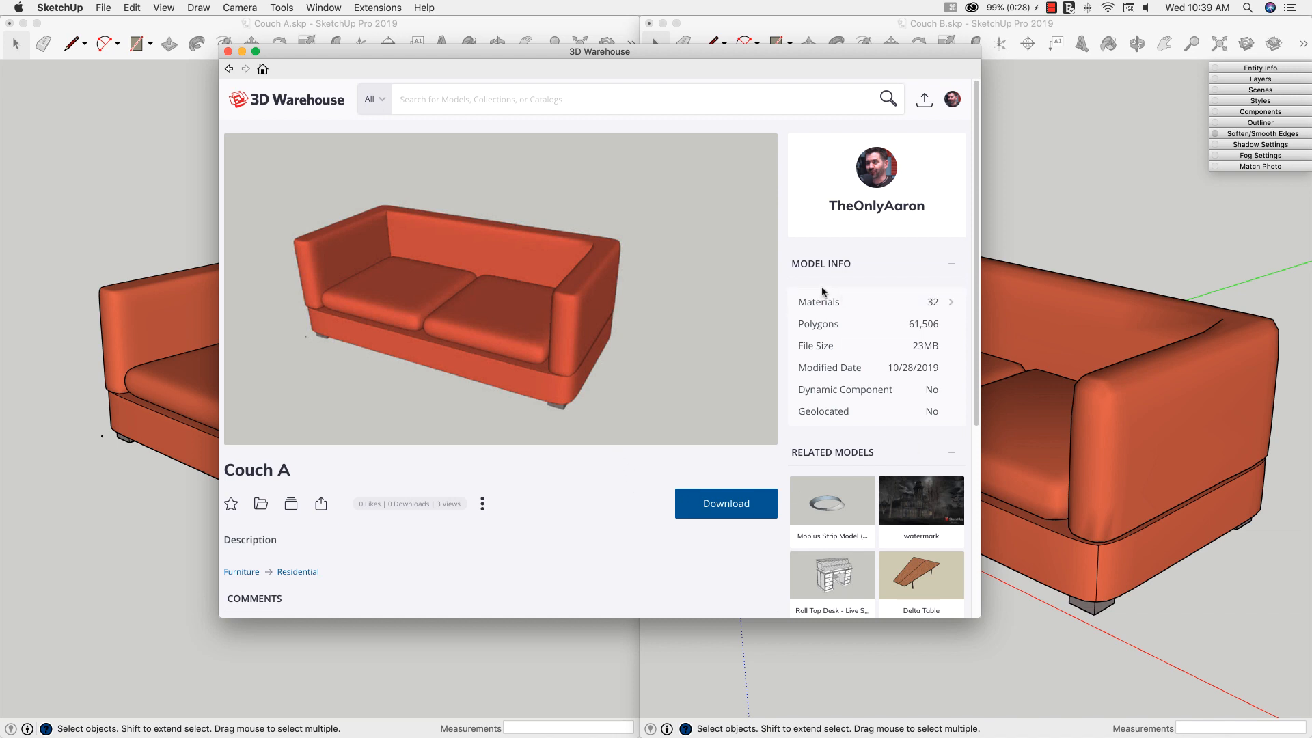
{"action": "mouse_move", "coordinate": [828, 394]}
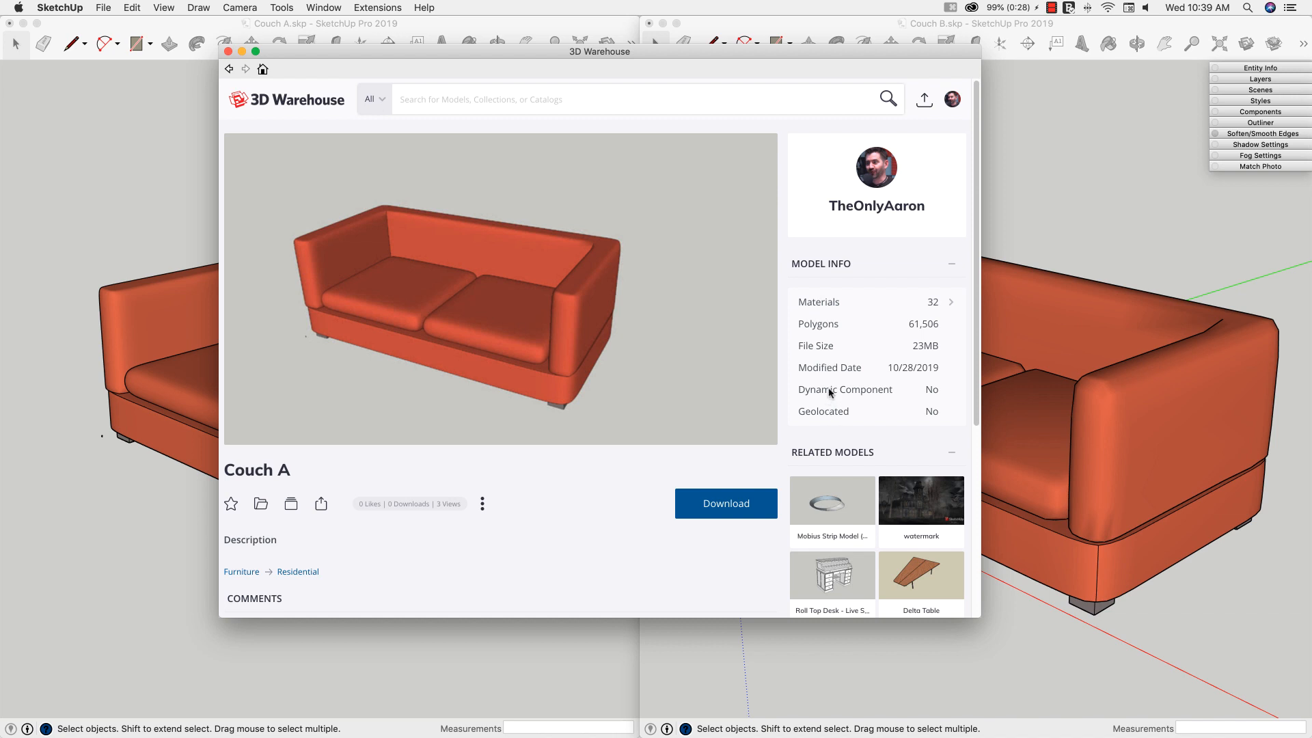
{"action": "mouse_move", "coordinate": [853, 311]}
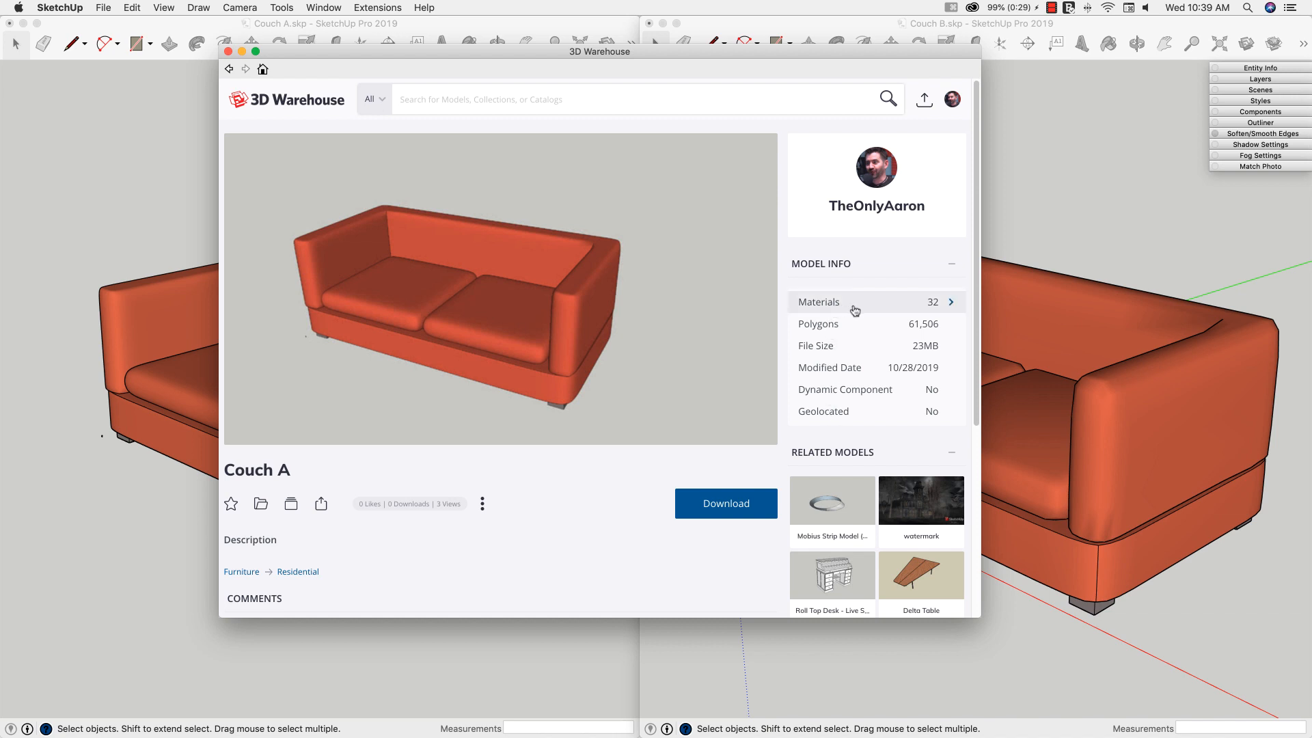
{"action": "mouse_move", "coordinate": [938, 312]}
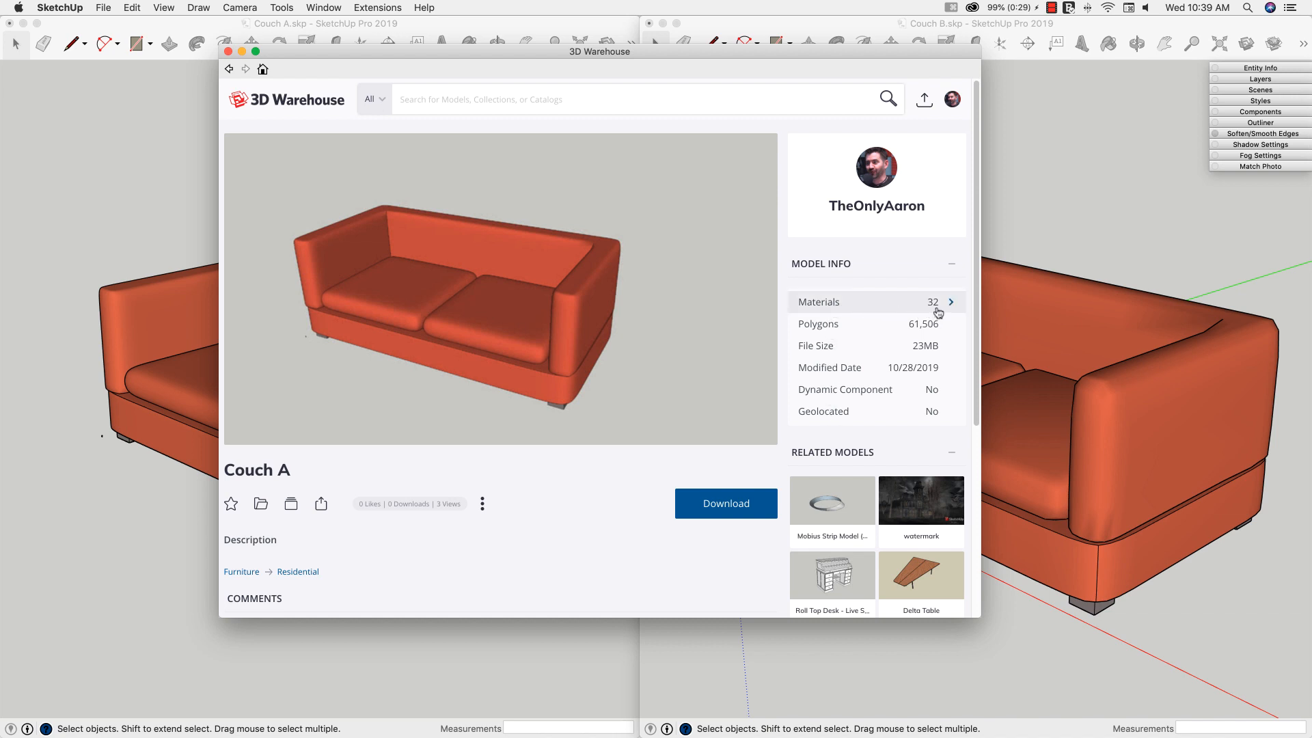
{"action": "mouse_move", "coordinate": [583, 499]}
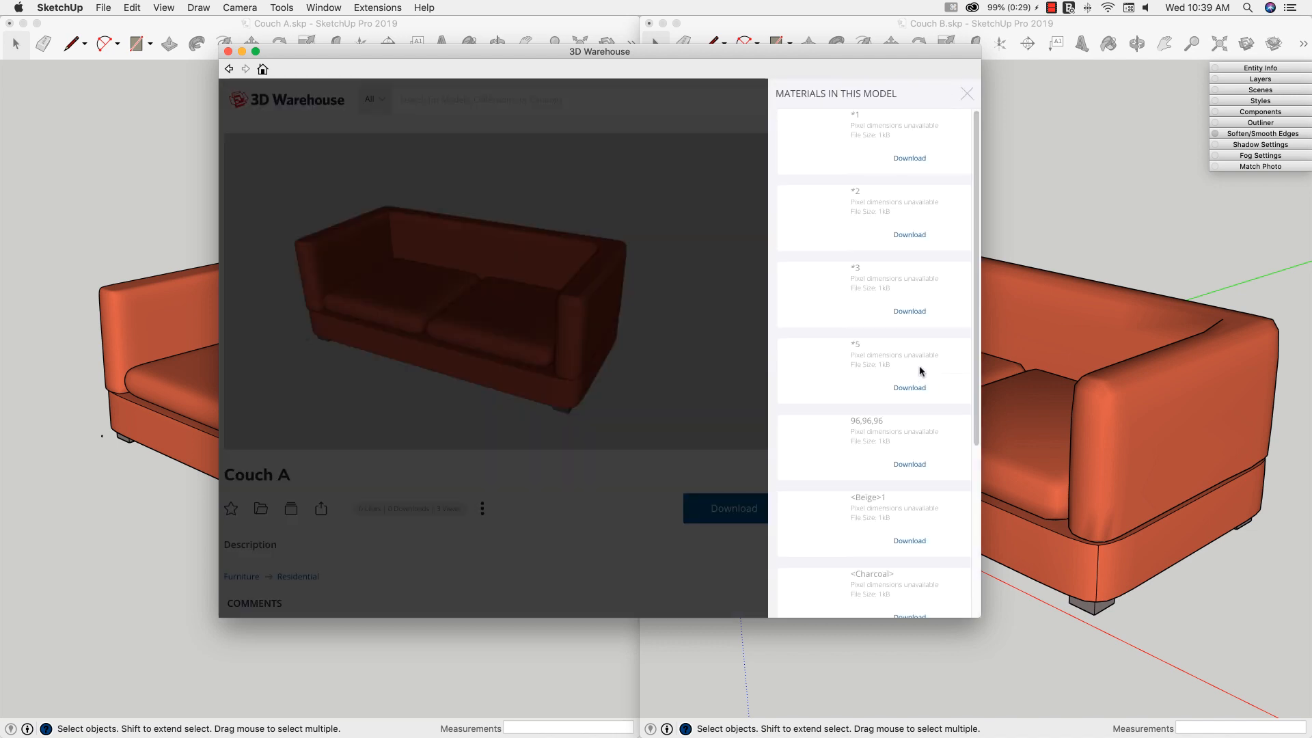
{"action": "scroll", "scroll_direction": "down", "scroll_amount": 3}
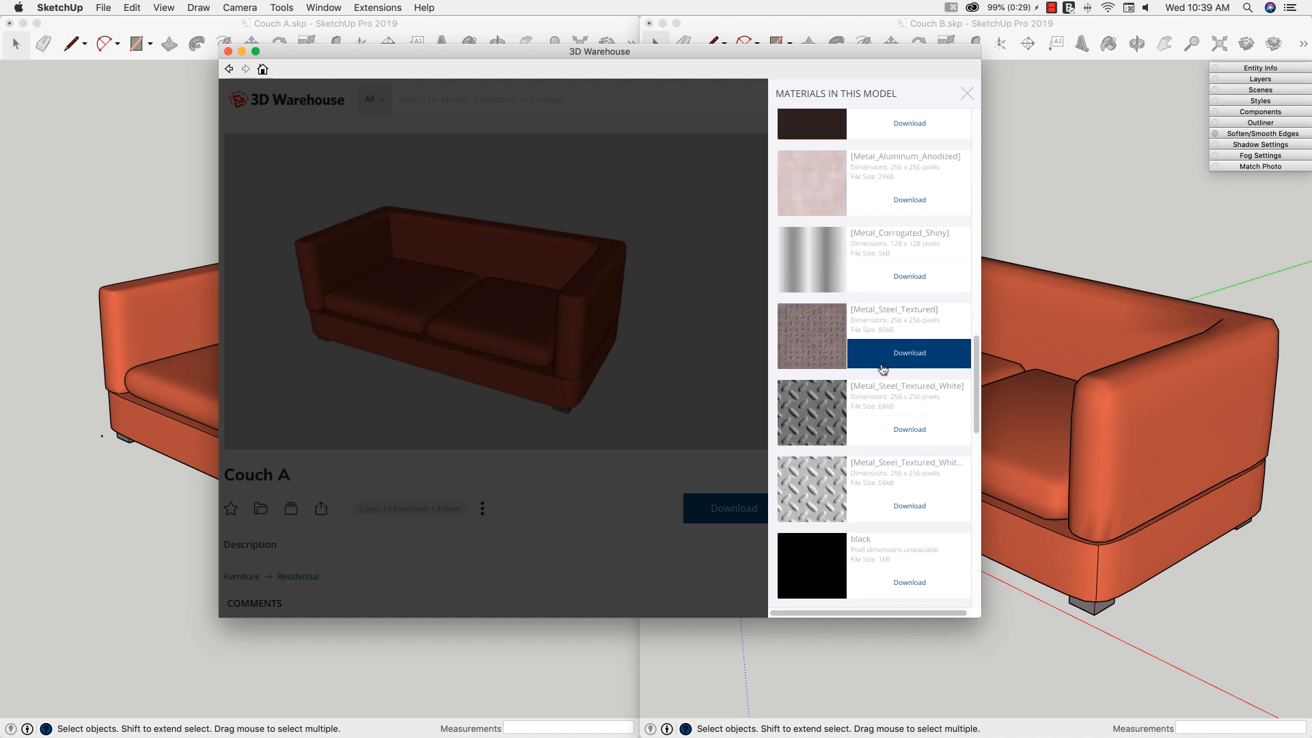
{"action": "scroll", "scroll_direction": "down", "scroll_amount": 3}
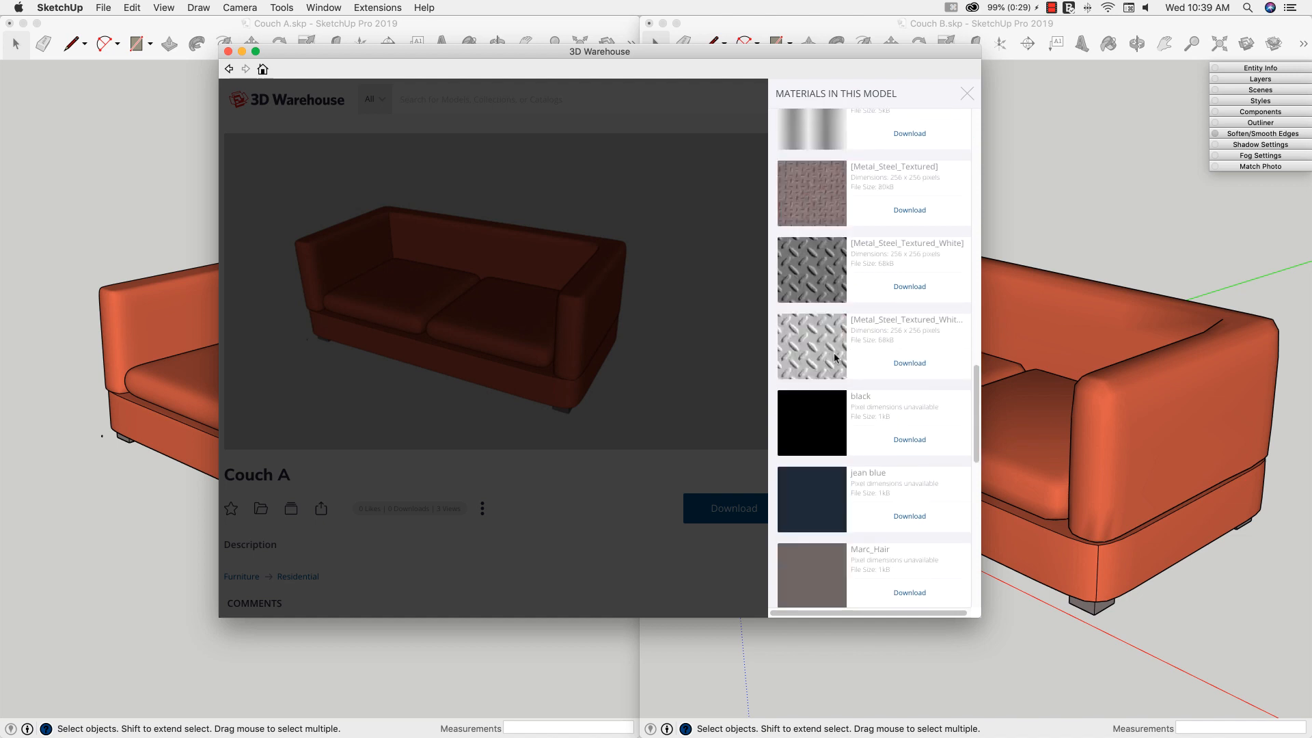
{"action": "scroll", "scroll_direction": "down", "scroll_amount": 3}
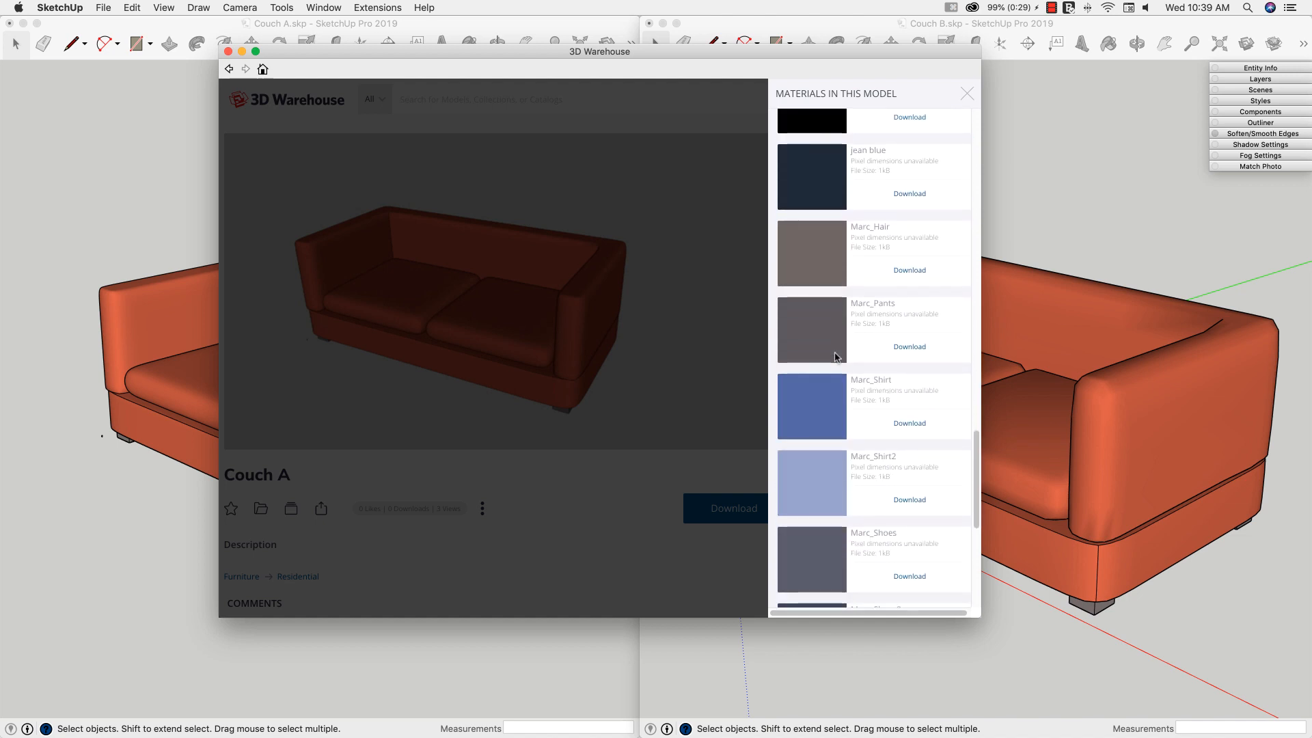
{"action": "scroll", "scroll_direction": "down", "scroll_amount": 3}
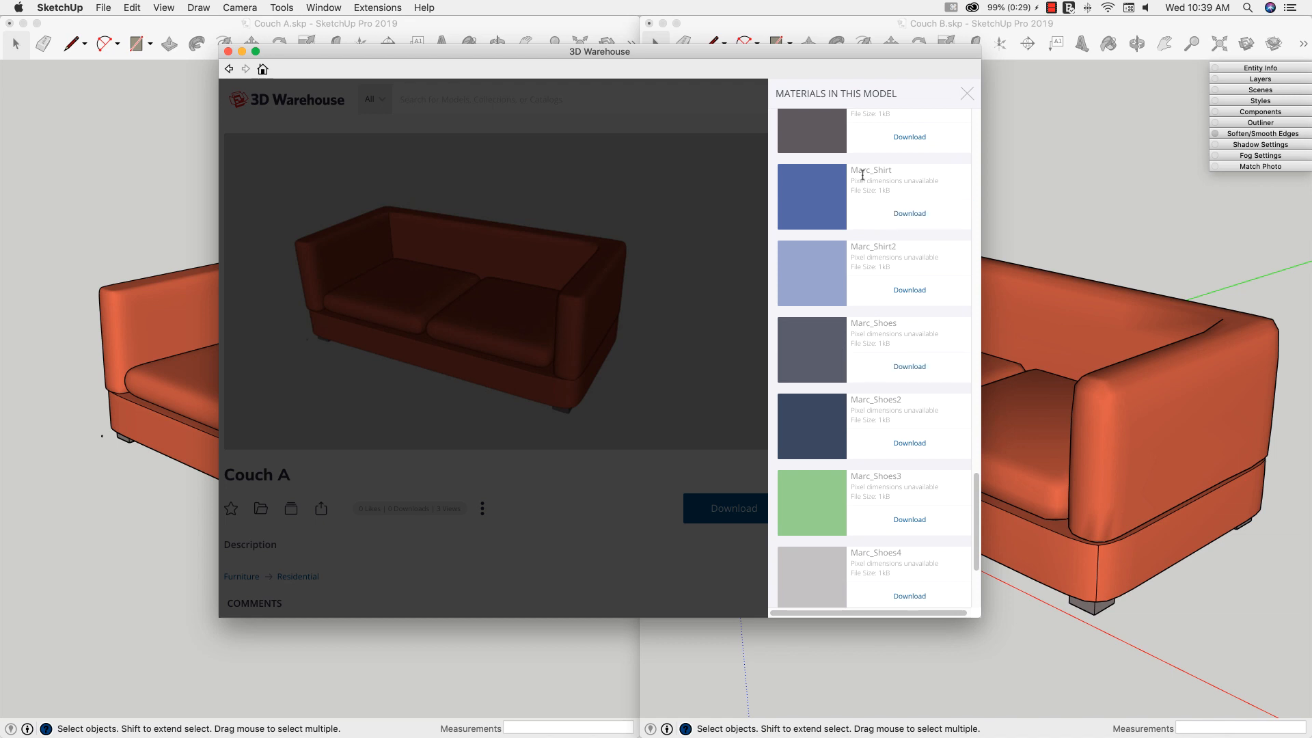
{"action": "mouse_move", "coordinate": [859, 251]}
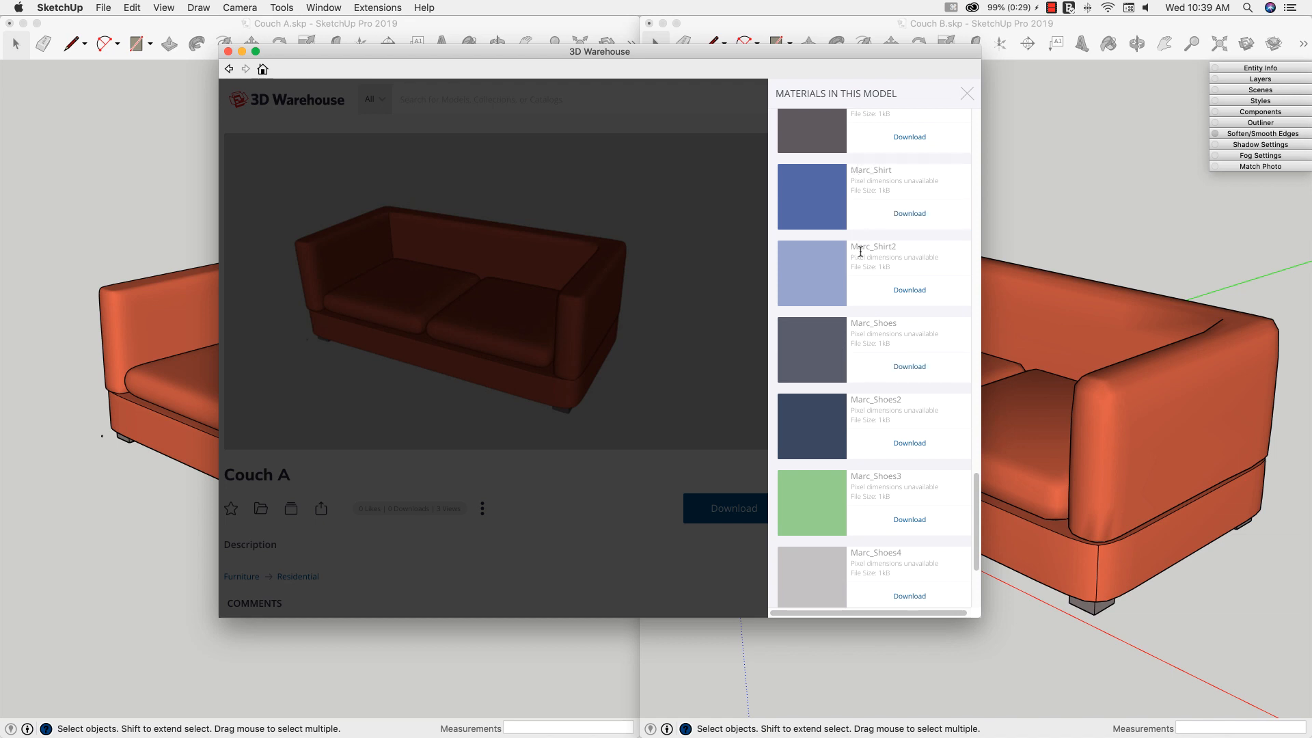
{"action": "scroll", "scroll_direction": "down", "scroll_amount": 3}
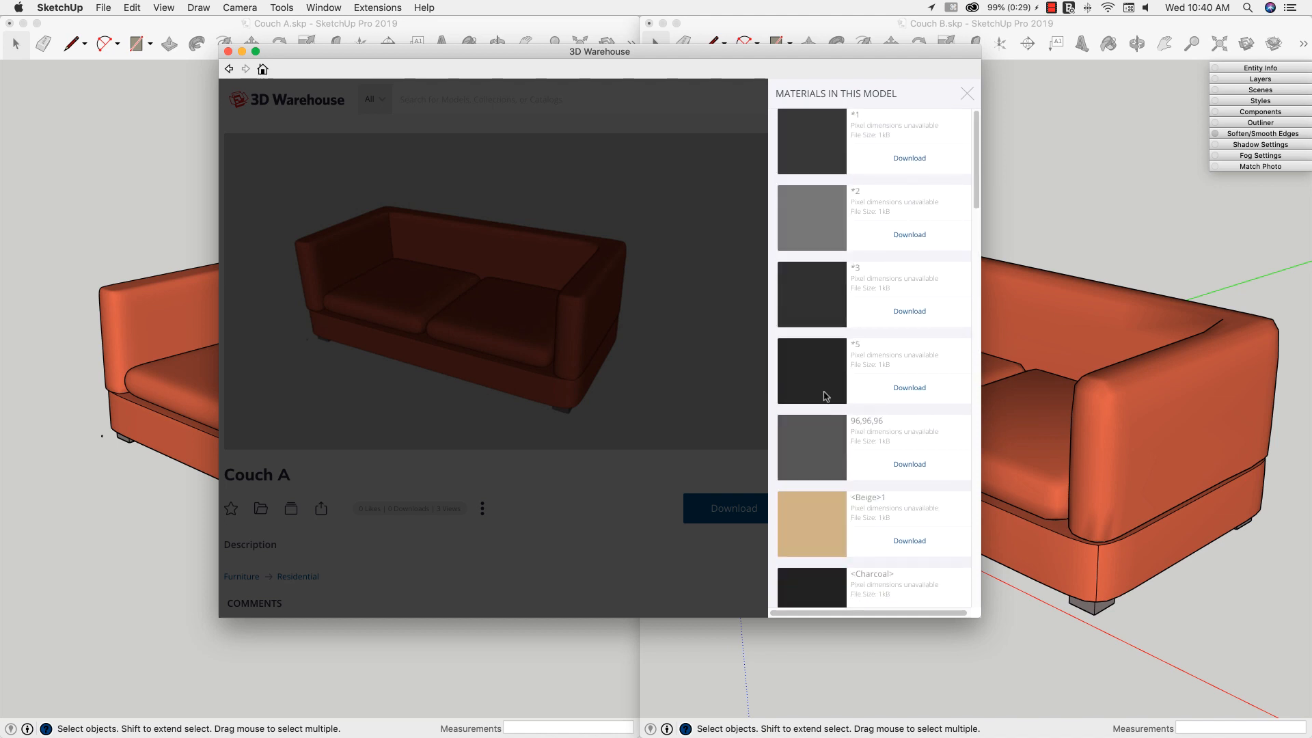
Step: Close the materials list and return to Couch A's page showing 32 materials, 61,506 polygons, 23MB
{"action": "left_click", "coordinate": [951, 99]}
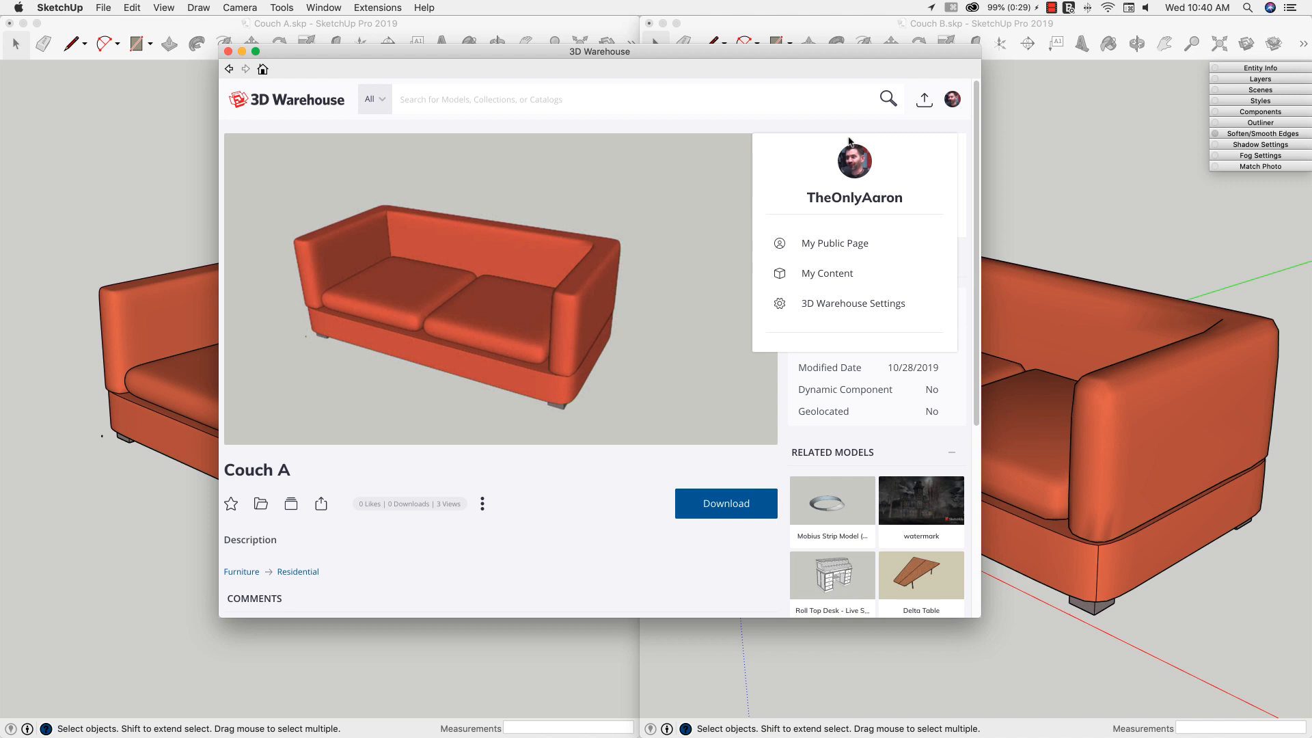
{"action": "left_click", "coordinate": [708, 453]}
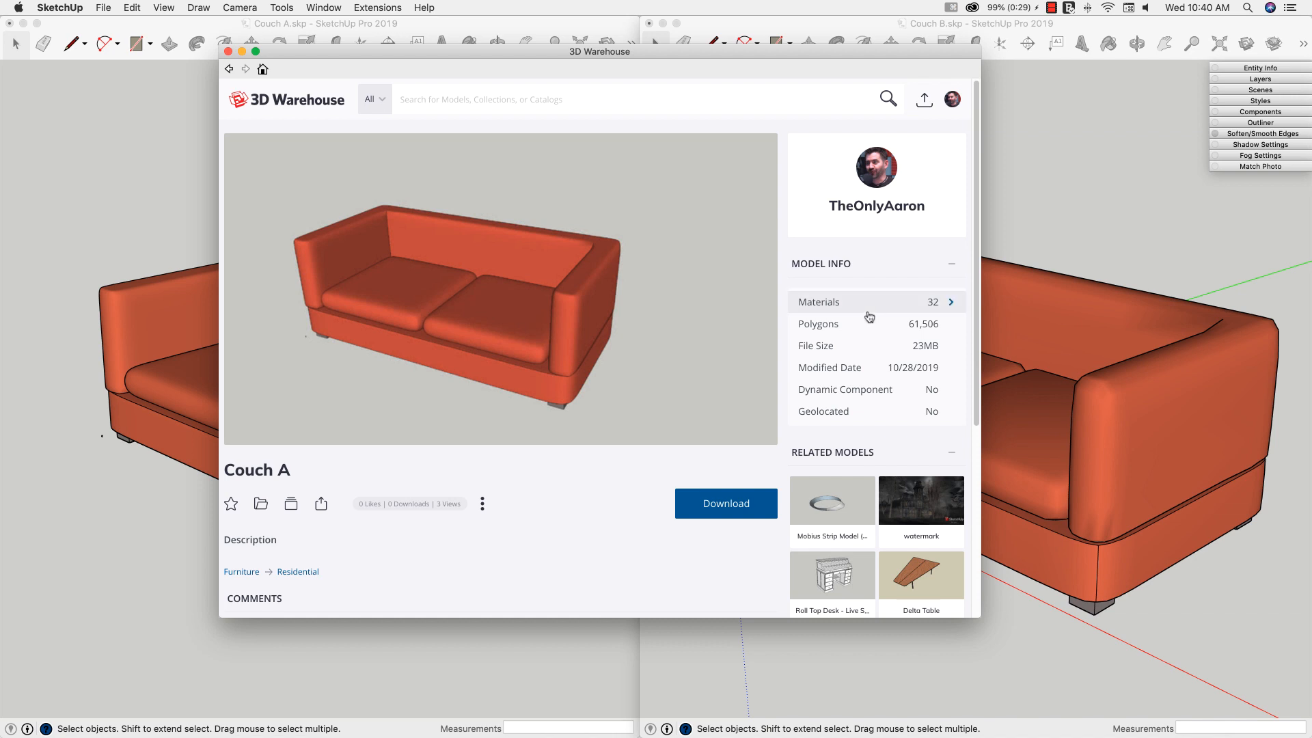
{"action": "mouse_move", "coordinate": [819, 351]}
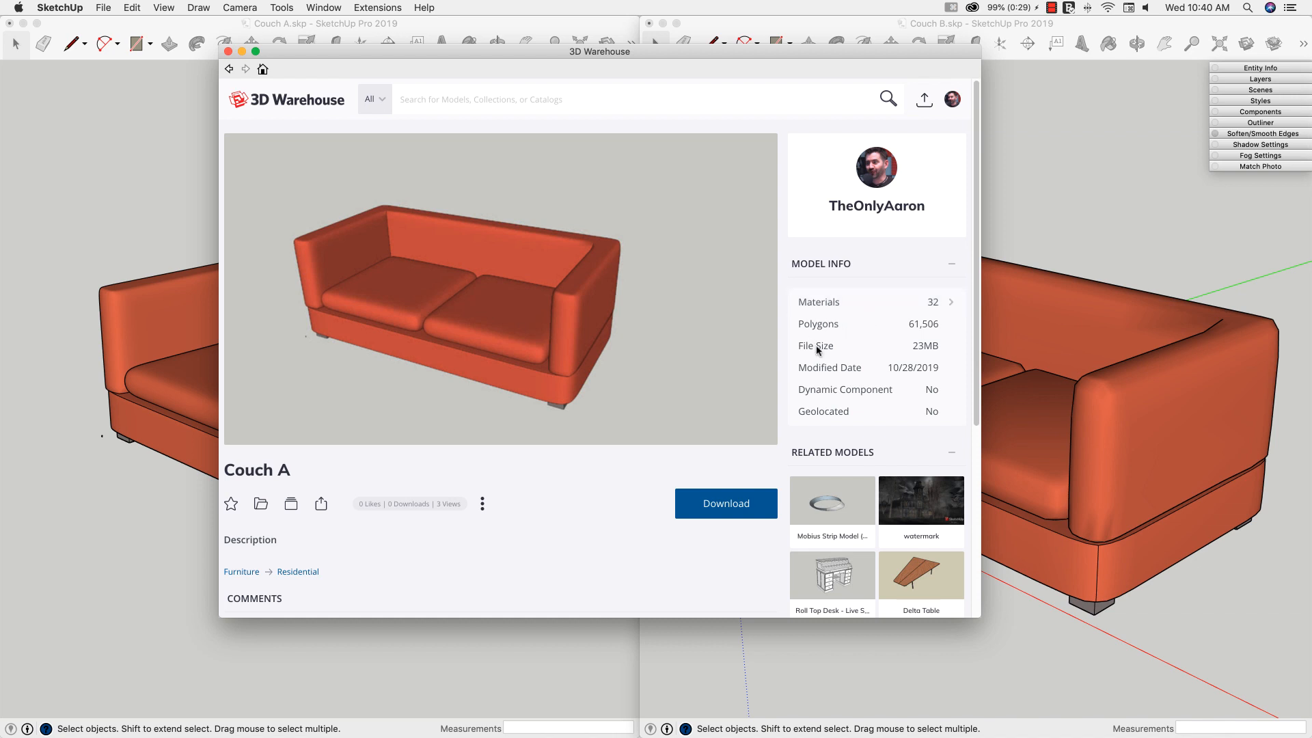
{"action": "mouse_move", "coordinate": [822, 326]}
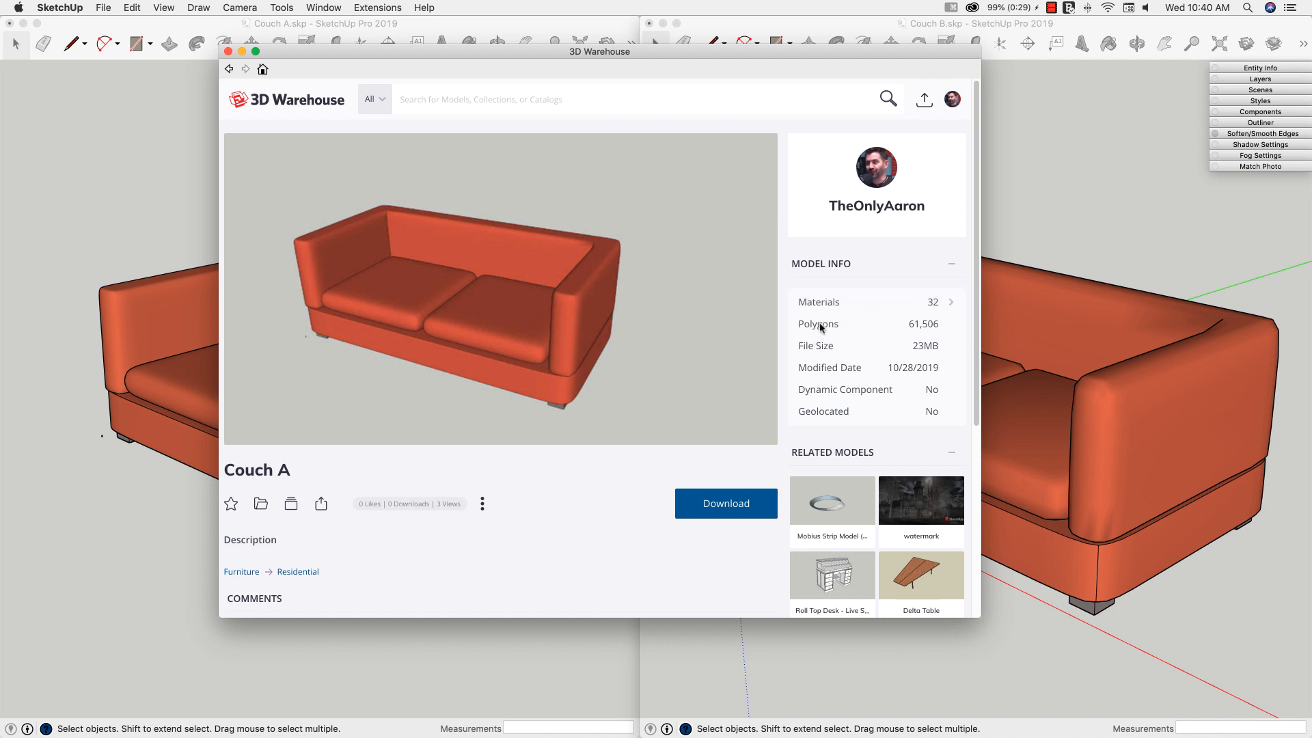
{"action": "mouse_move", "coordinate": [794, 333]}
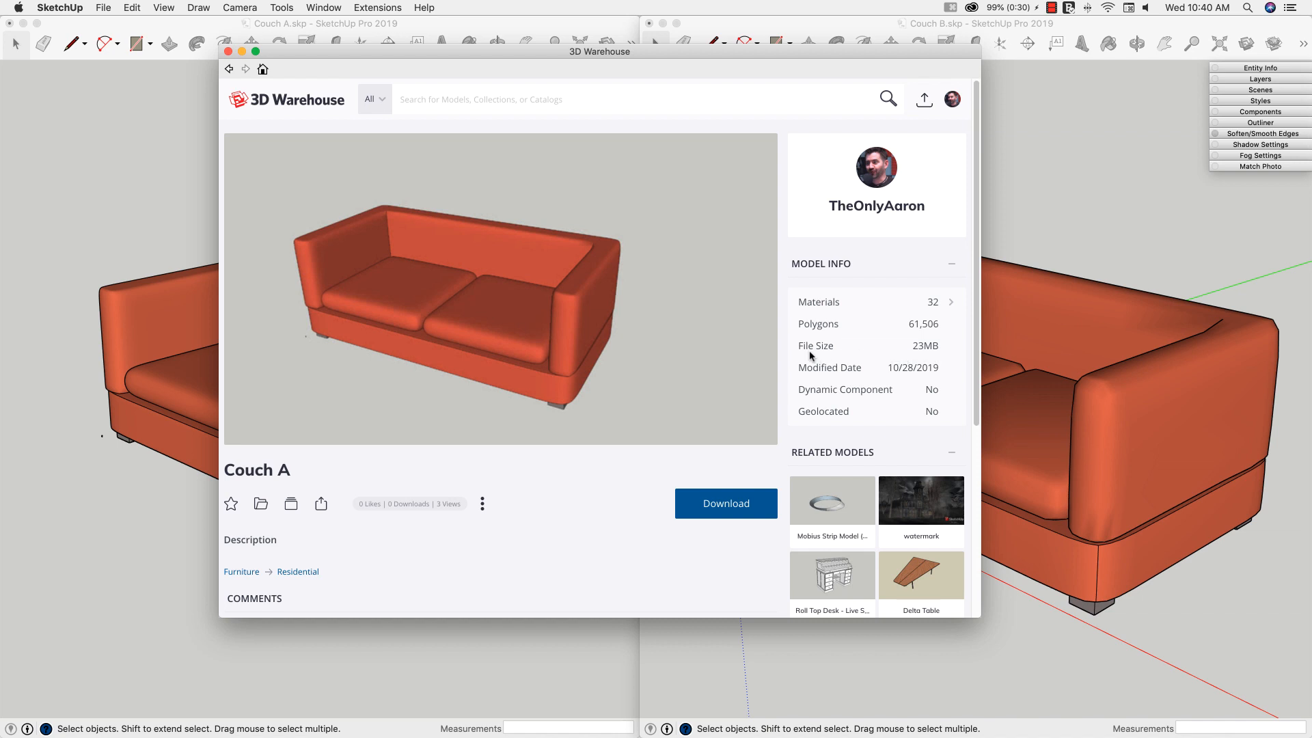
{"action": "mouse_move", "coordinate": [906, 334]}
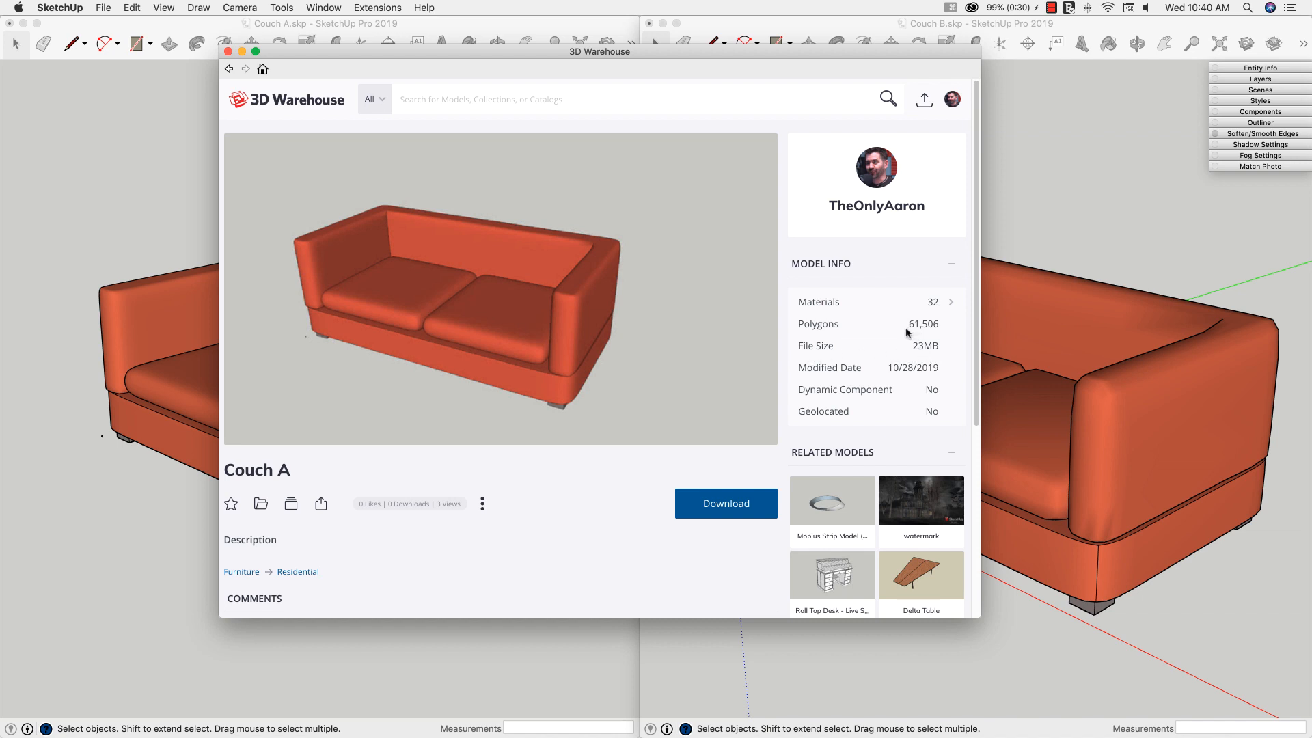
{"action": "mouse_move", "coordinate": [543, 347]}
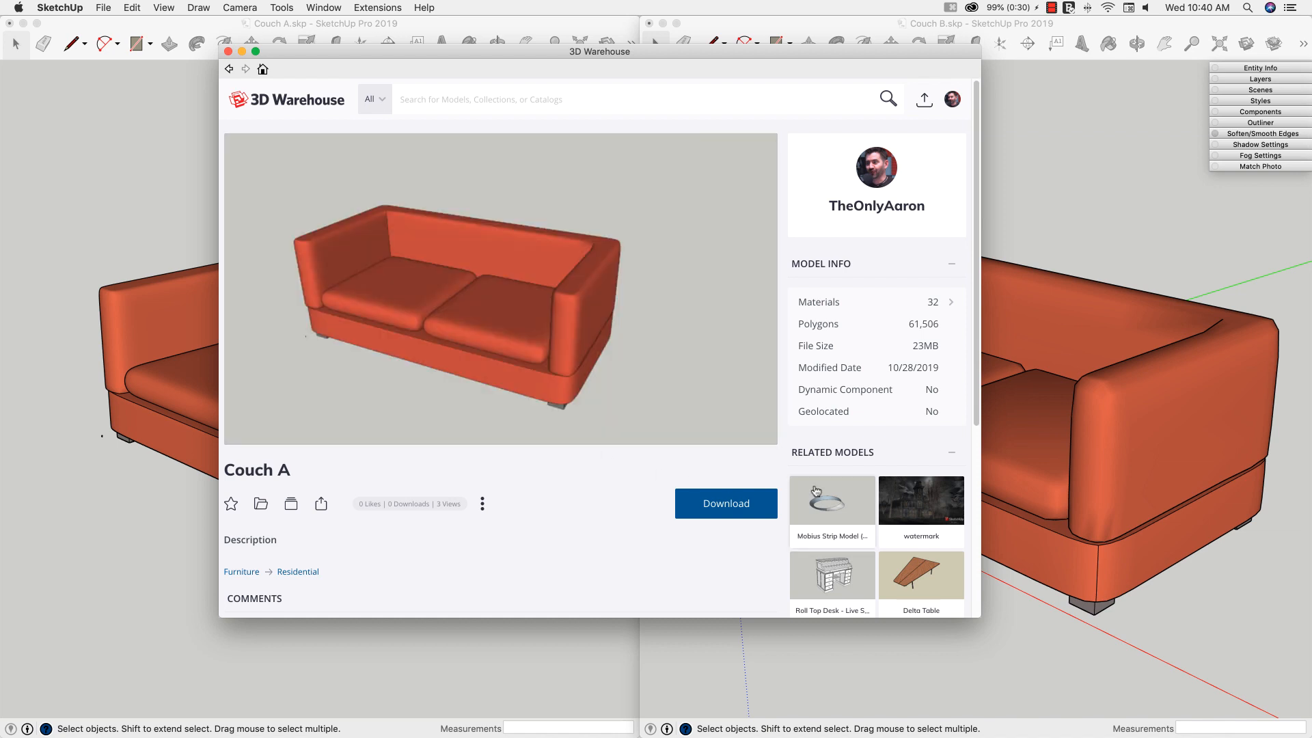
{"action": "mouse_move", "coordinate": [892, 338]}
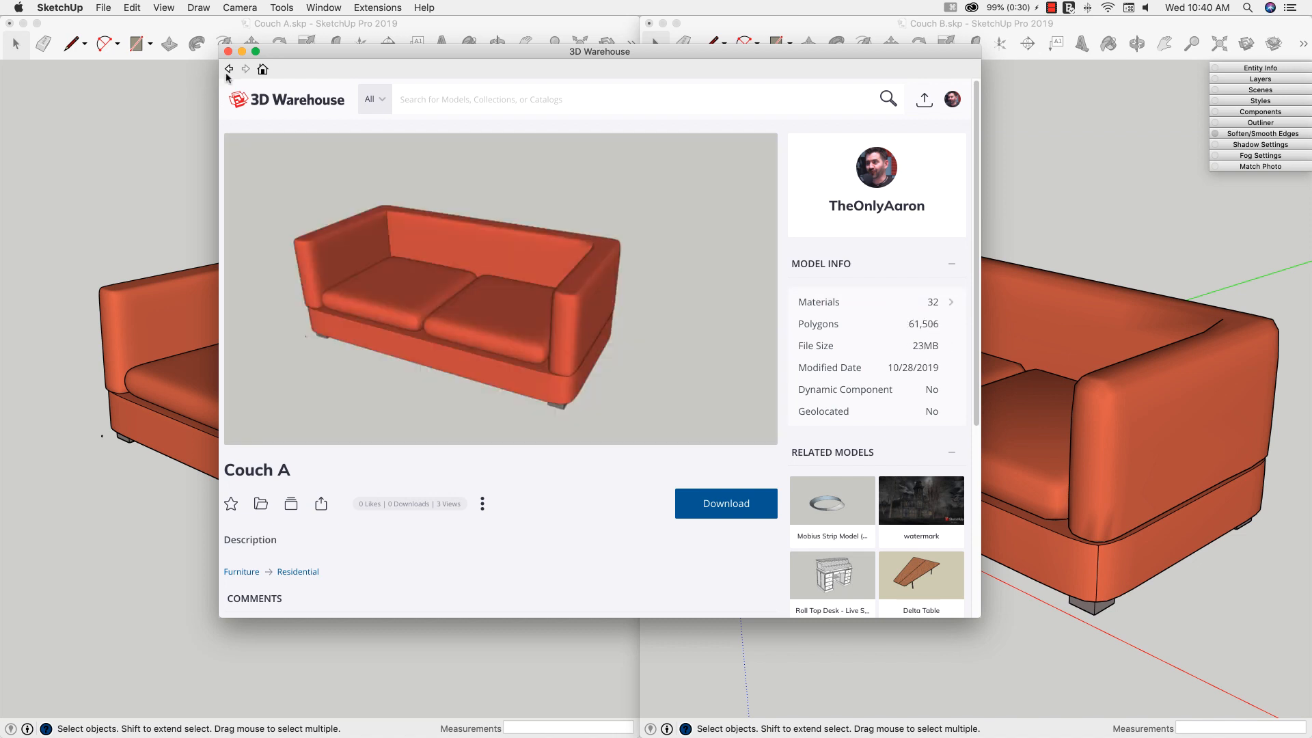
{"action": "mouse_move", "coordinate": [328, 86]}
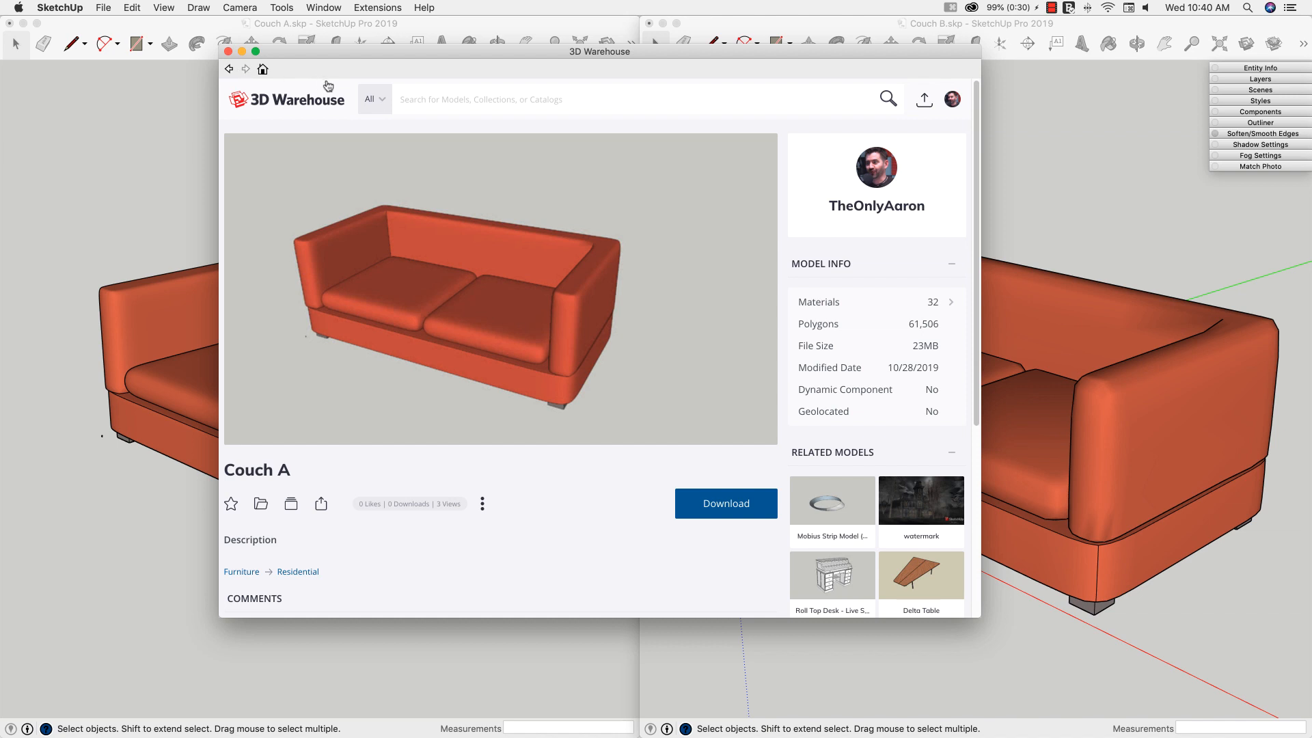
Step: Search 3D Warehouse for 'couch' and open the Couch B model page (2 materials, 887 polygons, 355kB)
{"action": "type", "text": "couch"}
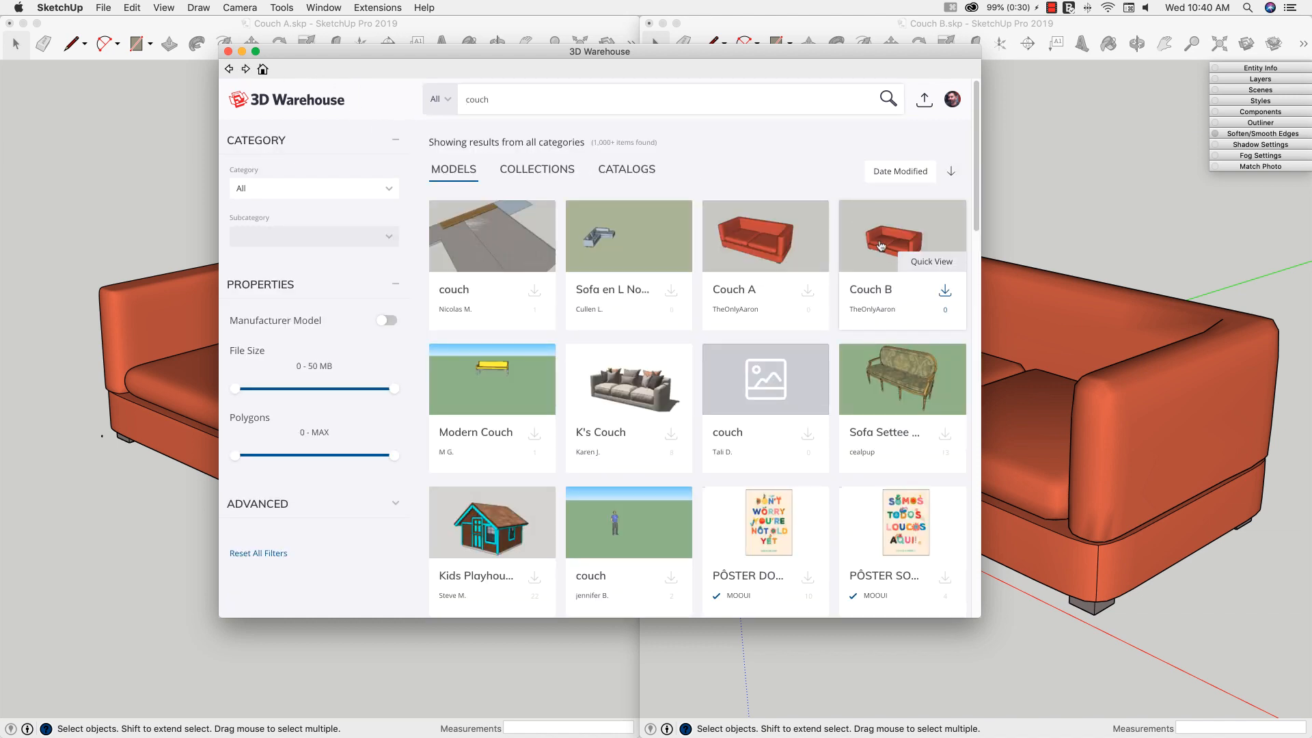
{"action": "left_click", "coordinate": [900, 235]}
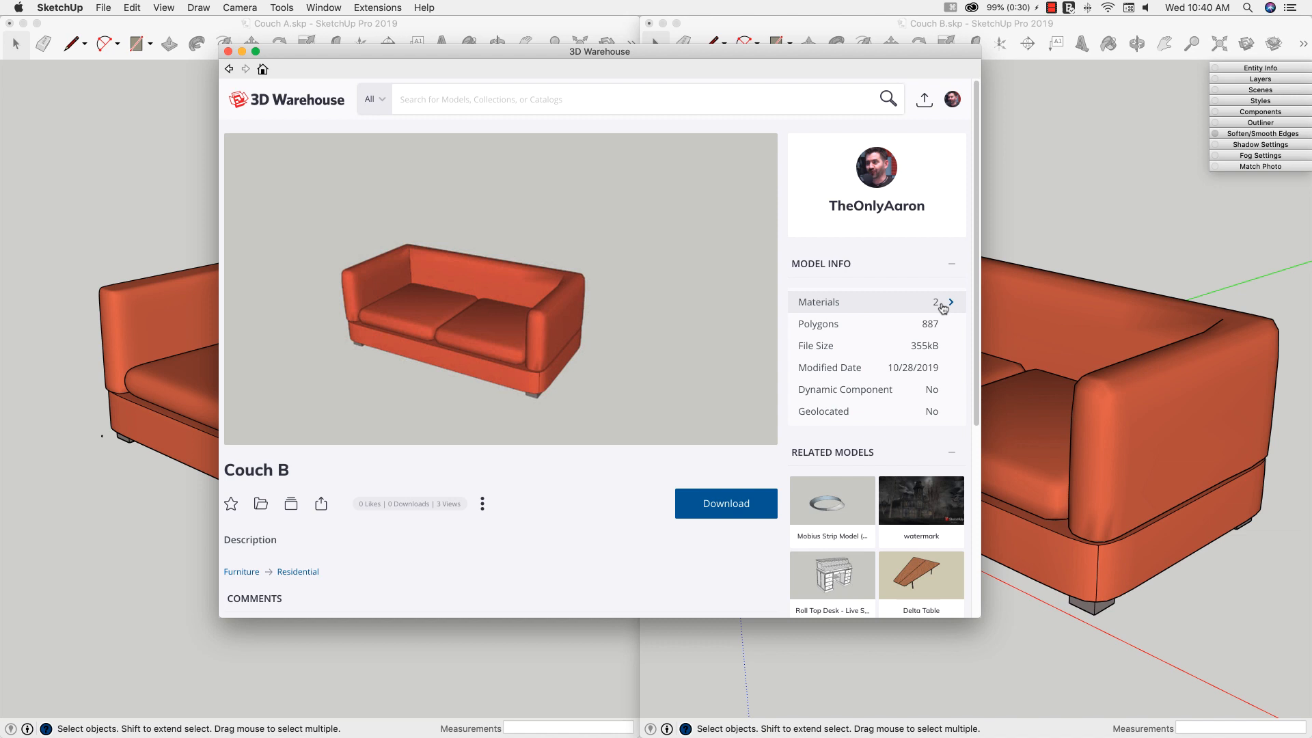
{"action": "mouse_move", "coordinate": [910, 357]}
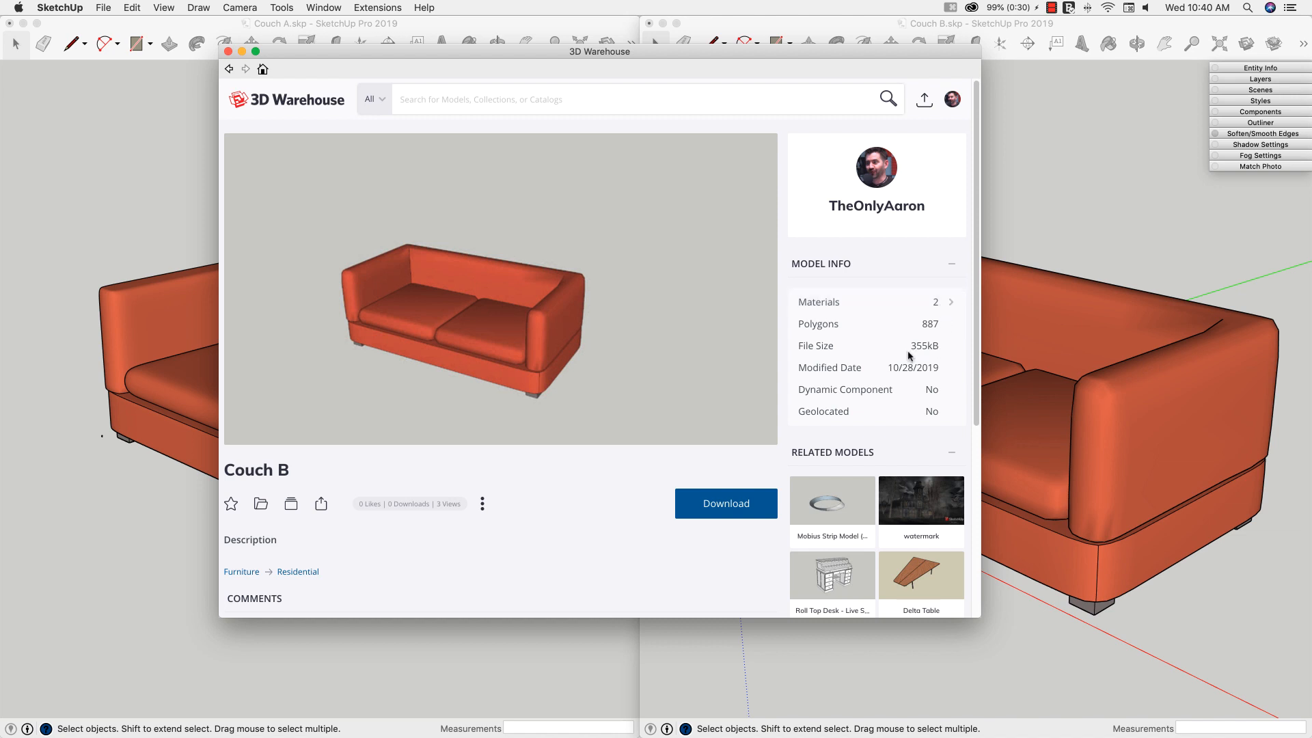
{"action": "mouse_move", "coordinate": [912, 351]}
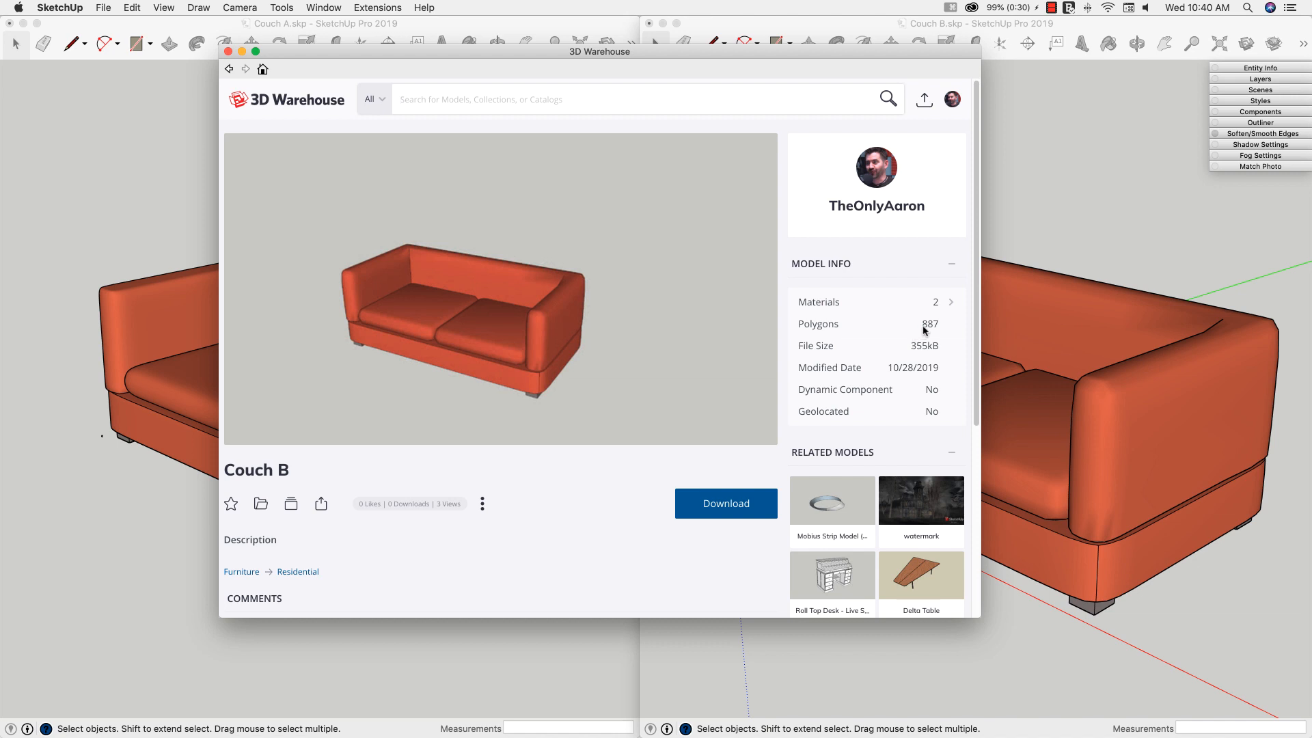
{"action": "mouse_move", "coordinate": [916, 334]}
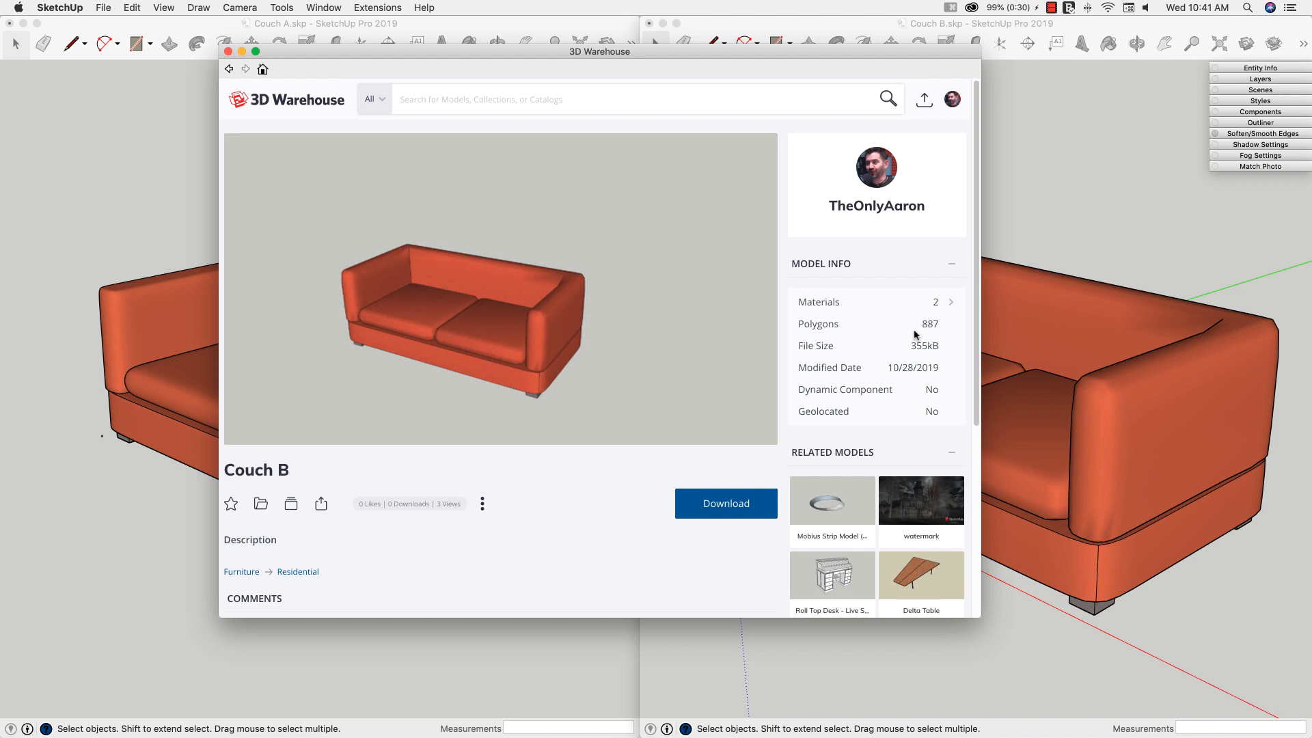
{"action": "mouse_move", "coordinate": [936, 332]}
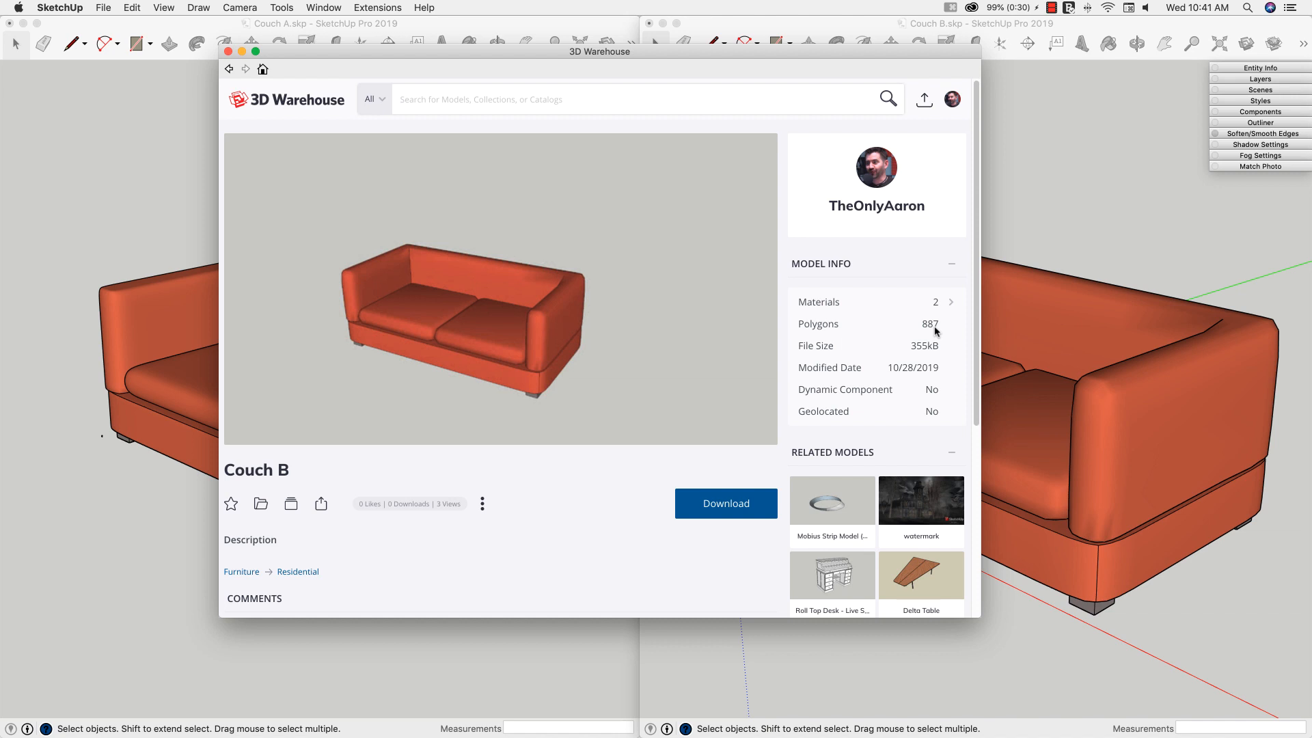
{"action": "mouse_move", "coordinate": [839, 331]}
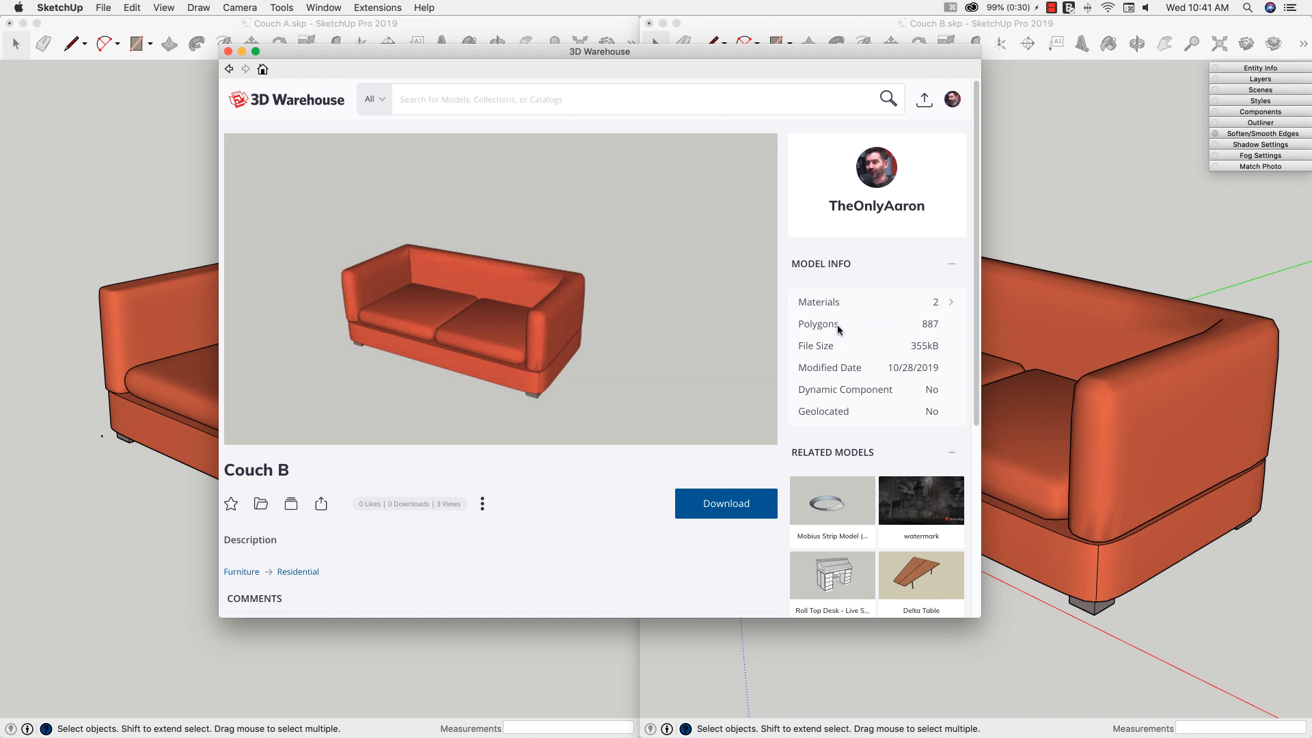
{"action": "mouse_move", "coordinate": [500, 423]}
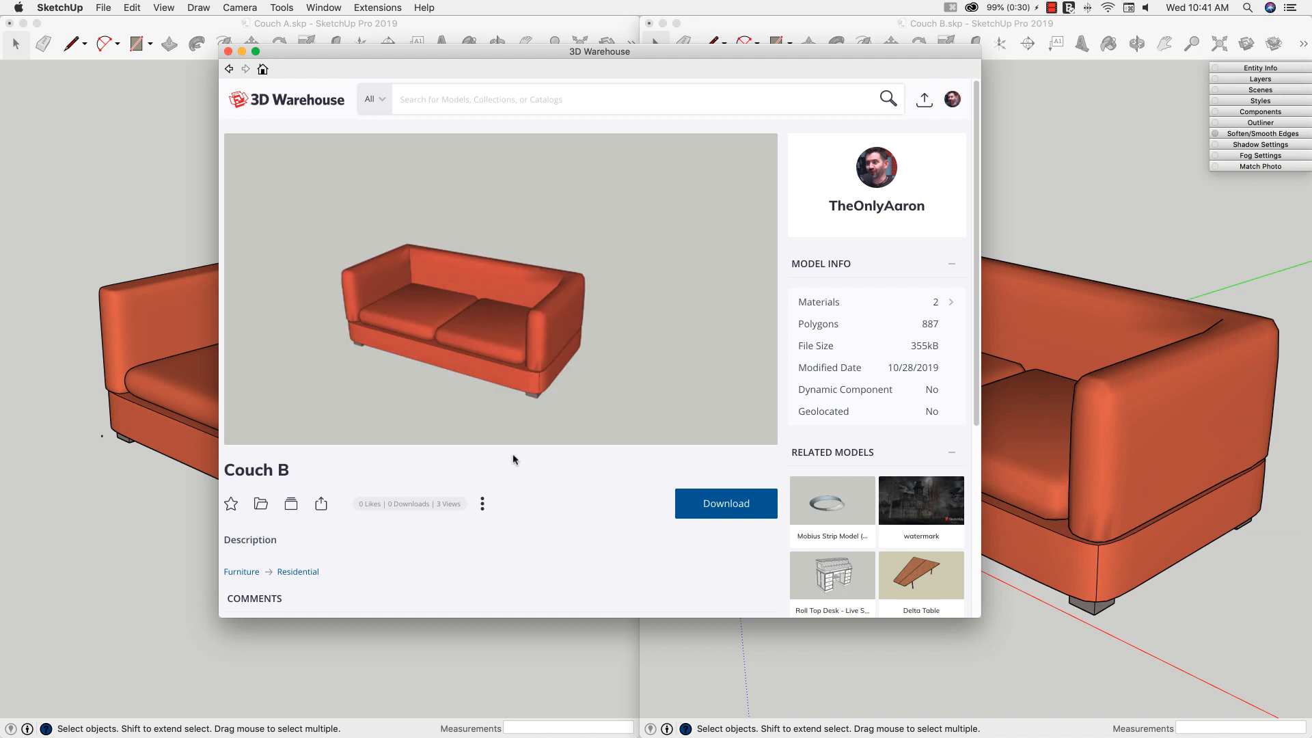
{"action": "mouse_move", "coordinate": [718, 480]}
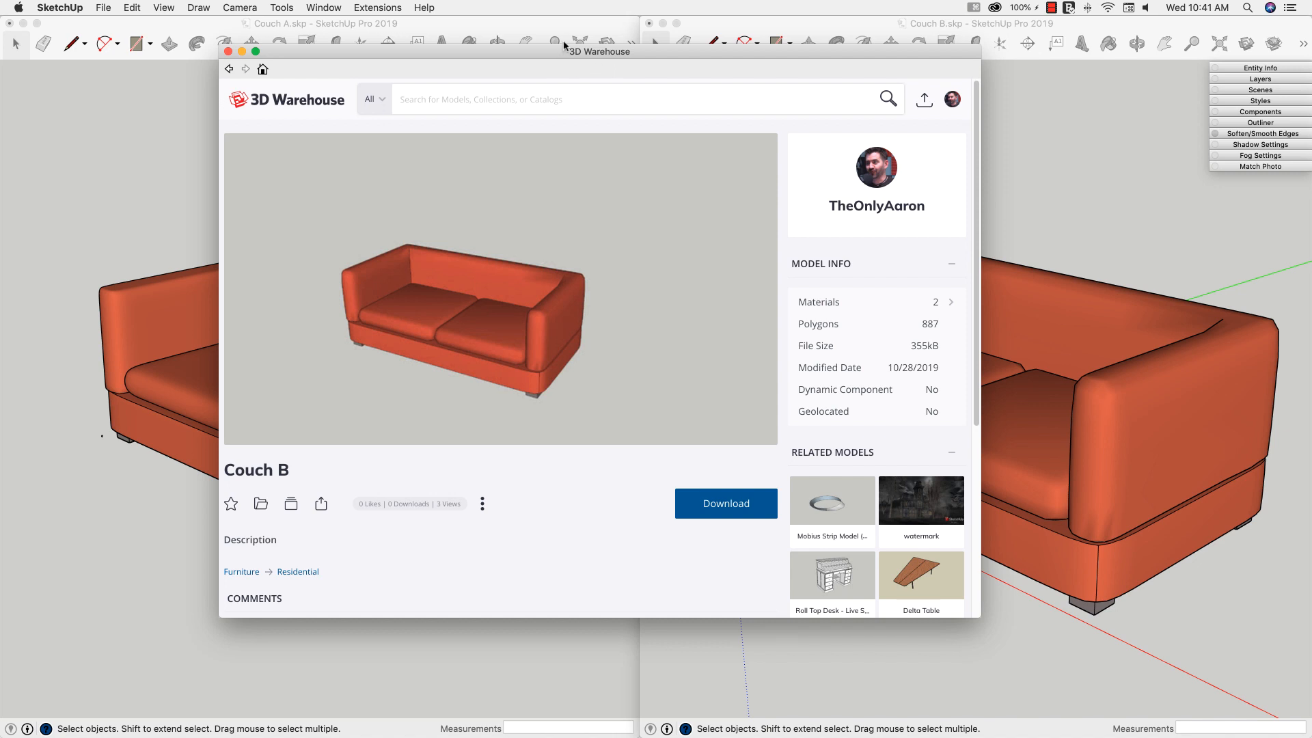
{"action": "mouse_move", "coordinate": [619, 66]}
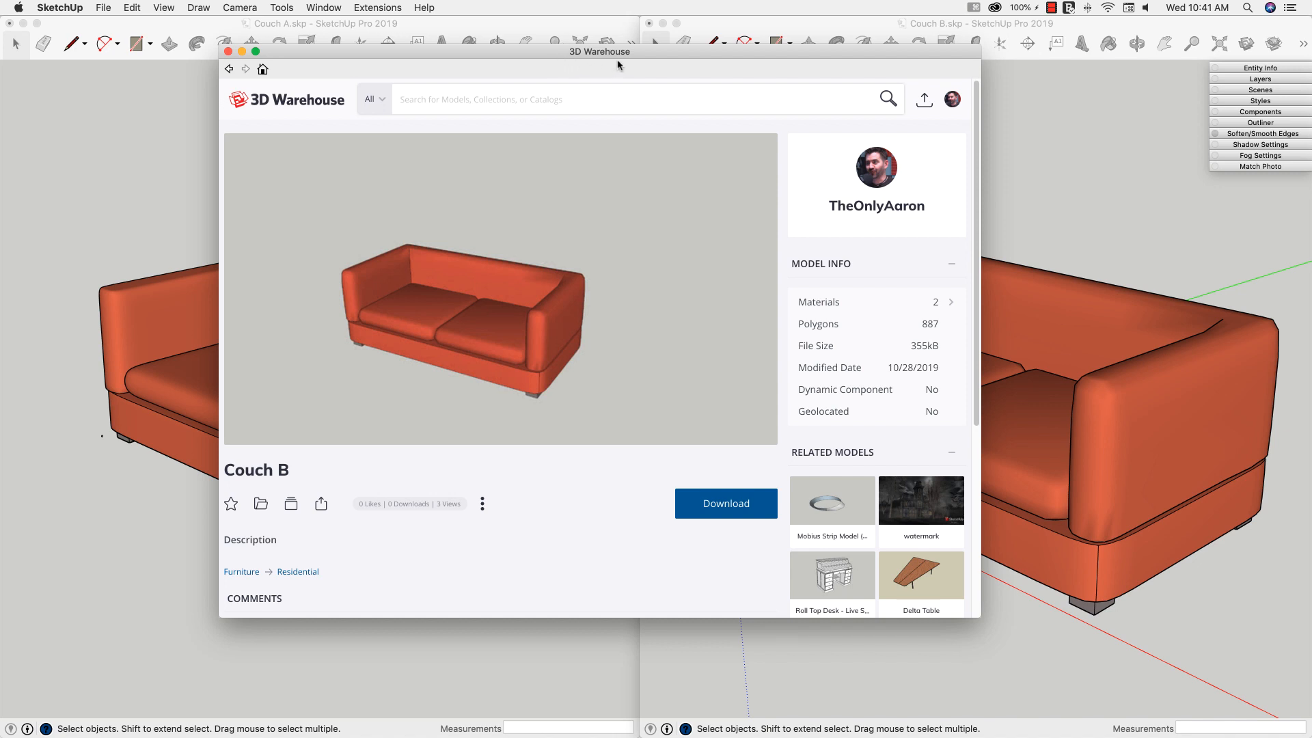
{"action": "mouse_move", "coordinate": [660, 537]}
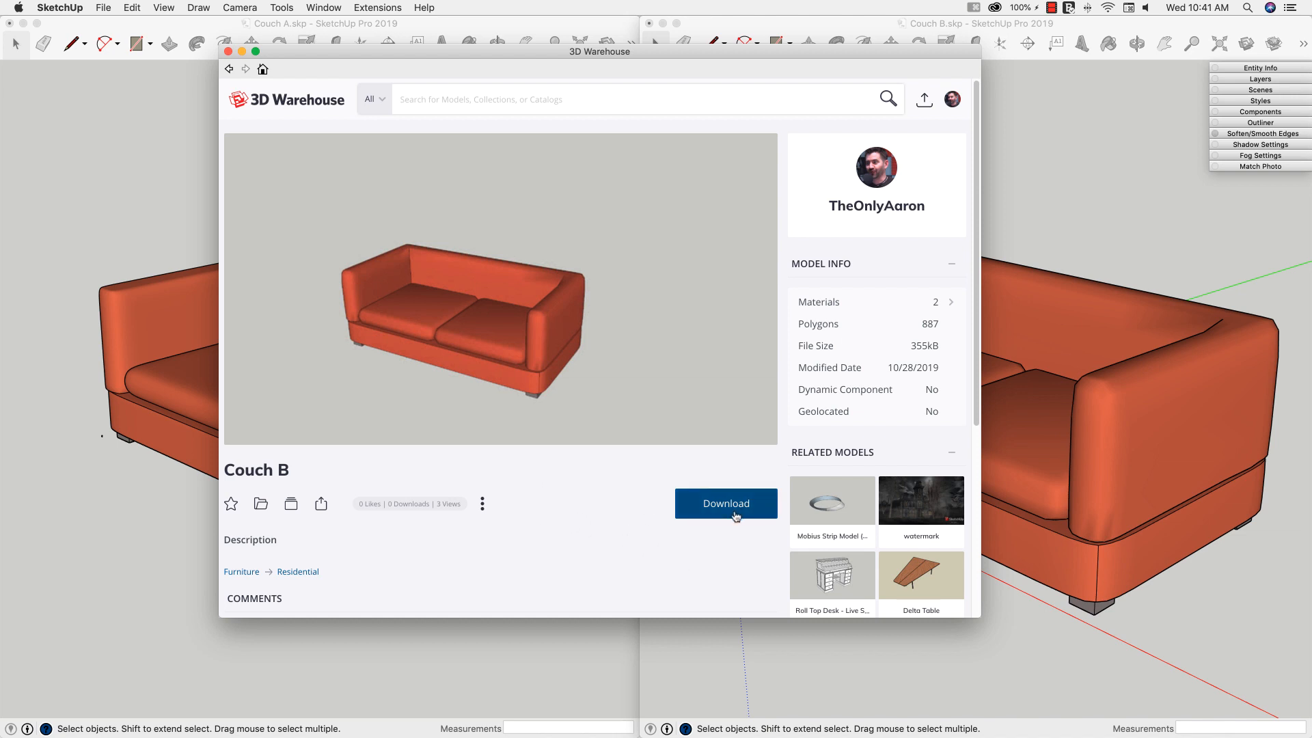
{"action": "mouse_move", "coordinate": [725, 503]}
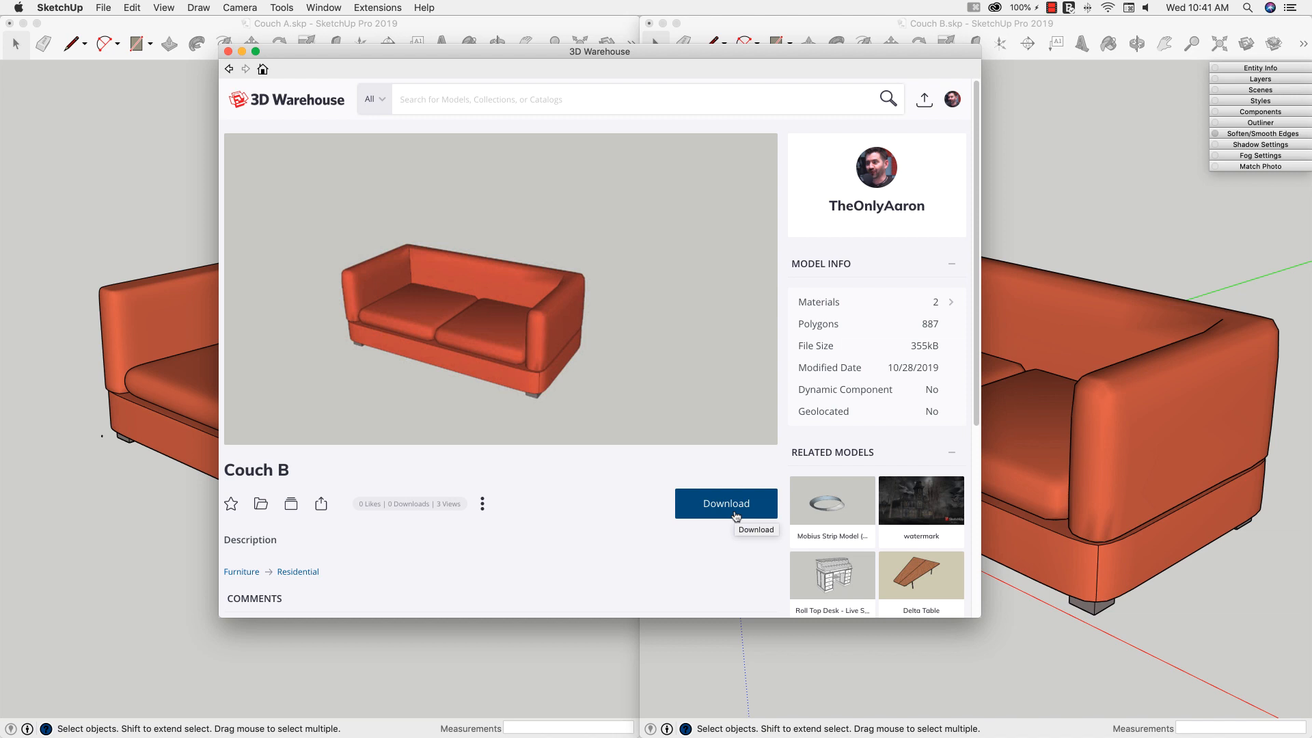
{"action": "mouse_move", "coordinate": [650, 487]}
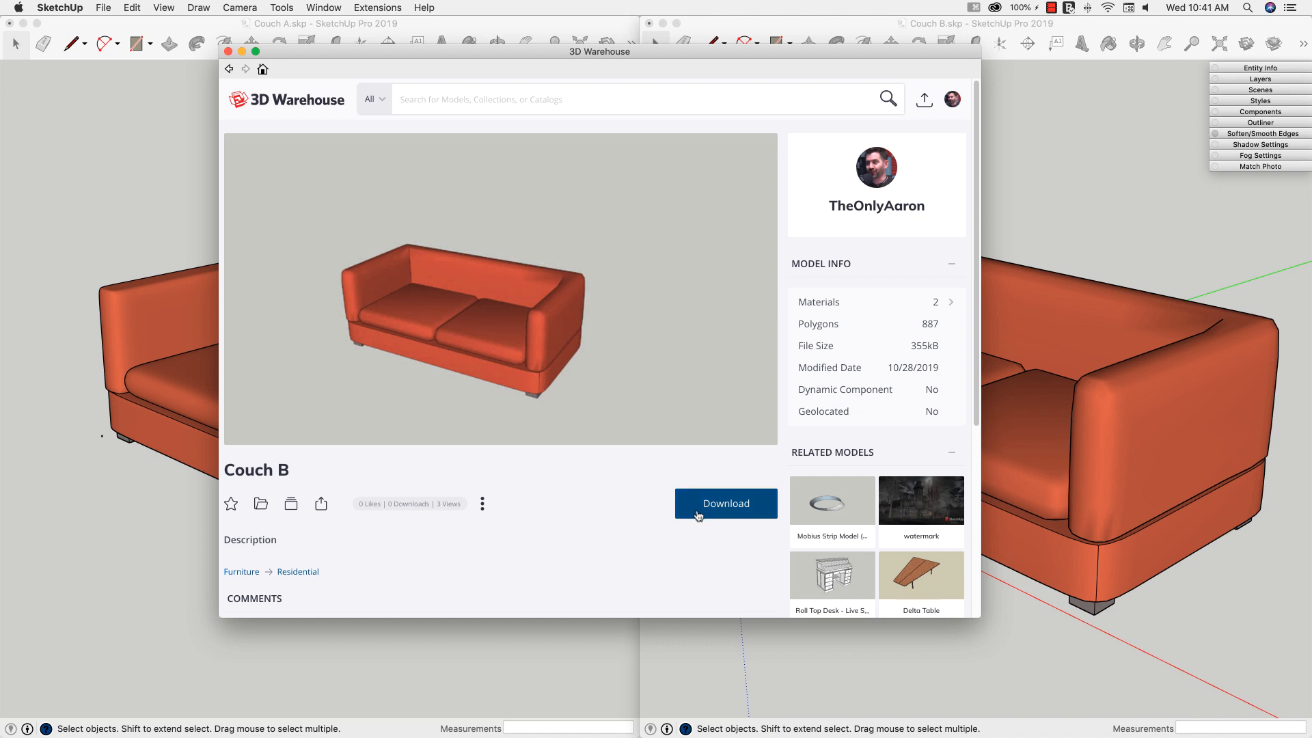
{"action": "mouse_move", "coordinate": [715, 516]}
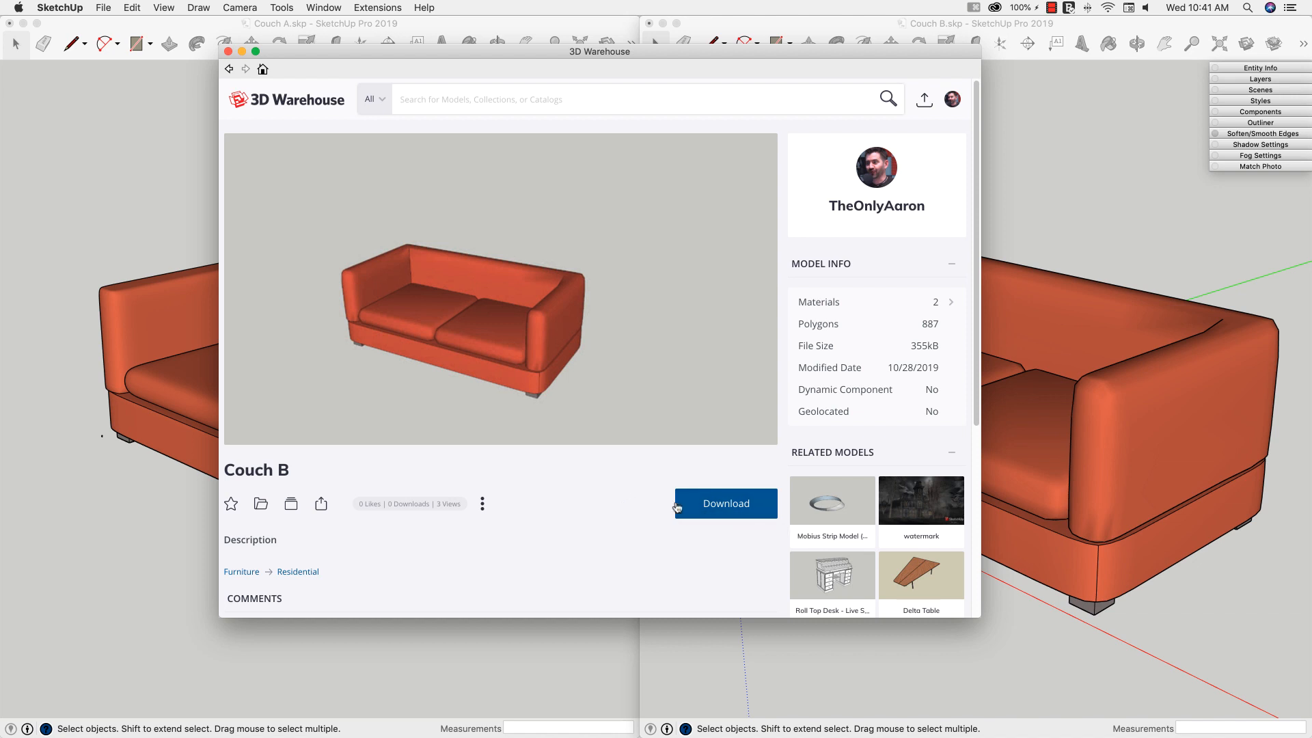
{"action": "mouse_move", "coordinate": [888, 390]}
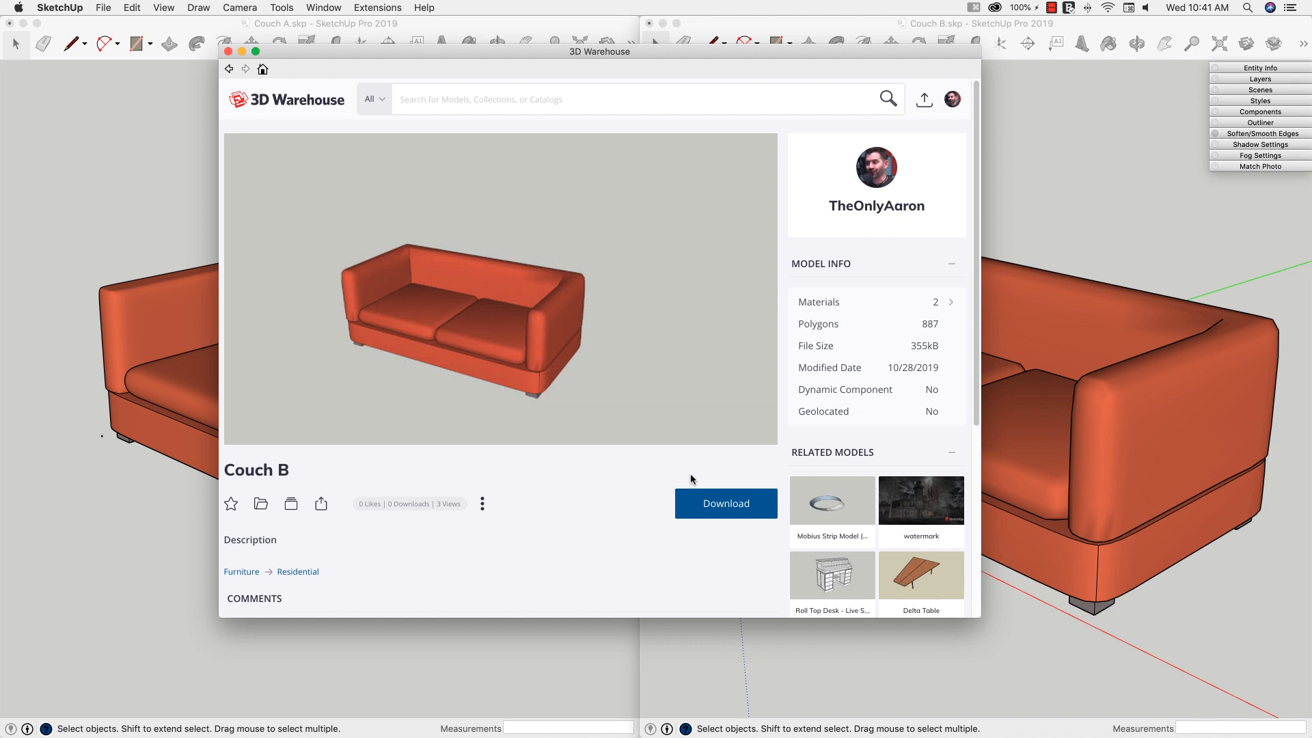
{"action": "mouse_move", "coordinate": [653, 475]}
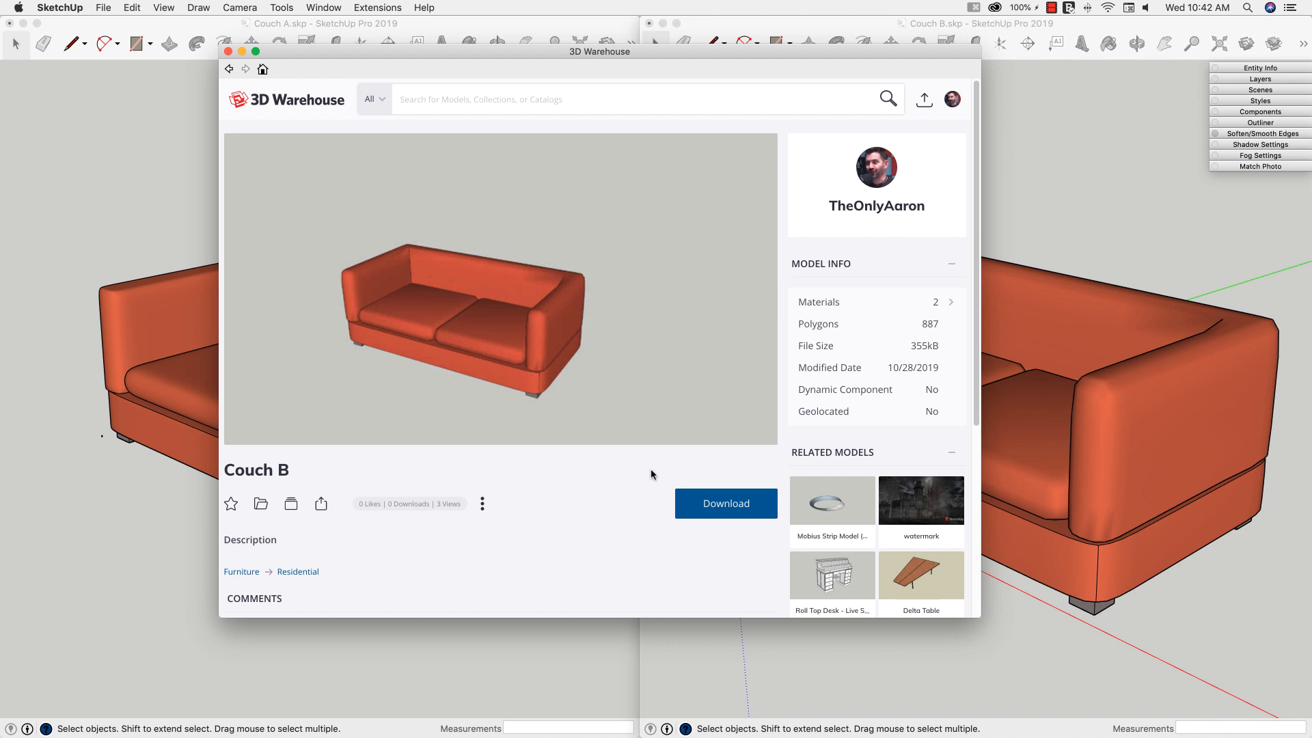
{"action": "mouse_move", "coordinate": [756, 480]}
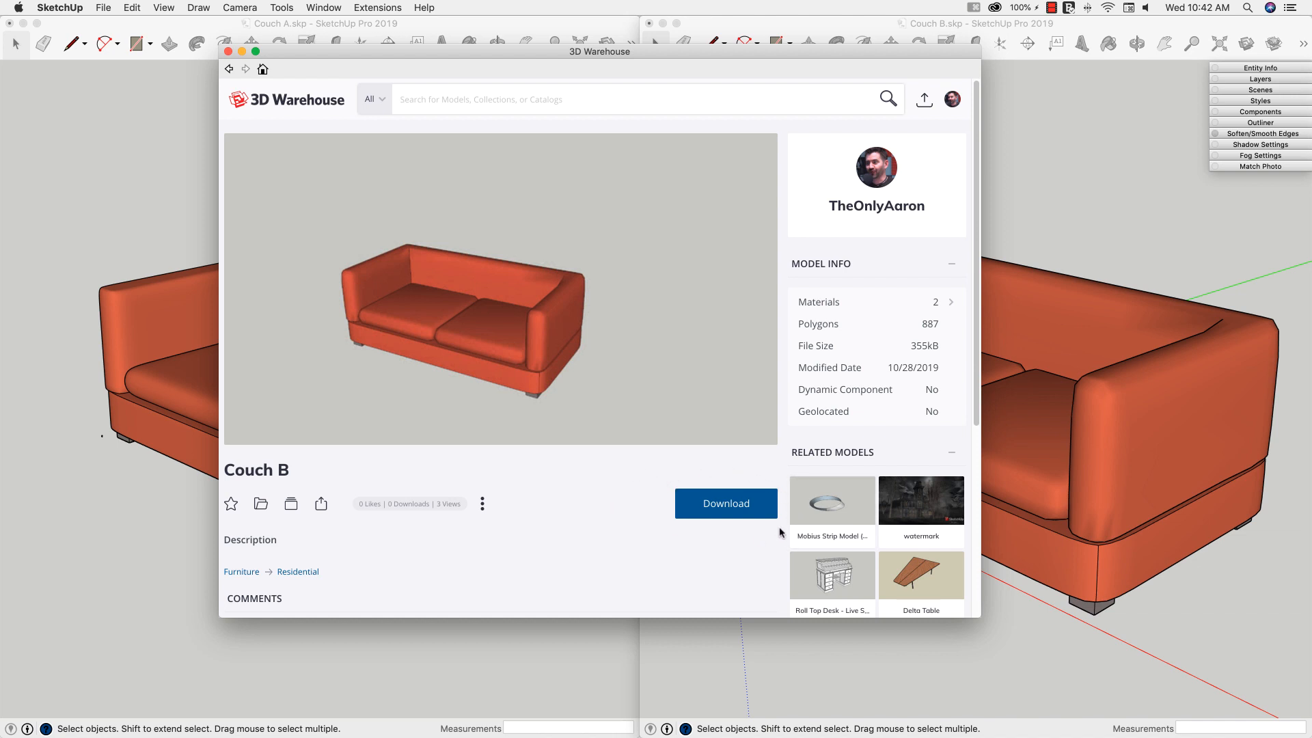
{"action": "mouse_move", "coordinate": [746, 507]}
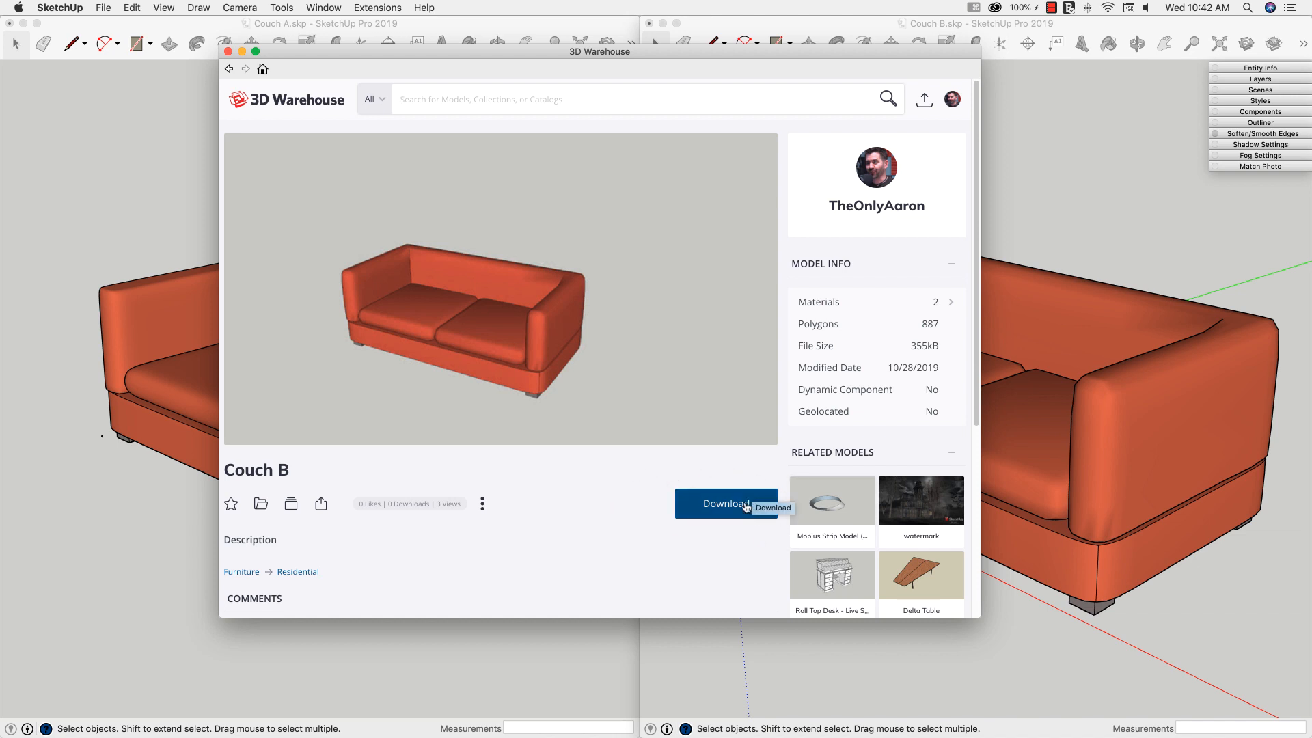
{"action": "mouse_move", "coordinate": [633, 525]}
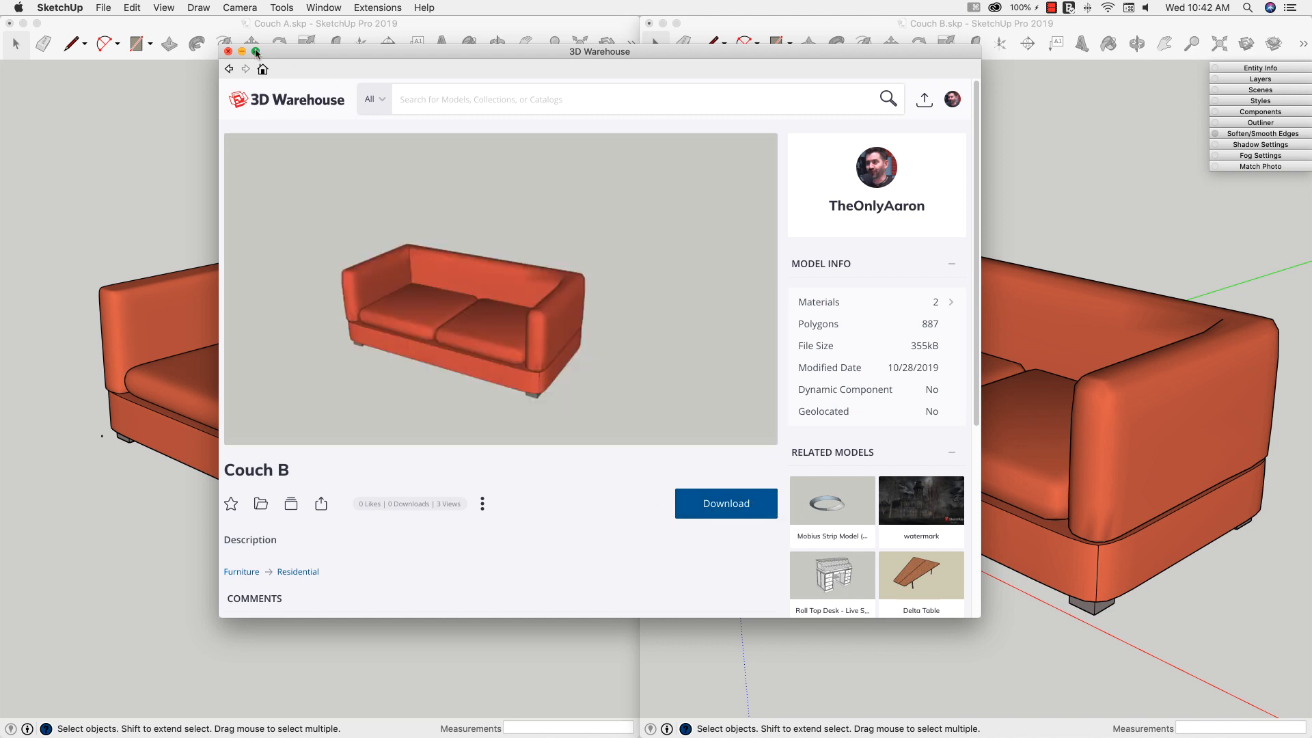
Step: Leave 3D Warehouse and select Couch A's back and arms to see their bounding box
{"action": "left_click", "coordinate": [228, 52]}
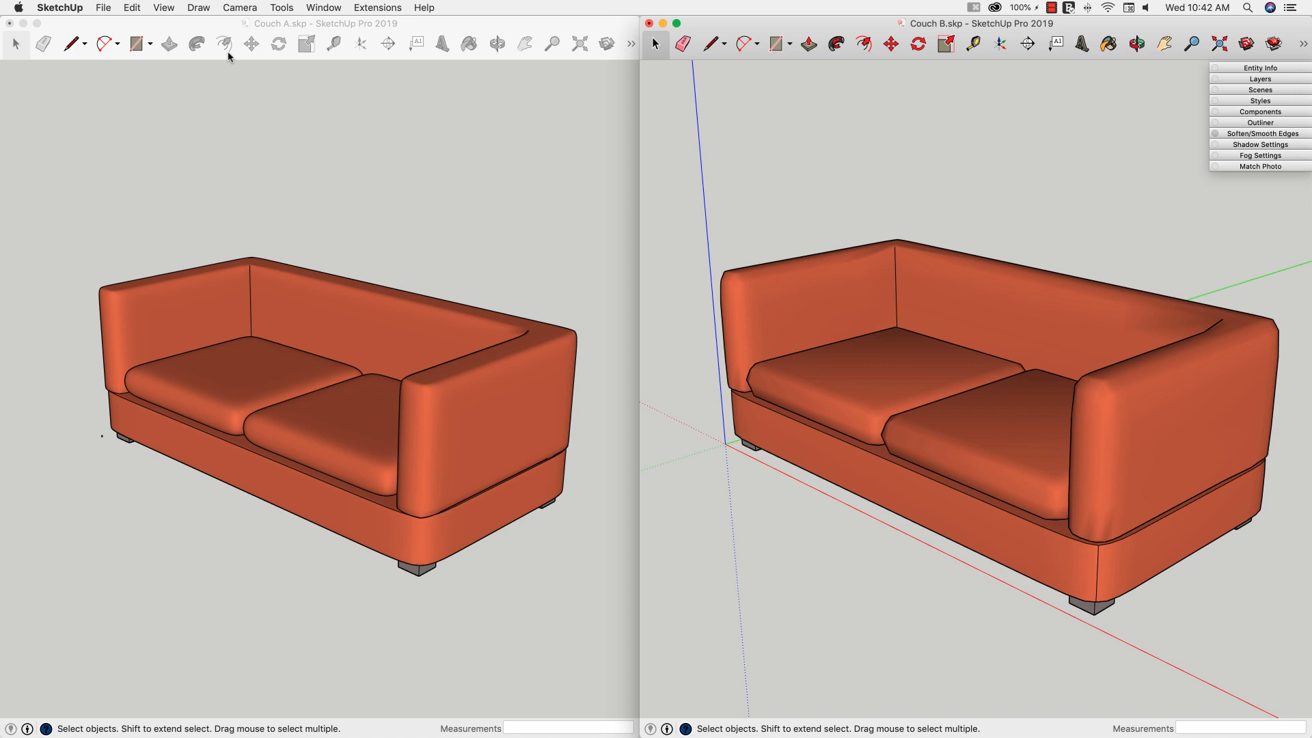
{"action": "left_click", "coordinate": [322, 23]}
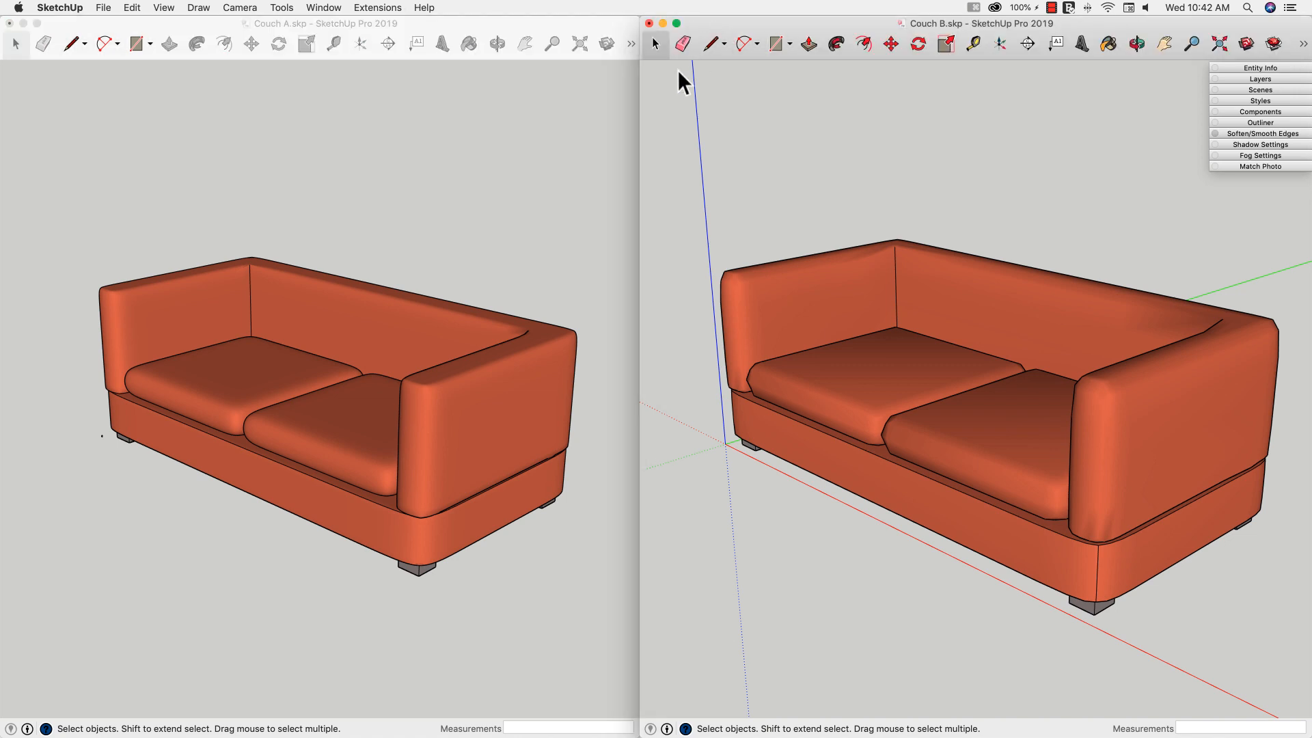
{"action": "mouse_move", "coordinate": [274, 563]}
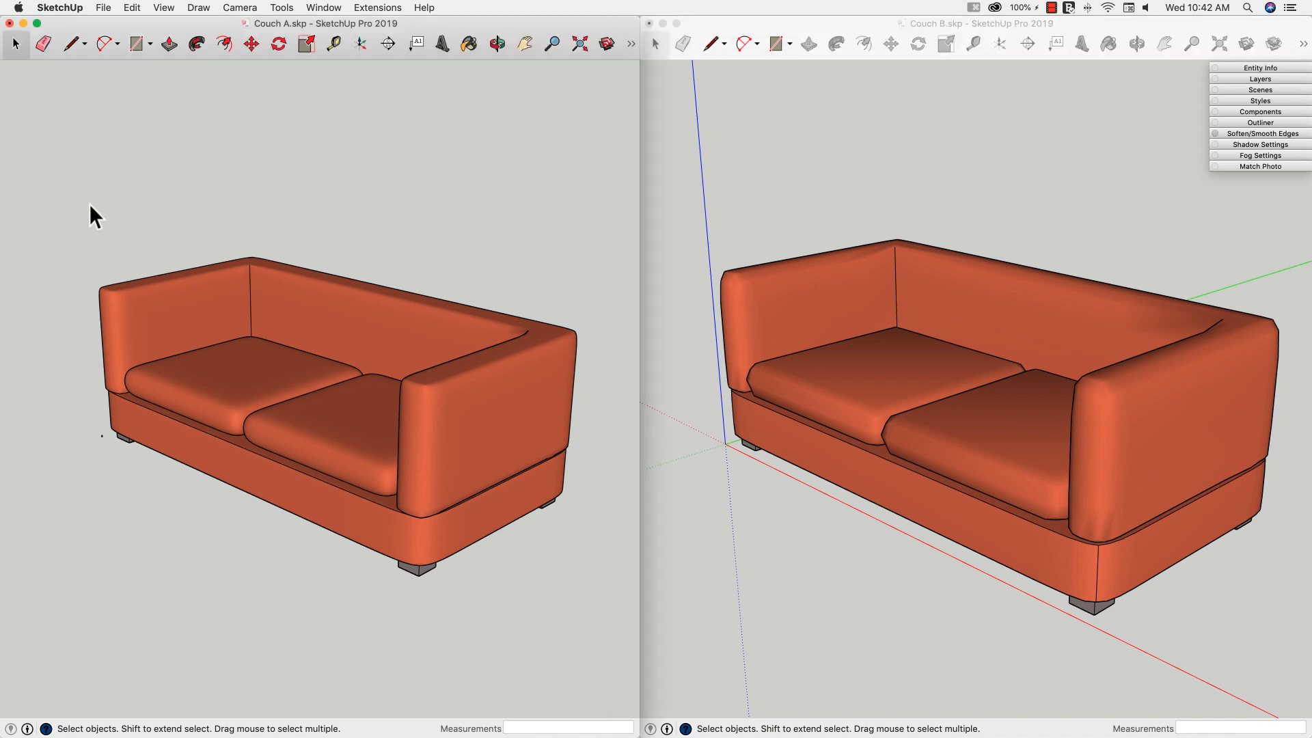
{"action": "mouse_move", "coordinate": [233, 339]}
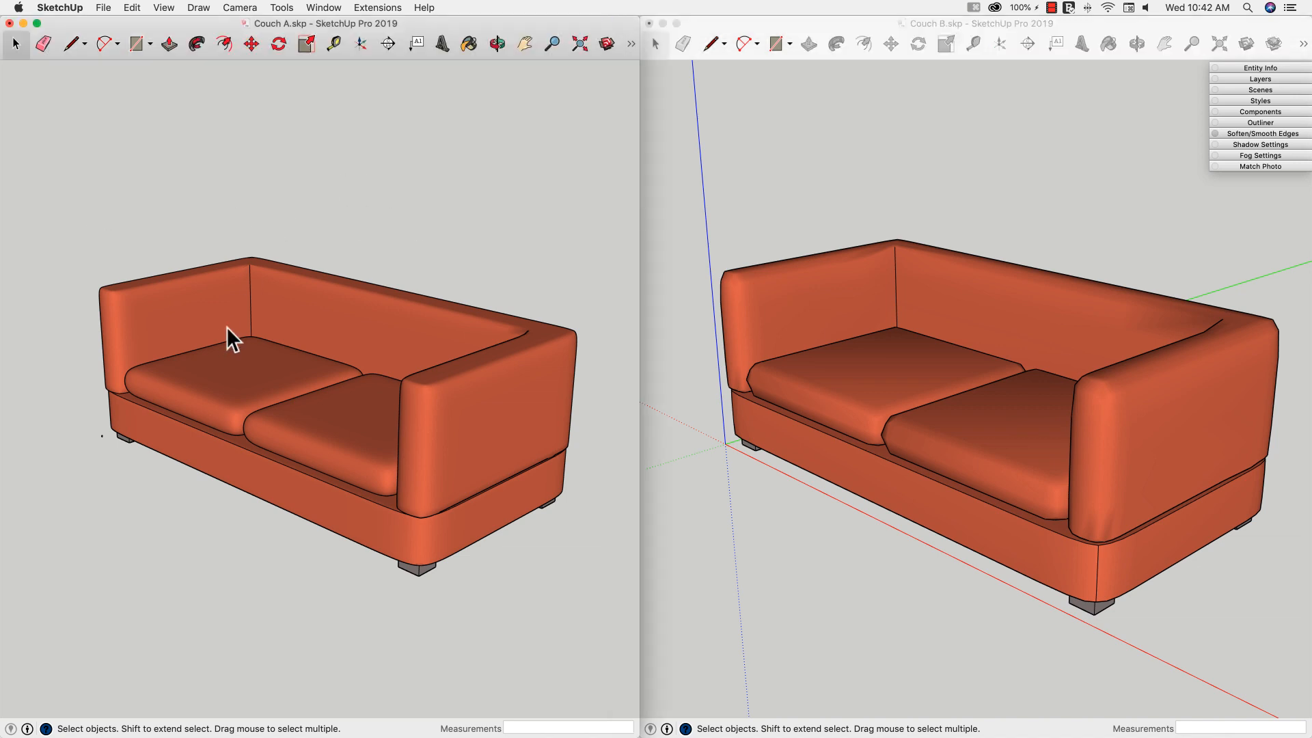
{"action": "left_click", "coordinate": [394, 343]}
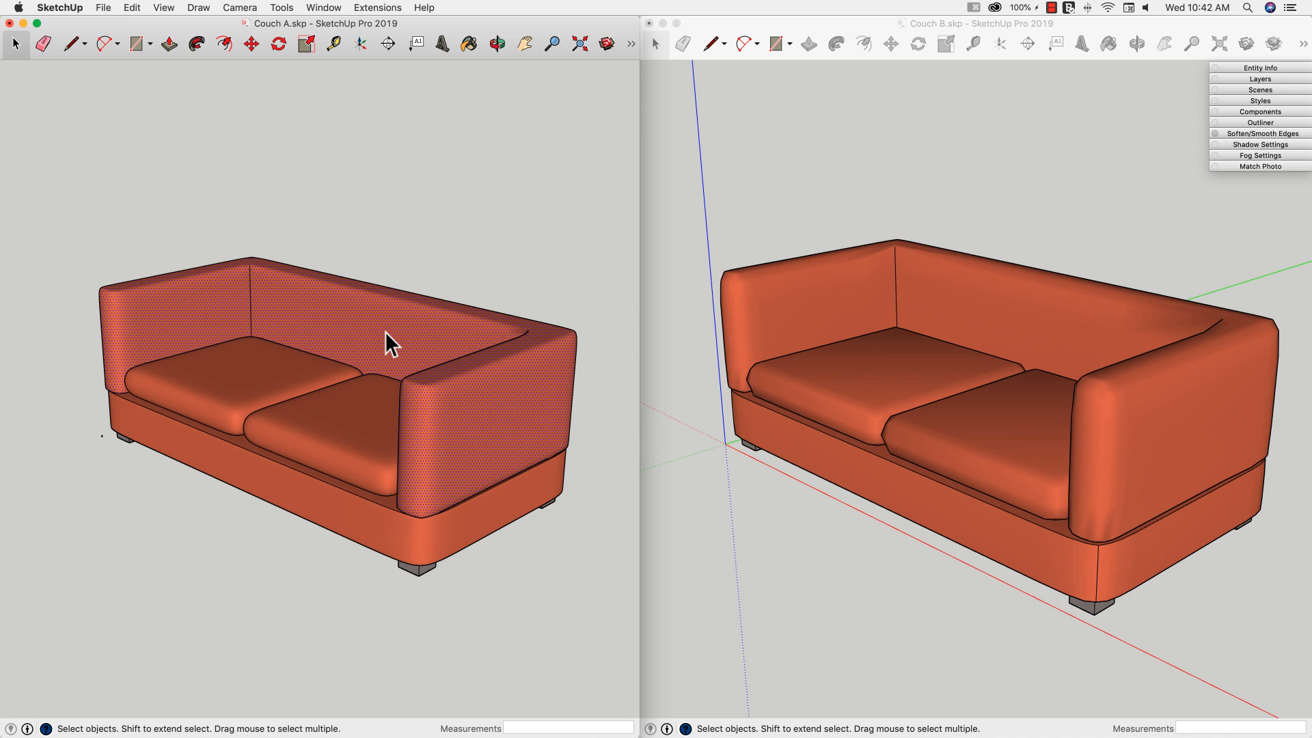
{"action": "left_click", "coordinate": [495, 44]}
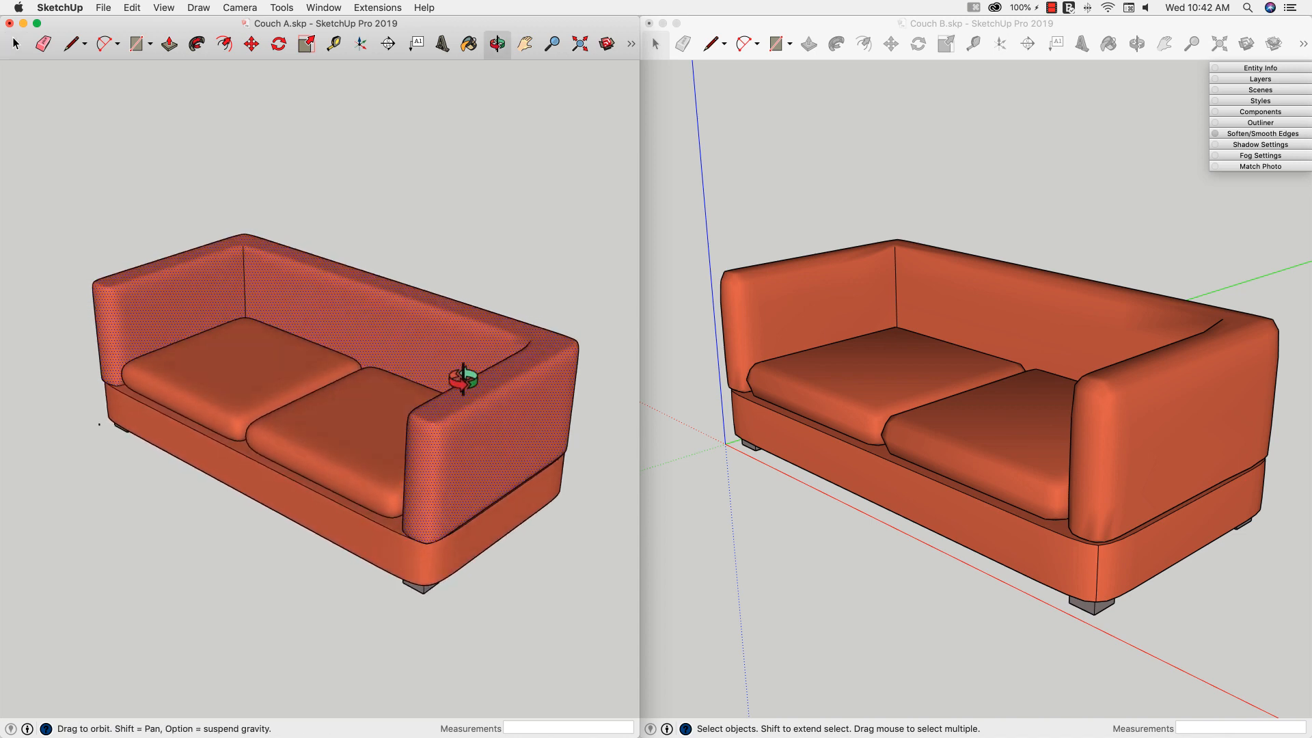
Step: Select Couch A's seat cushion, front foot and base to compare their component boundaries with Couch B
{"action": "left_click", "coordinate": [13, 44]}
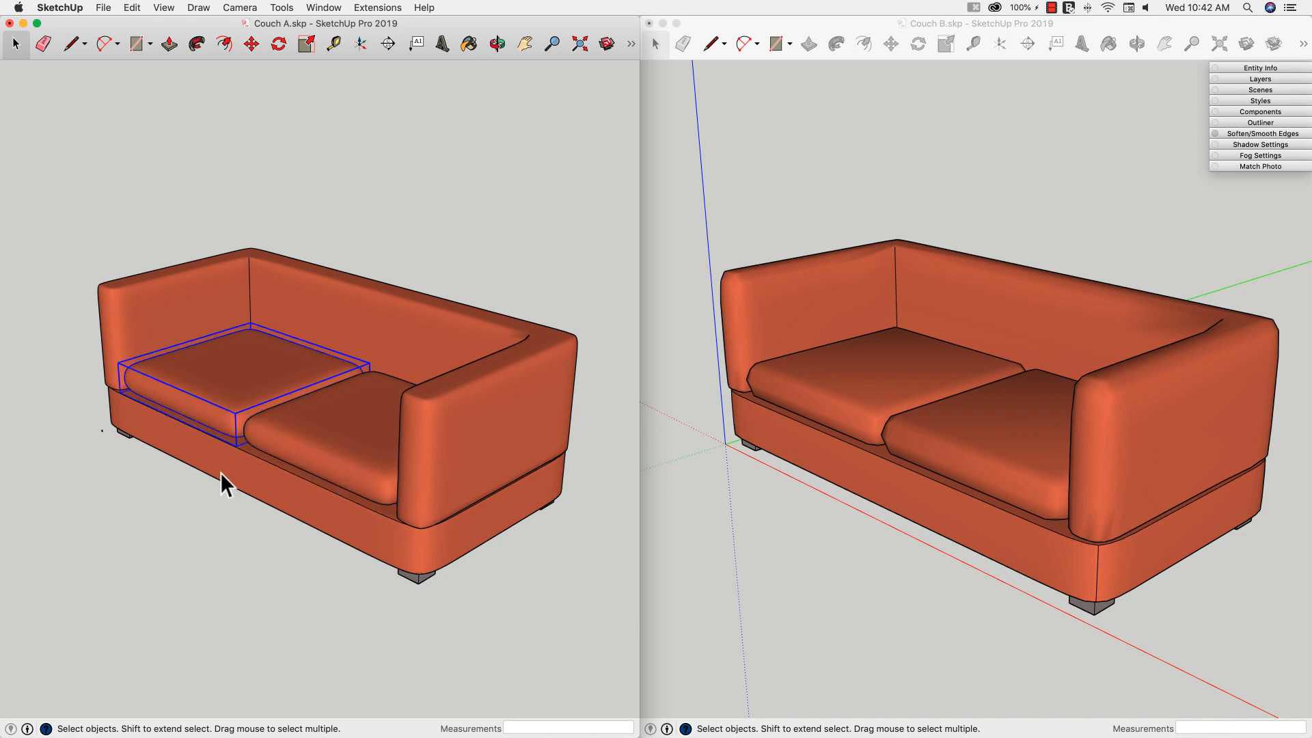
{"action": "left_click", "coordinate": [415, 577]}
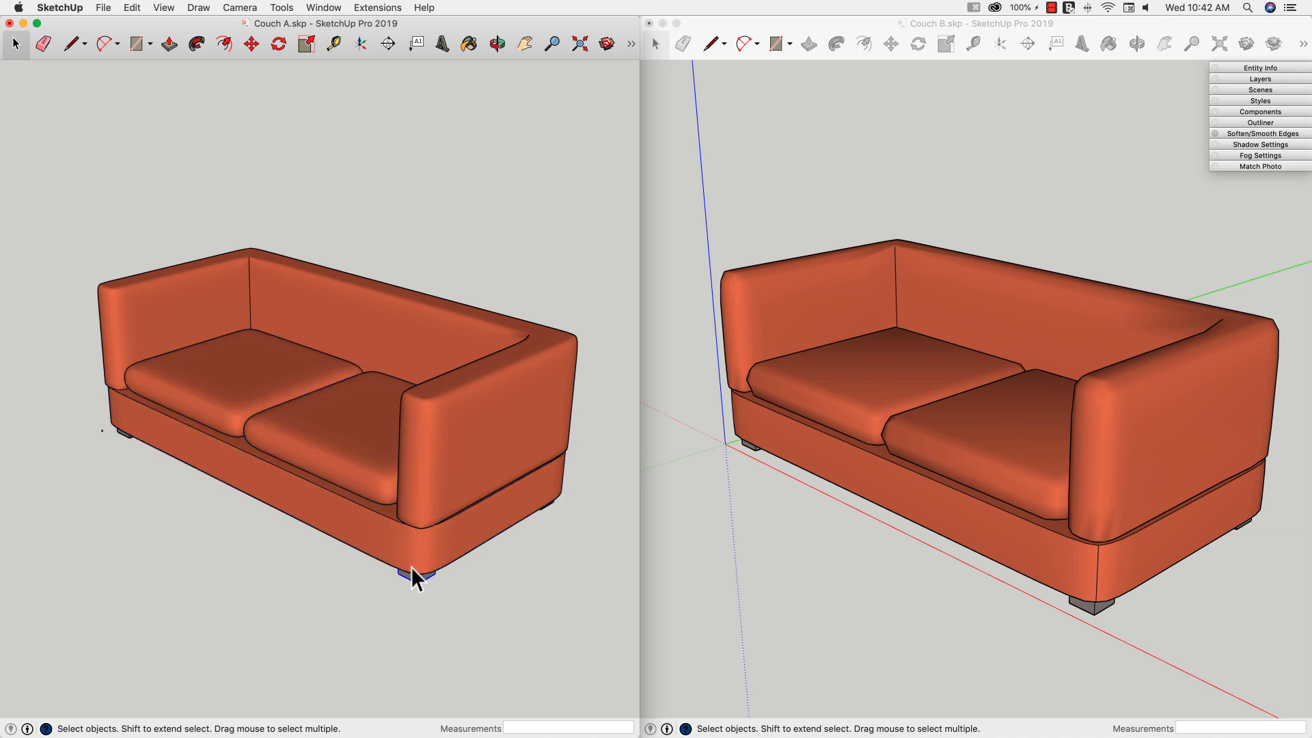
{"action": "left_click", "coordinate": [264, 311]}
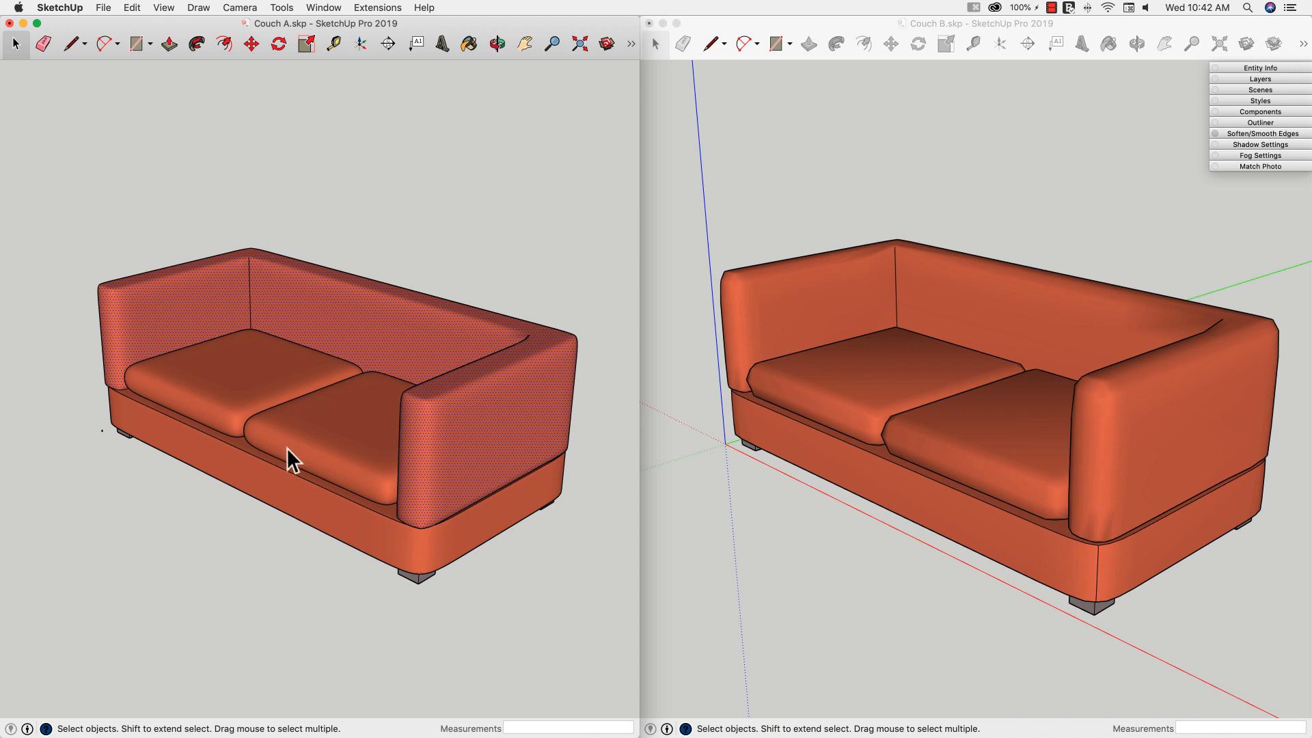
{"action": "left_click", "coordinate": [293, 460]}
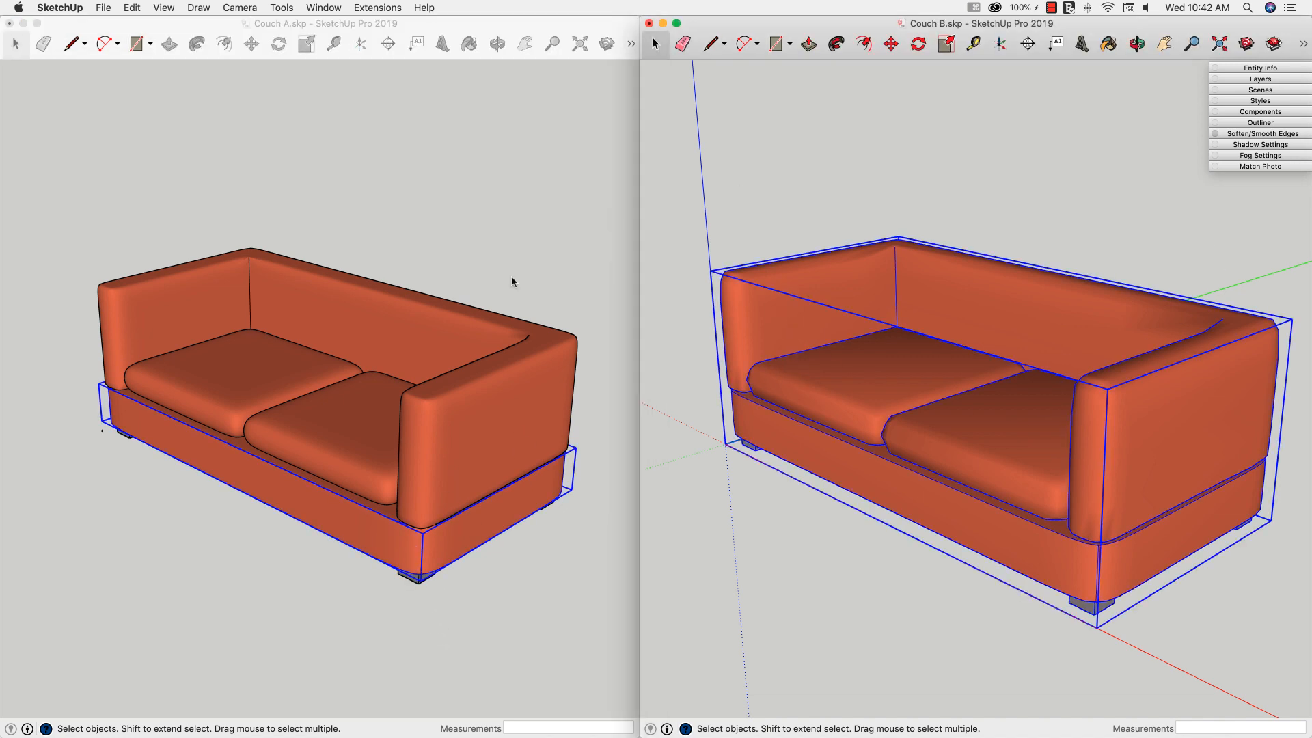
{"action": "mouse_move", "coordinate": [901, 425]}
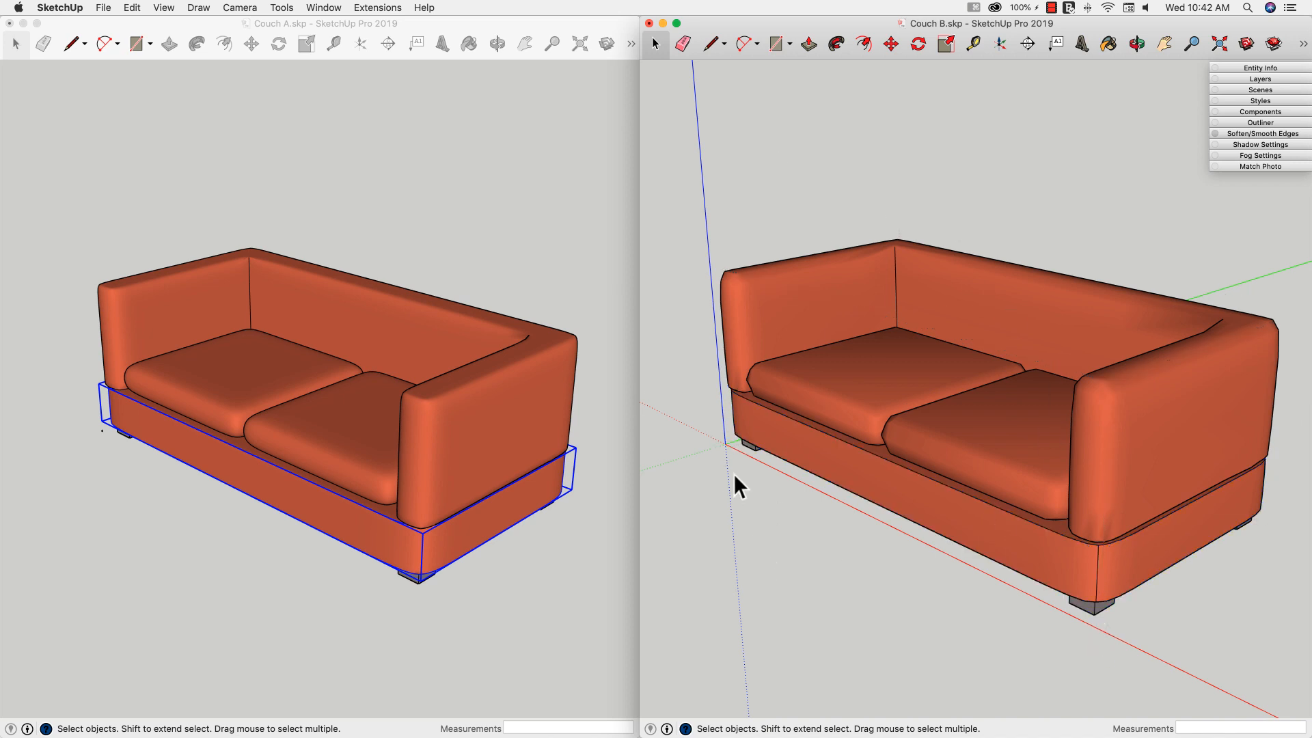
{"action": "mouse_move", "coordinate": [769, 491]}
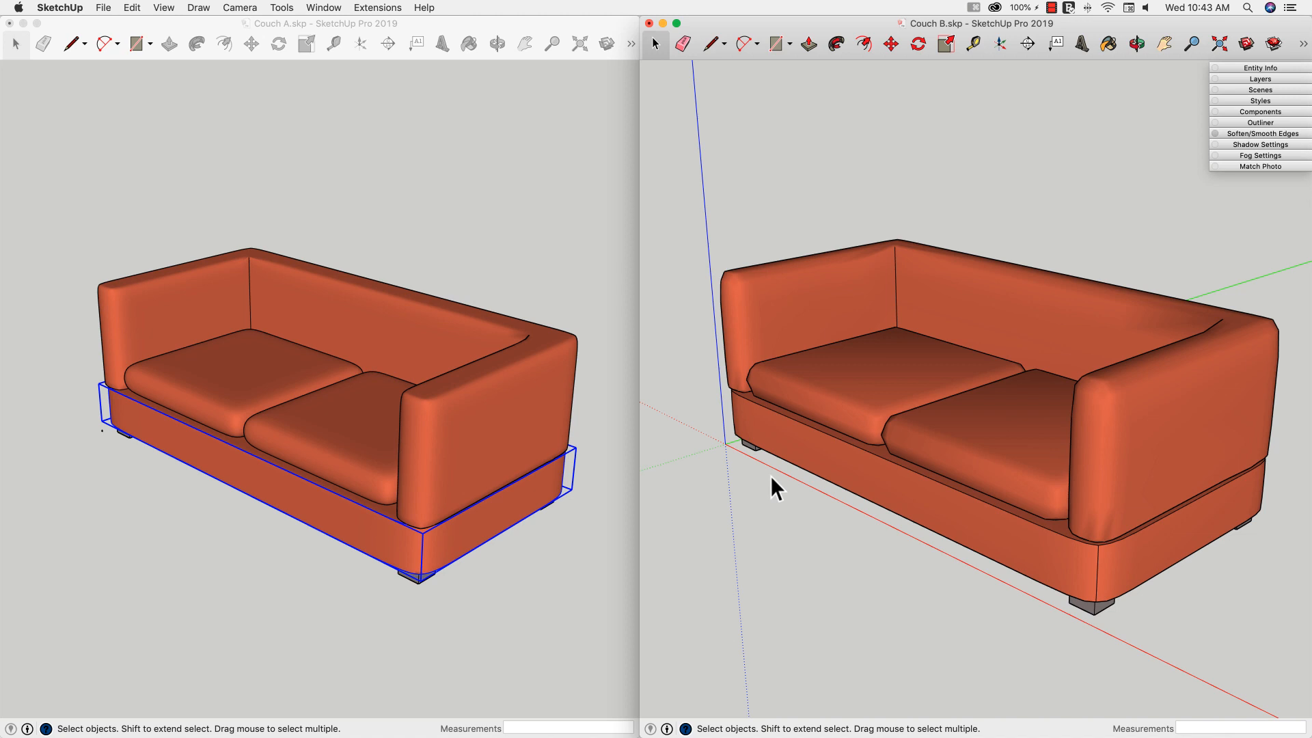
{"action": "mouse_move", "coordinate": [1241, 70]}
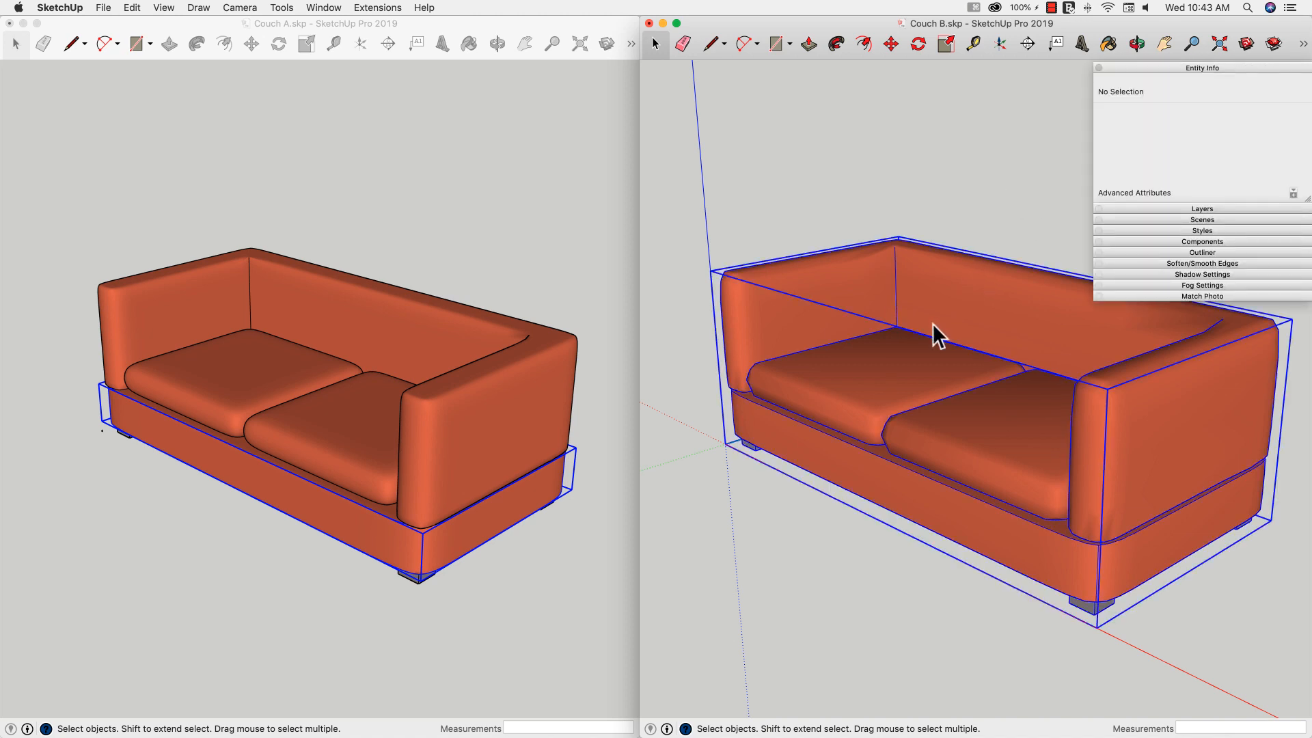
Step: Inspect Couch A's base (Component#1) and back (plain surface) in Entity Info, then clear the selection
{"action": "left_click", "coordinate": [929, 343]}
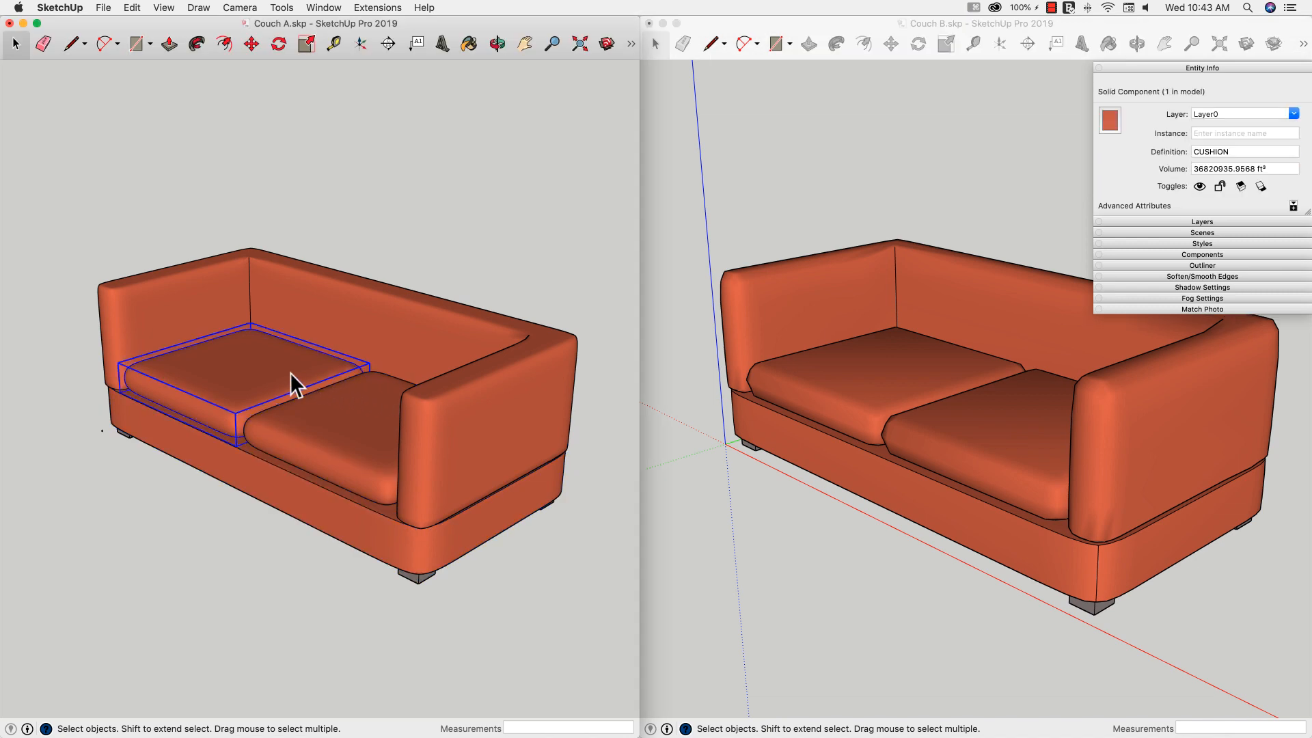
{"action": "mouse_move", "coordinate": [335, 443]}
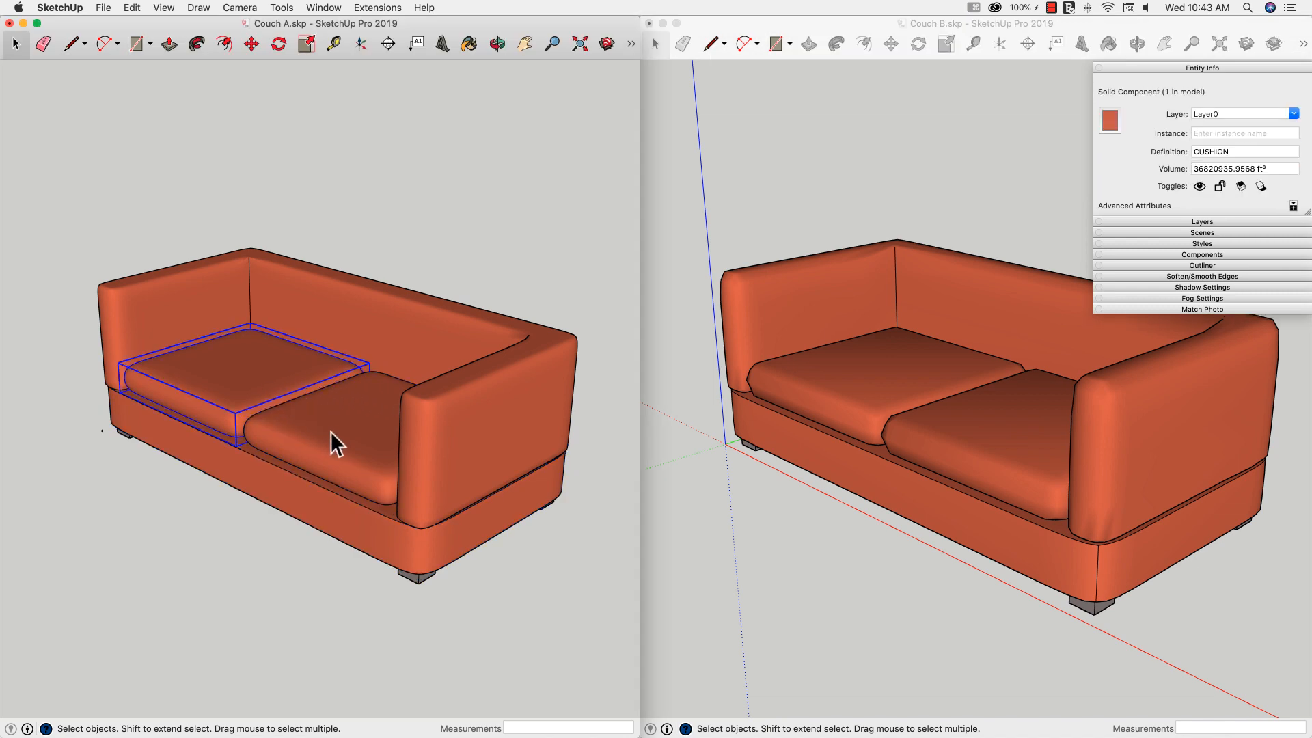
{"action": "mouse_move", "coordinate": [311, 477]}
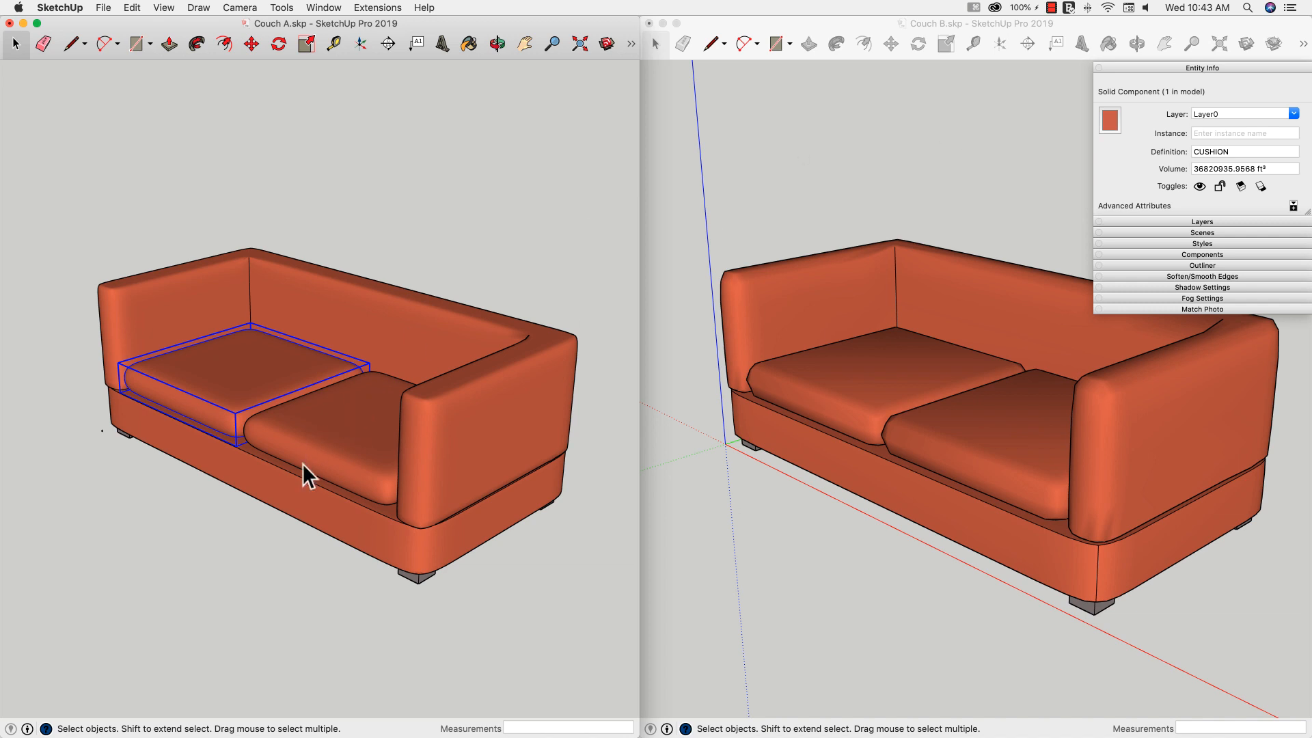
{"action": "left_click", "coordinate": [497, 441]}
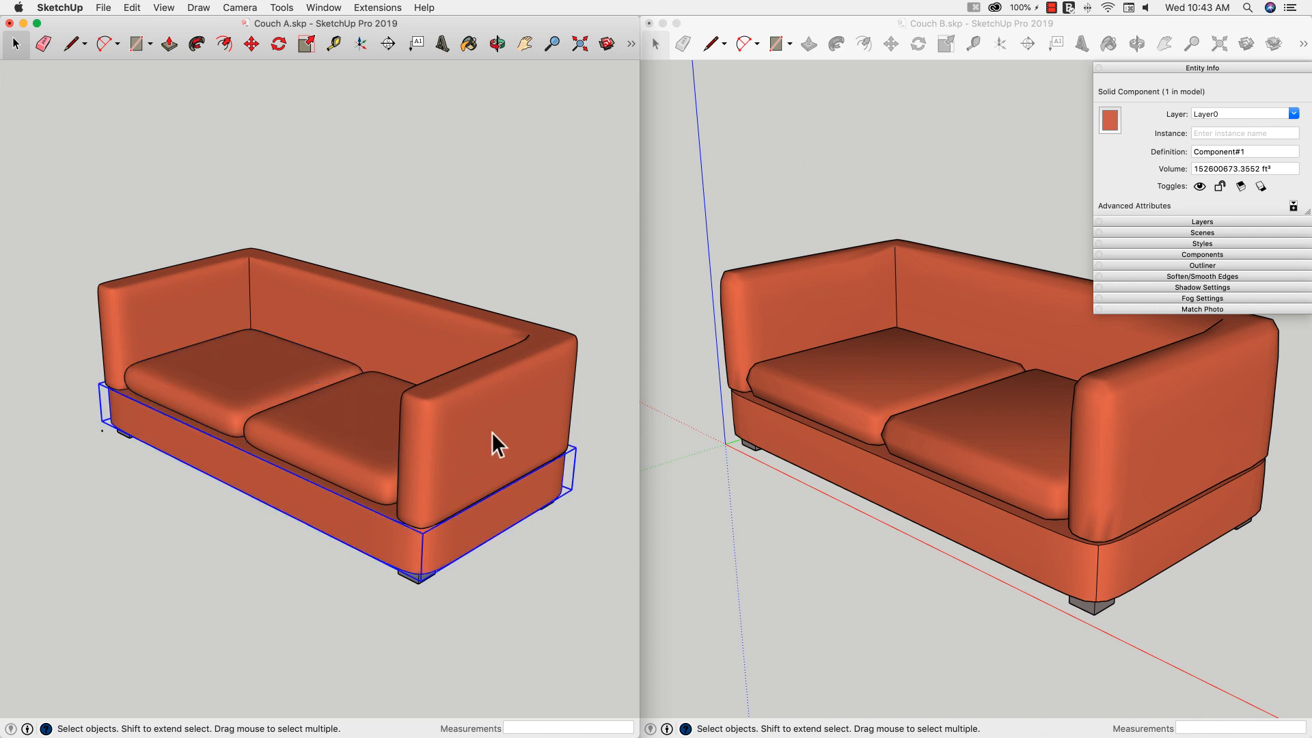
{"action": "left_click", "coordinate": [503, 379]}
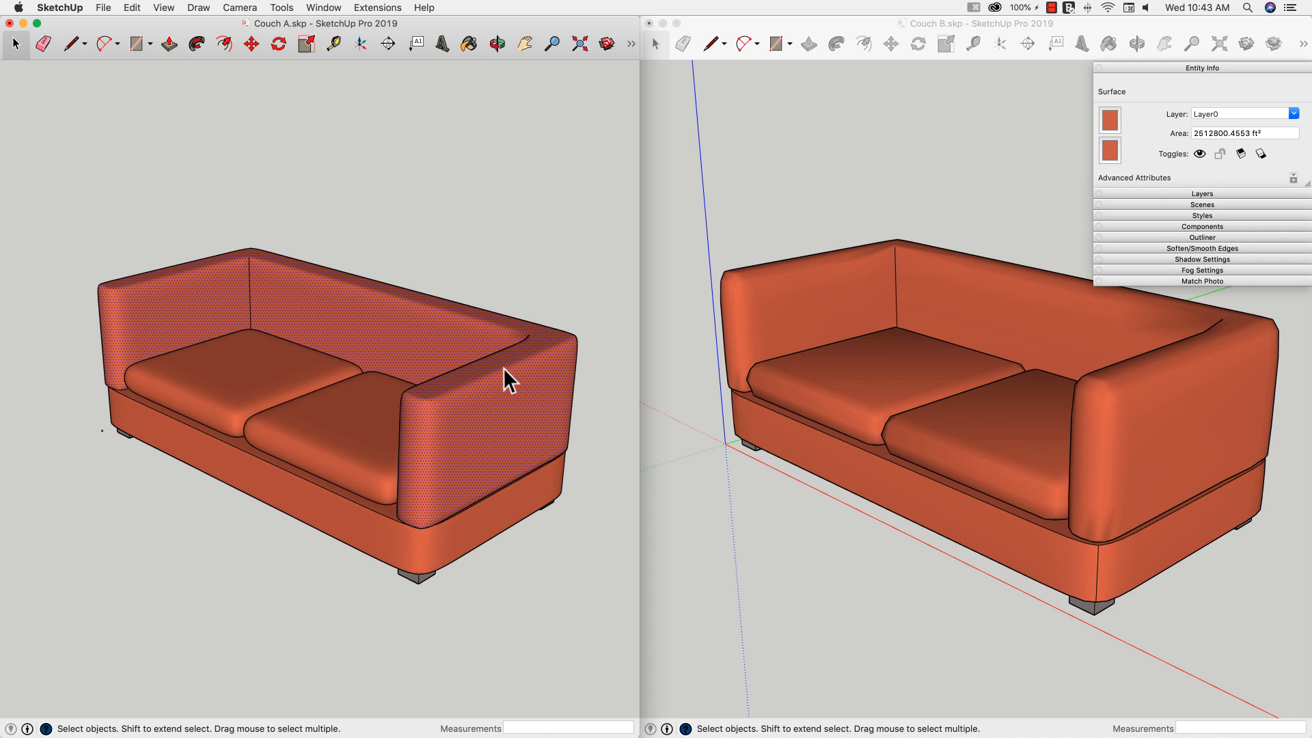
{"action": "mouse_move", "coordinate": [475, 251]}
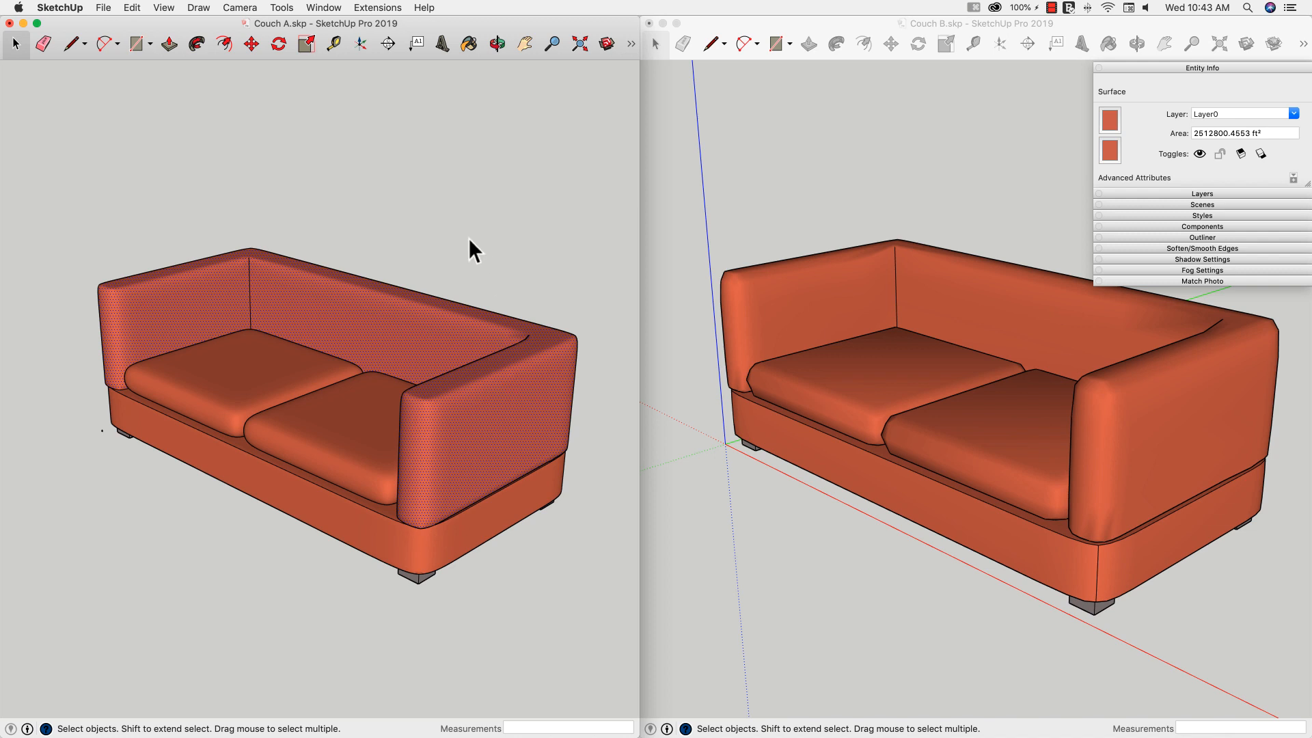
{"action": "left_click", "coordinate": [644, 410]}
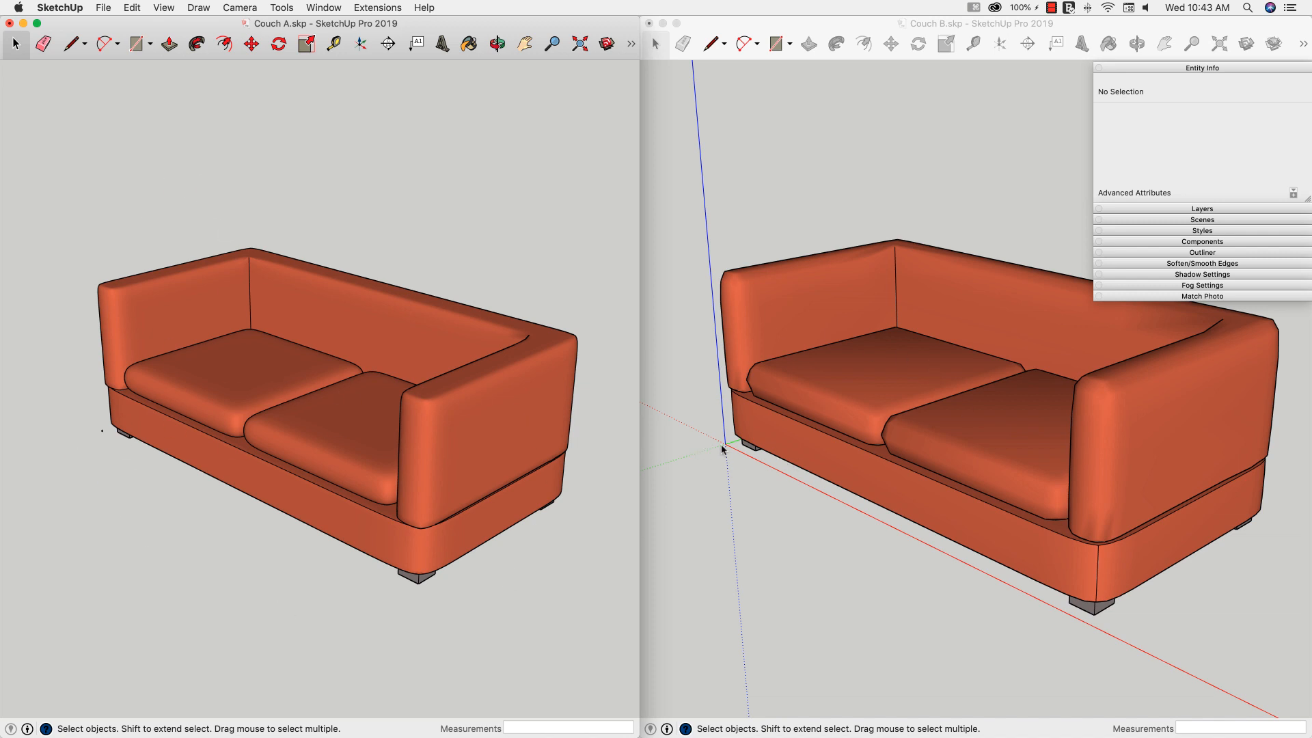
{"action": "mouse_move", "coordinate": [82, 446]}
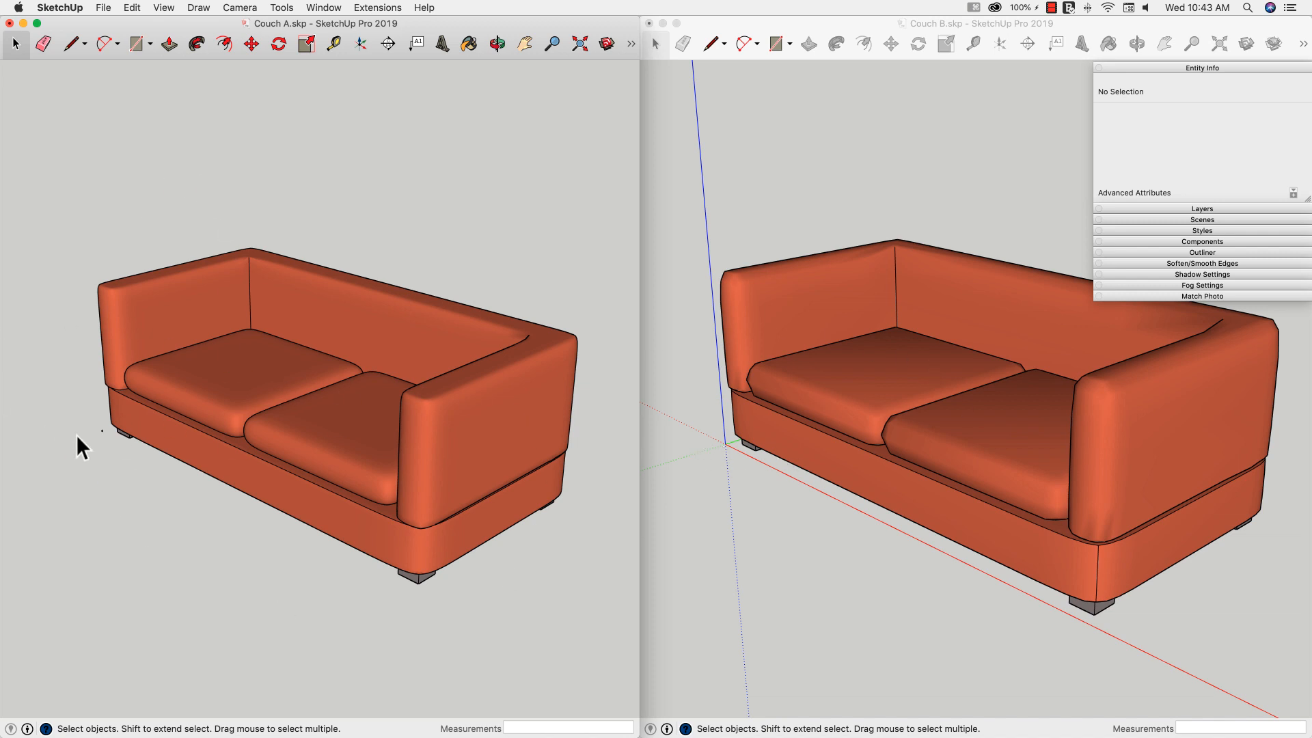
{"action": "mouse_move", "coordinate": [725, 452]}
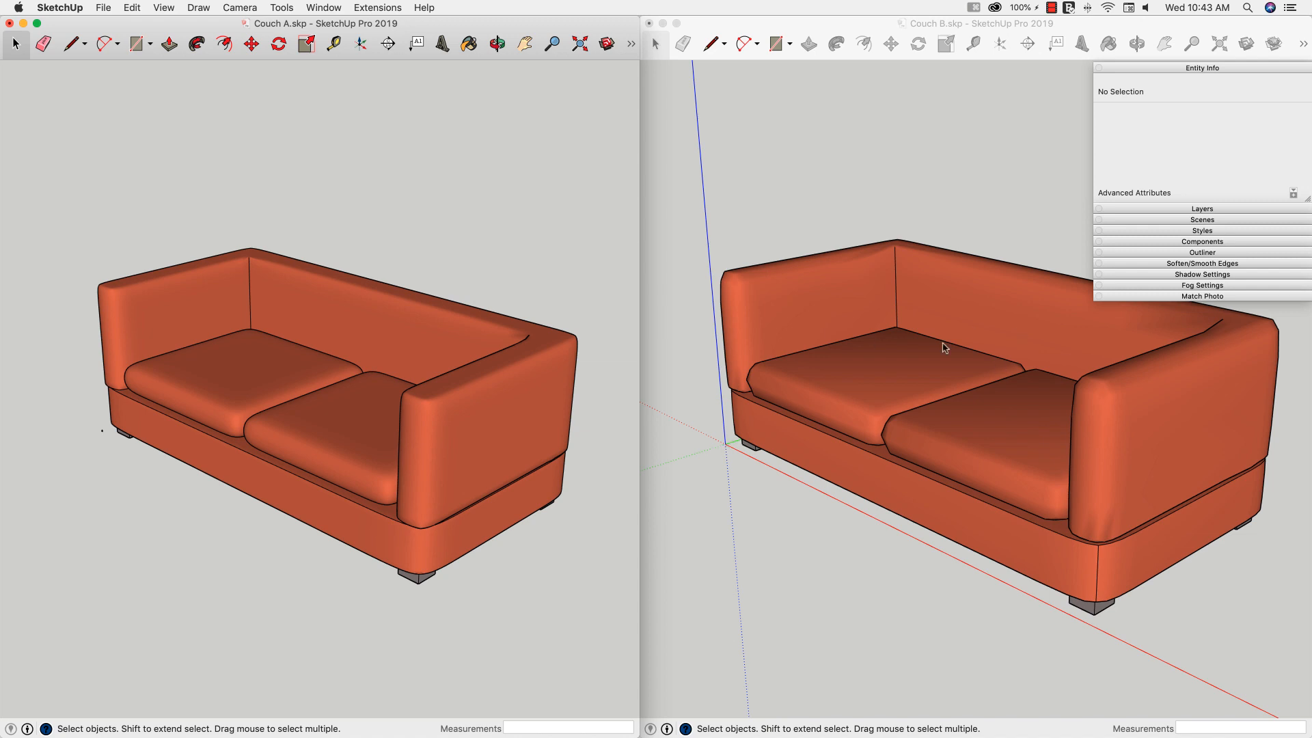
{"action": "mouse_move", "coordinate": [733, 442]}
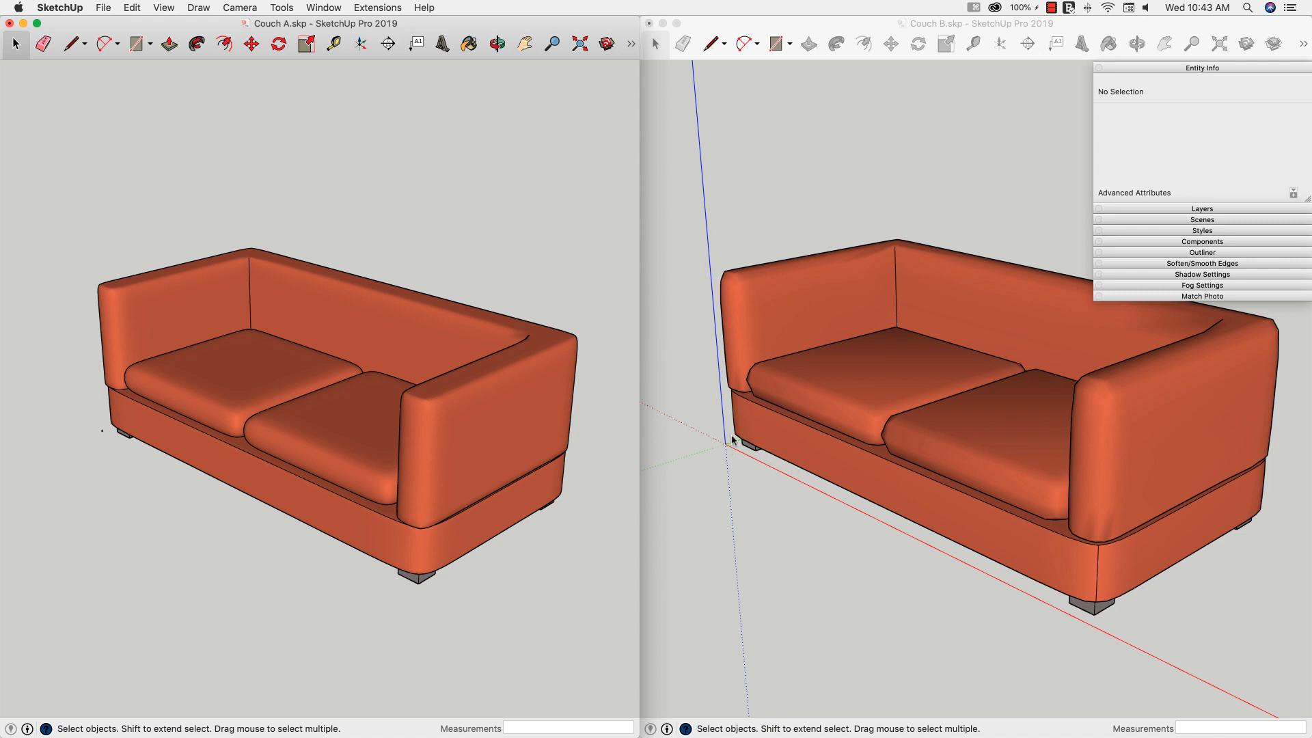
{"action": "mouse_move", "coordinate": [721, 448]}
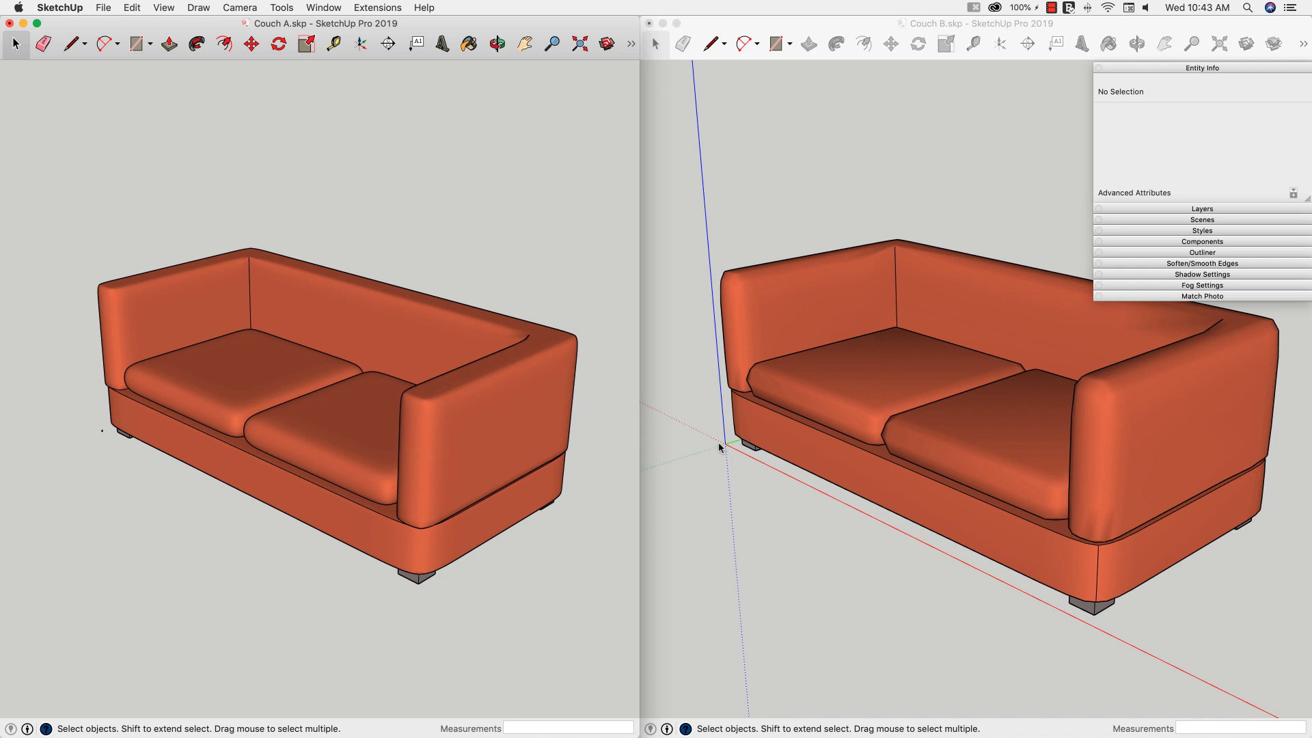
{"action": "mouse_move", "coordinate": [20, 380]}
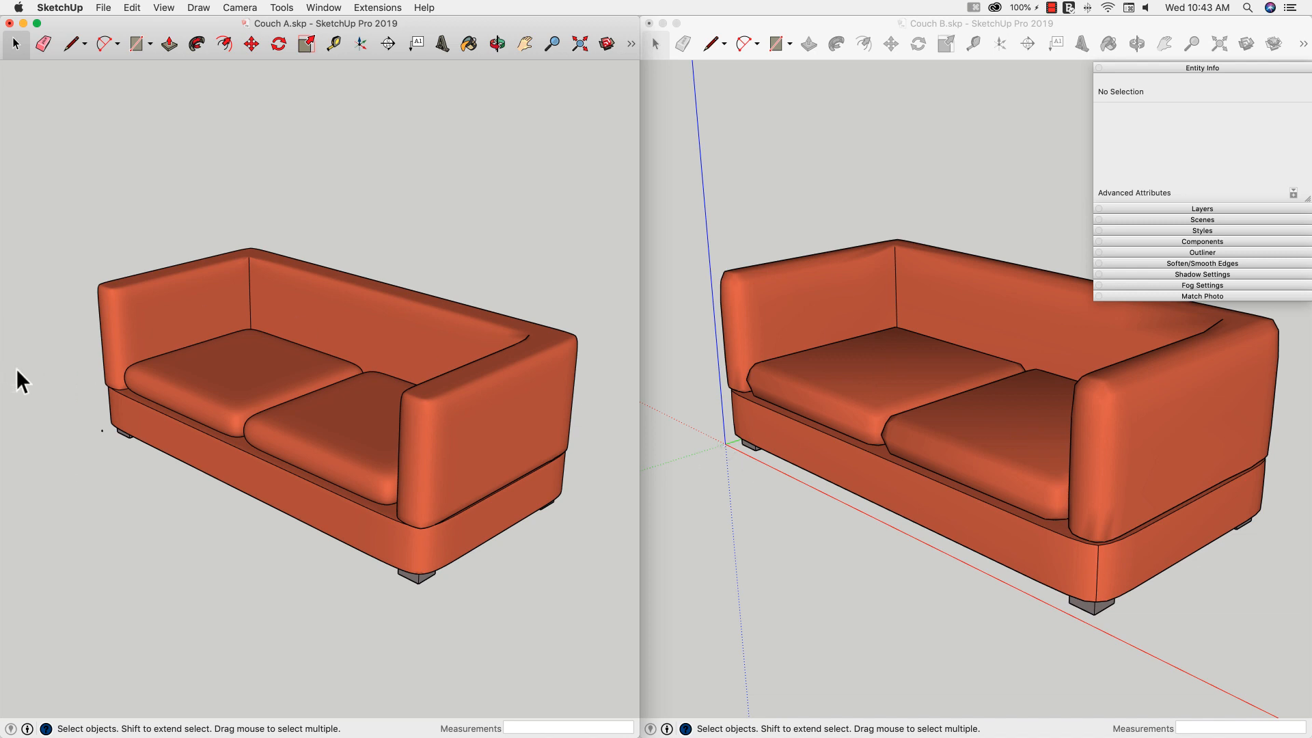
{"action": "mouse_move", "coordinate": [114, 383]}
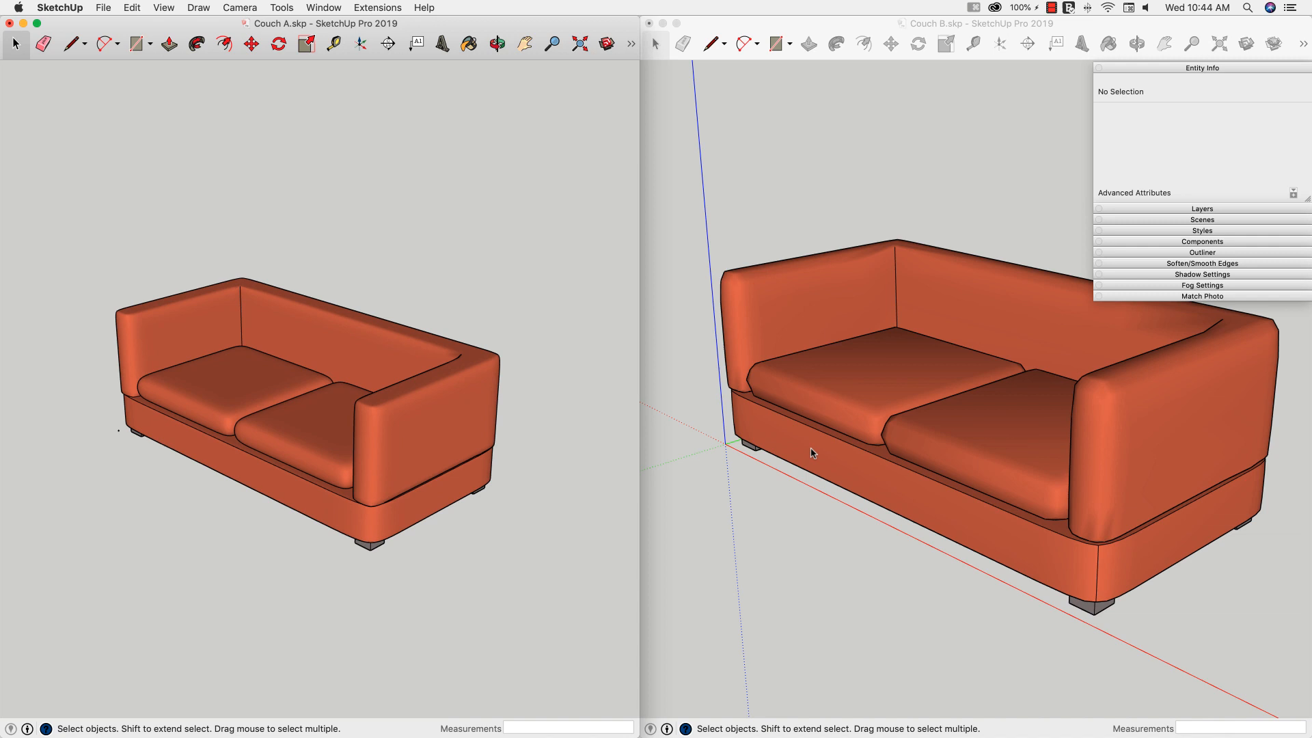
{"action": "mouse_move", "coordinate": [138, 544]}
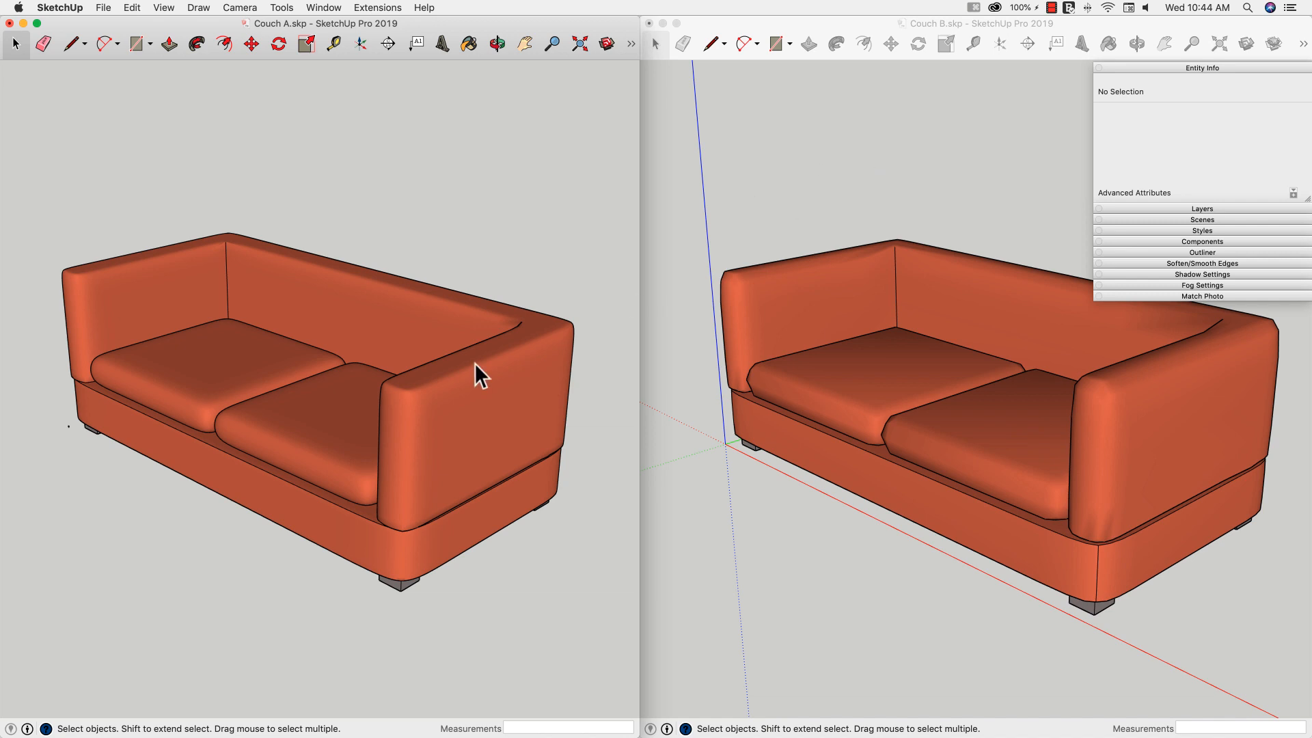
Step: Activate the Paint Bucket and move the materials palette aside from Couch A
{"action": "left_click", "coordinate": [469, 44]}
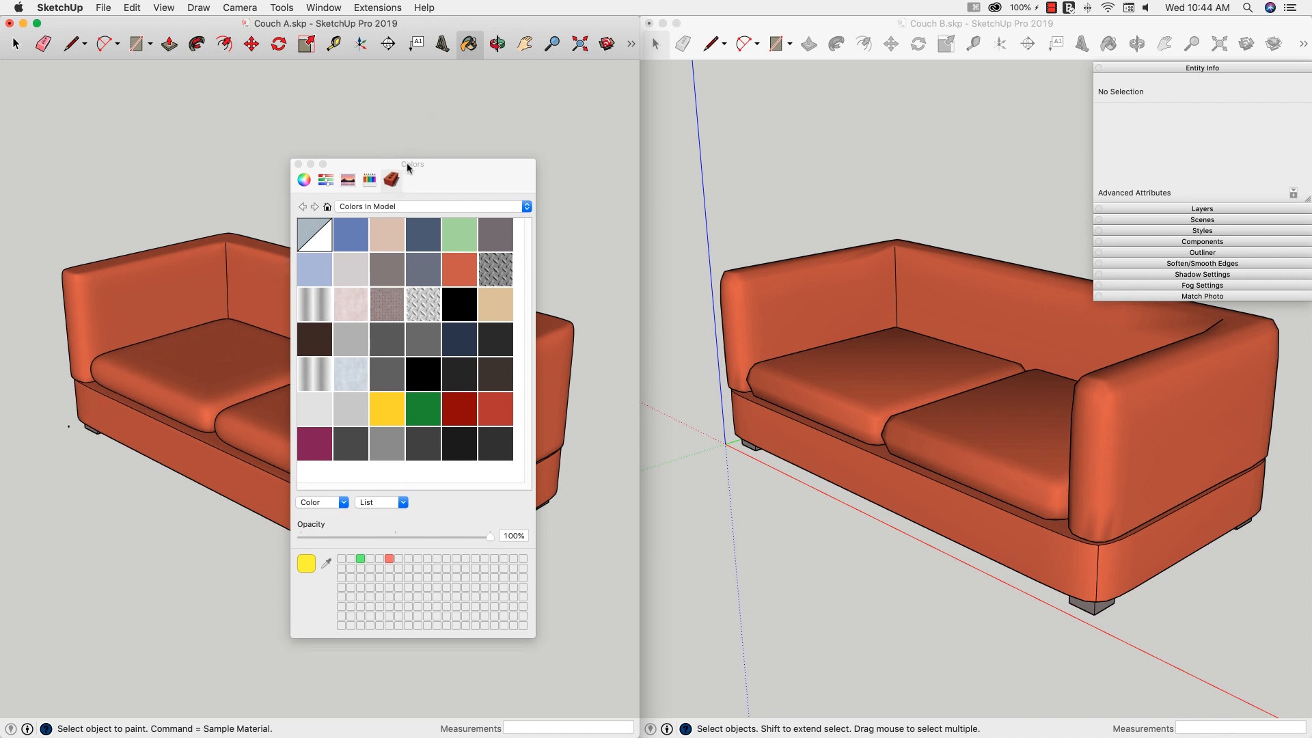
{"action": "left_click_drag", "start_coordinate": [411, 163], "coordinate": [494, 134]}
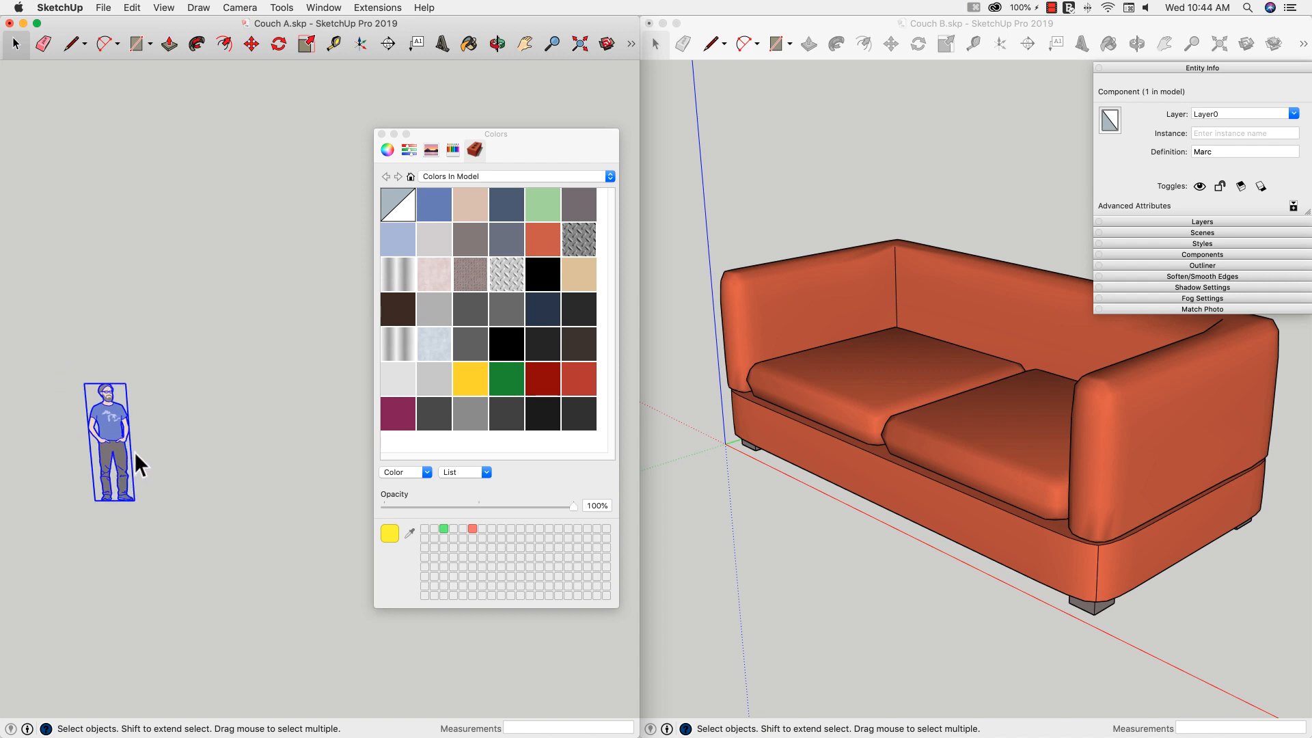
{"action": "mouse_move", "coordinate": [118, 361]}
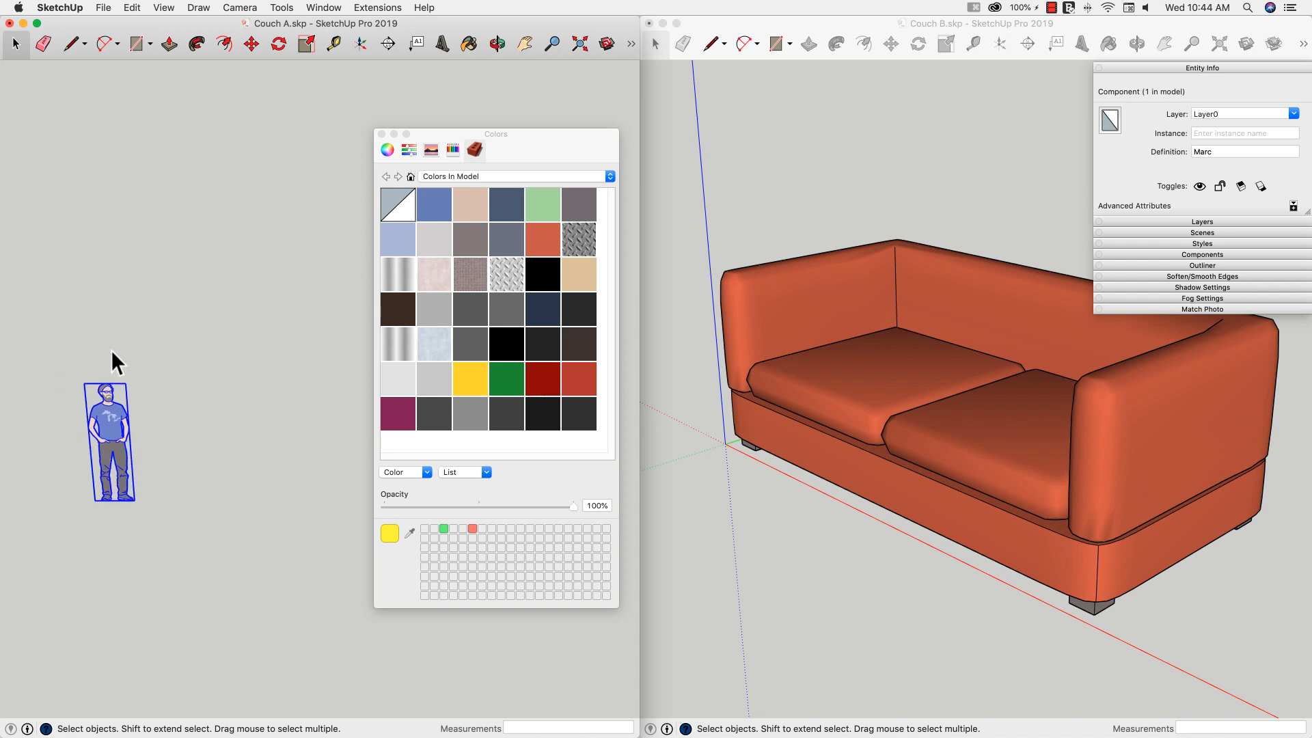
{"action": "mouse_move", "coordinate": [124, 502]}
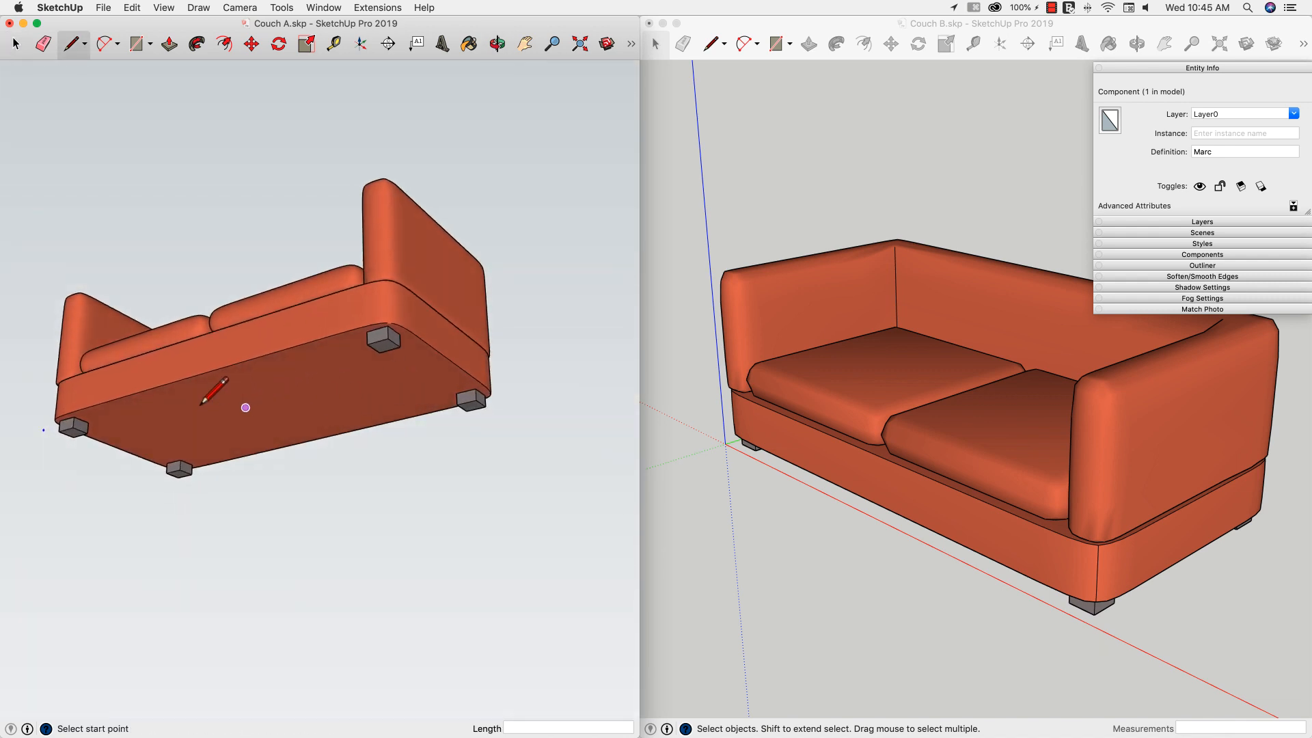
{"action": "mouse_move", "coordinate": [130, 439]}
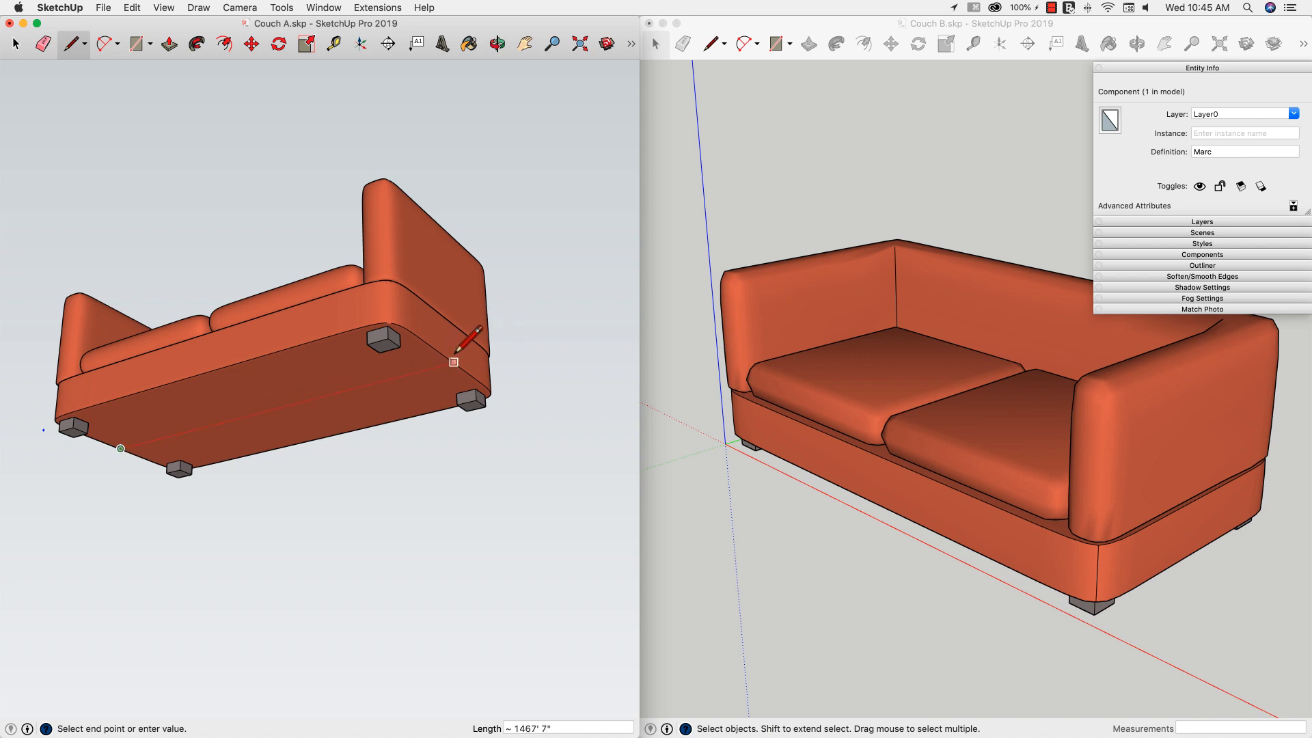
{"action": "mouse_move", "coordinate": [469, 345]}
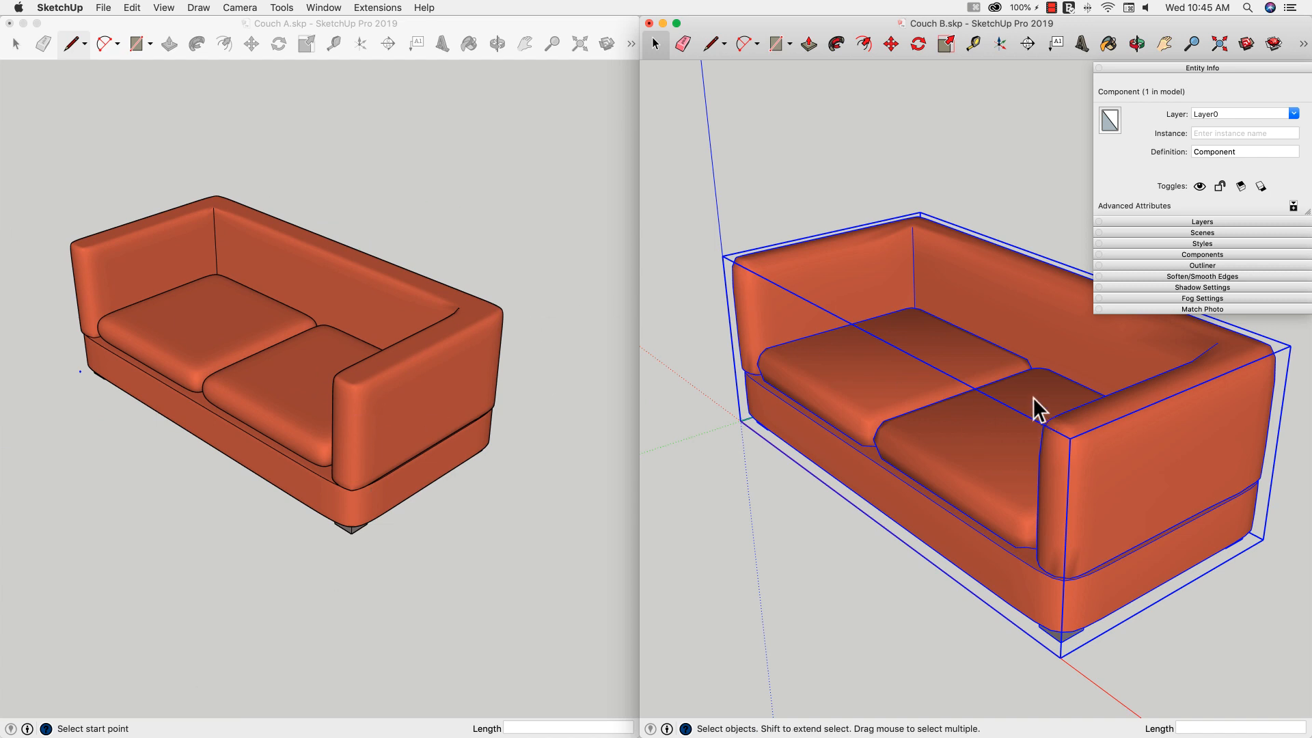
{"action": "mouse_move", "coordinate": [539, 319]}
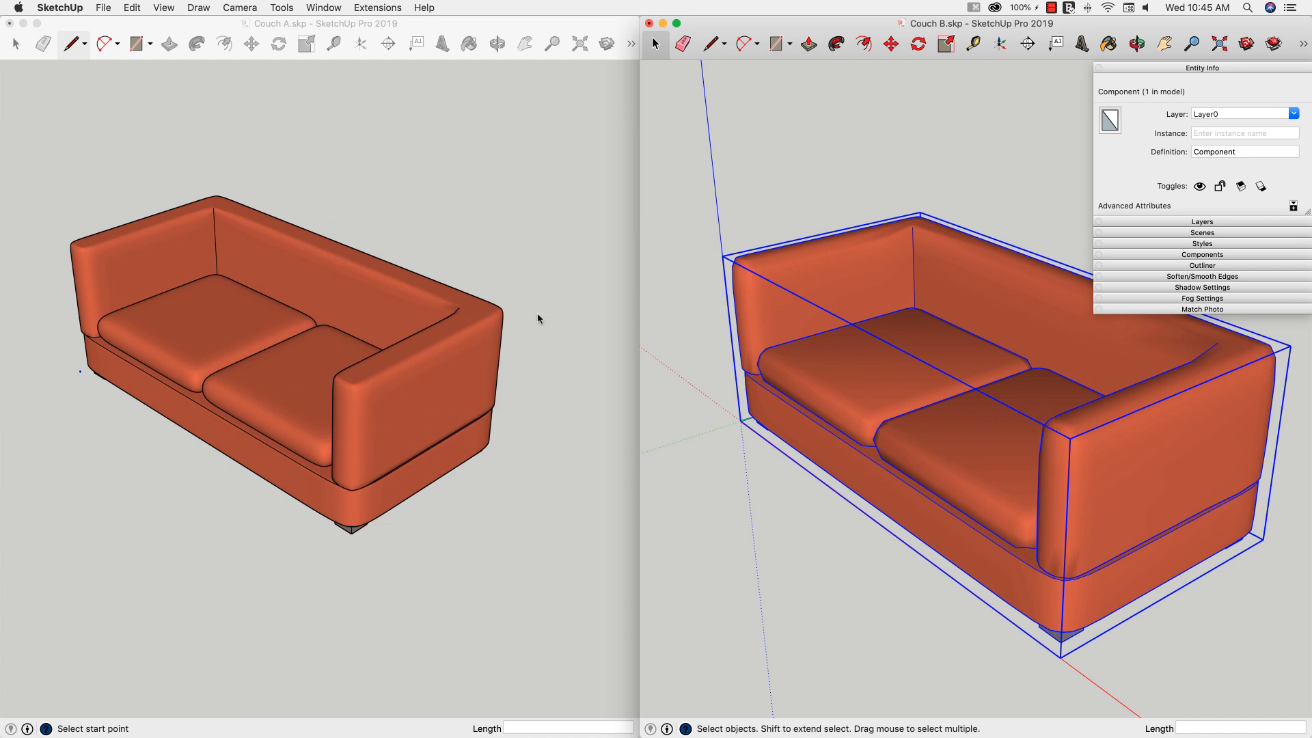
{"action": "mouse_move", "coordinate": [286, 197]}
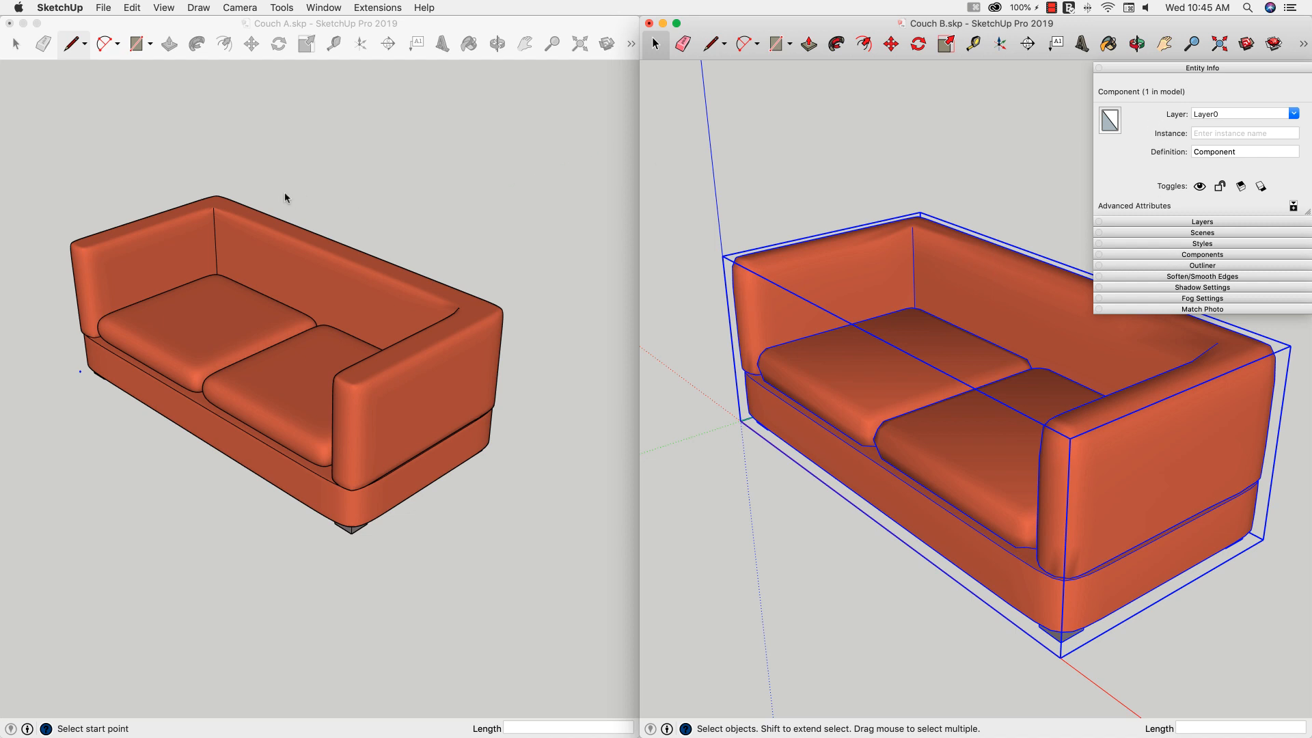
{"action": "mouse_move", "coordinate": [619, 540]}
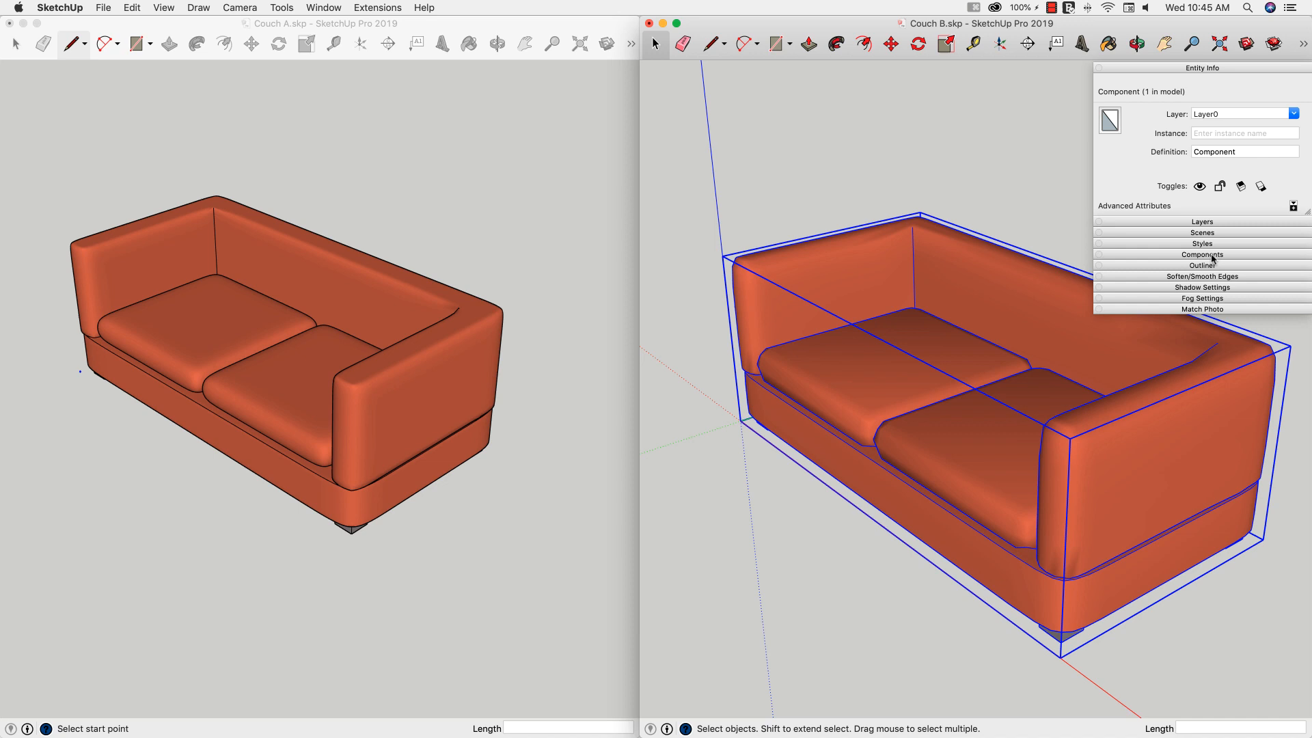
Step: Expand the Components tray listing Couch B's Couch Back, Couch Base, Couch Cushion and Leg
{"action": "left_click", "coordinate": [1201, 255]}
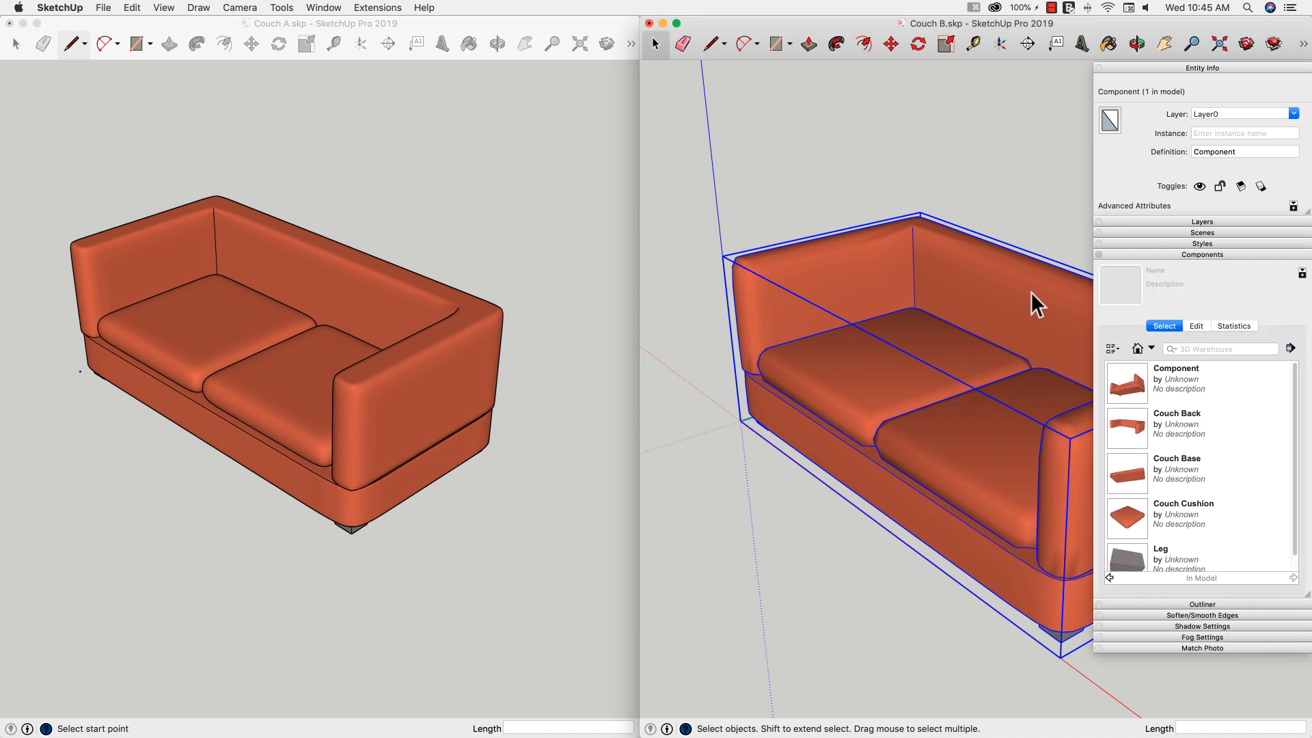
{"action": "mouse_move", "coordinate": [927, 183]}
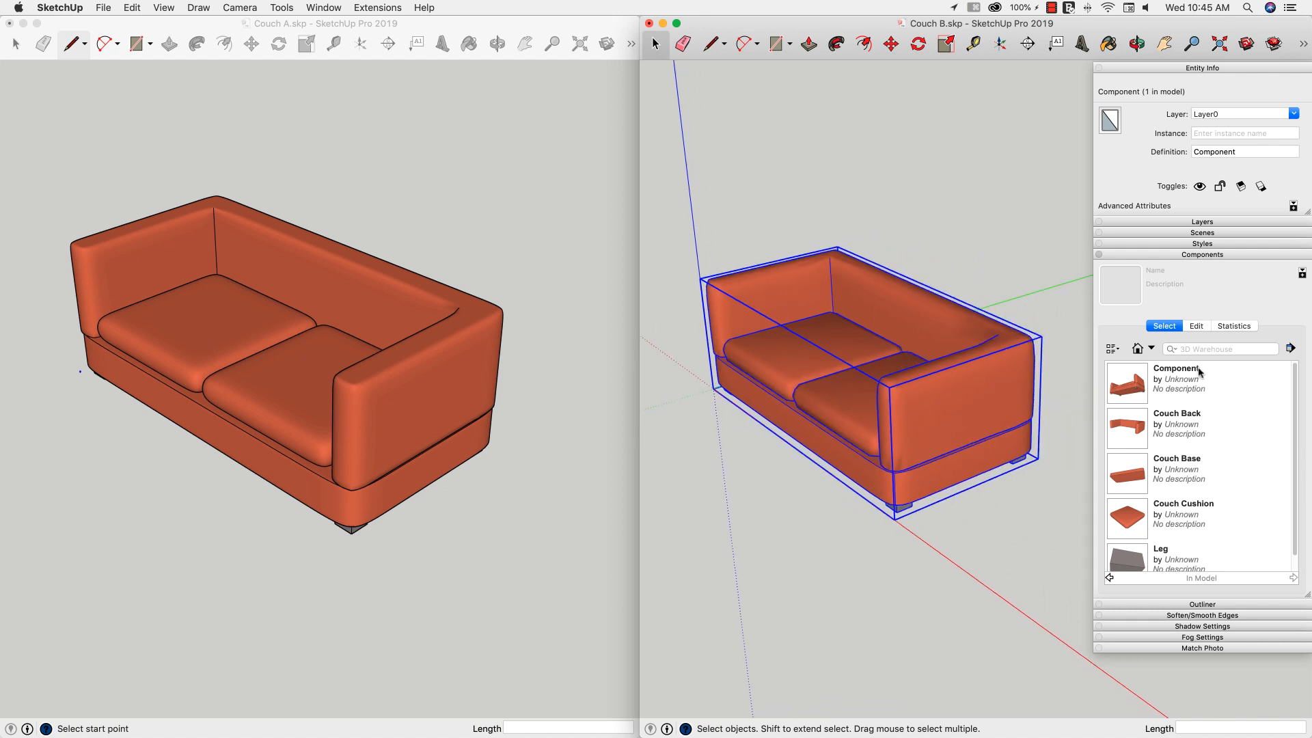
{"action": "mouse_move", "coordinate": [1174, 377]}
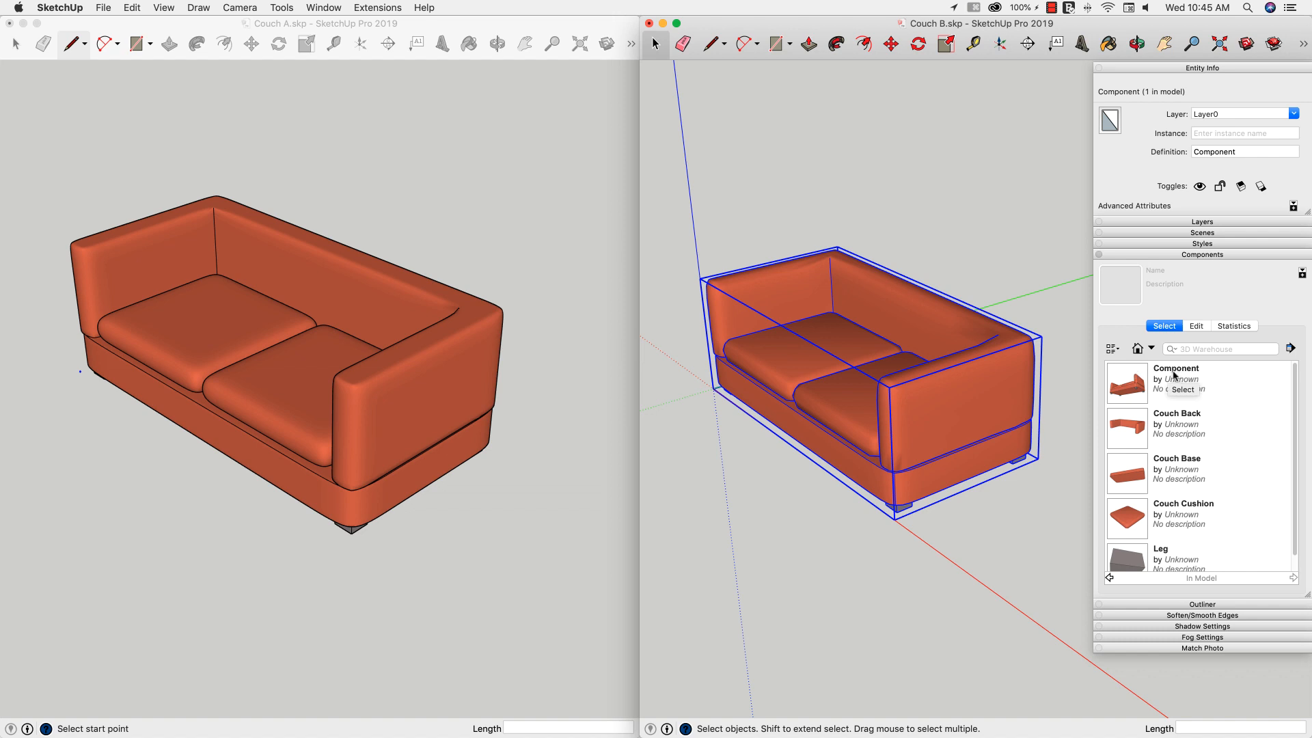
{"action": "mouse_move", "coordinate": [1194, 420]}
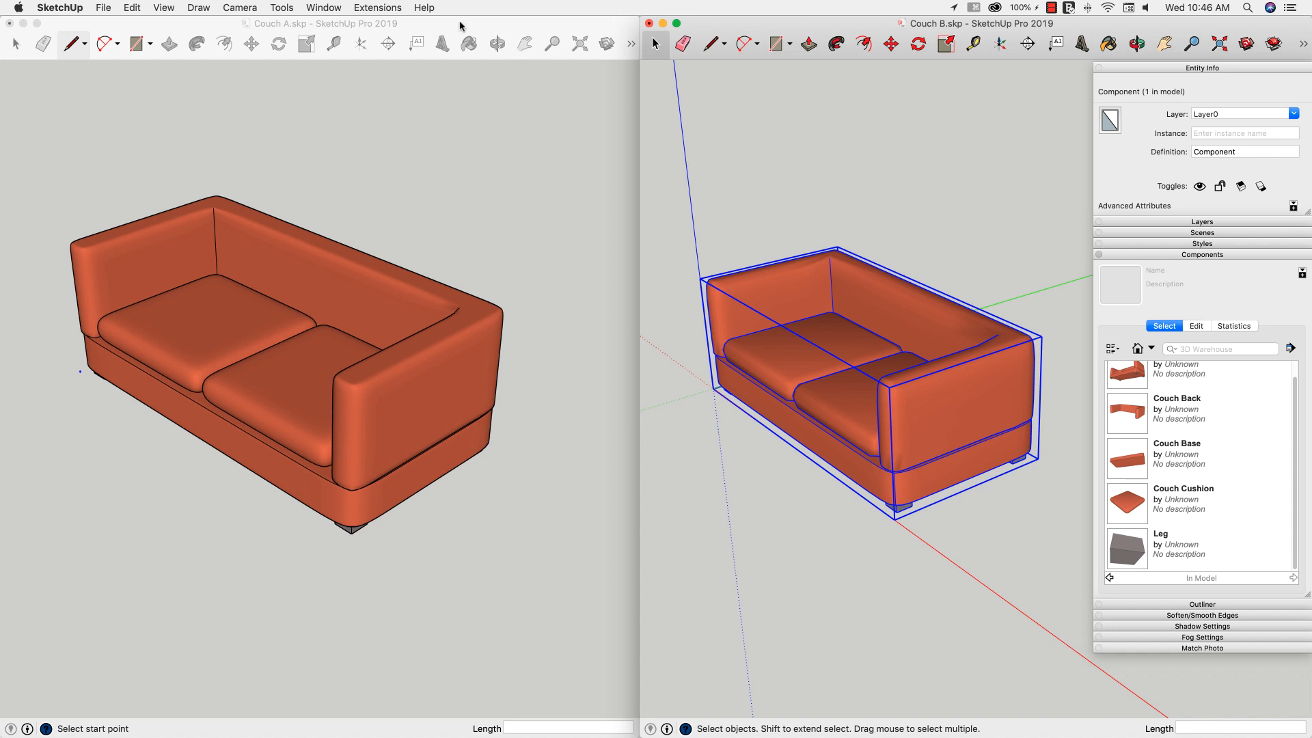
{"action": "mouse_move", "coordinate": [460, 27]}
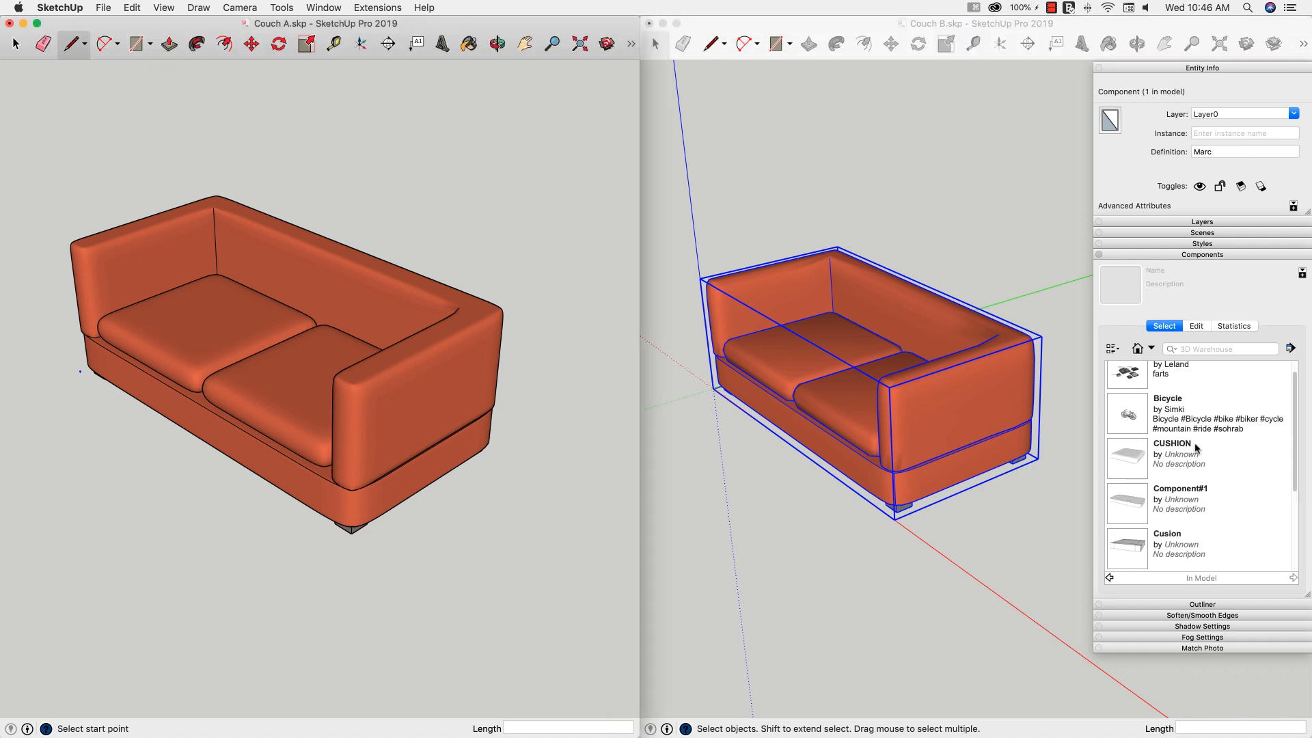
{"action": "scroll", "scroll_direction": "down", "scroll_amount": 3}
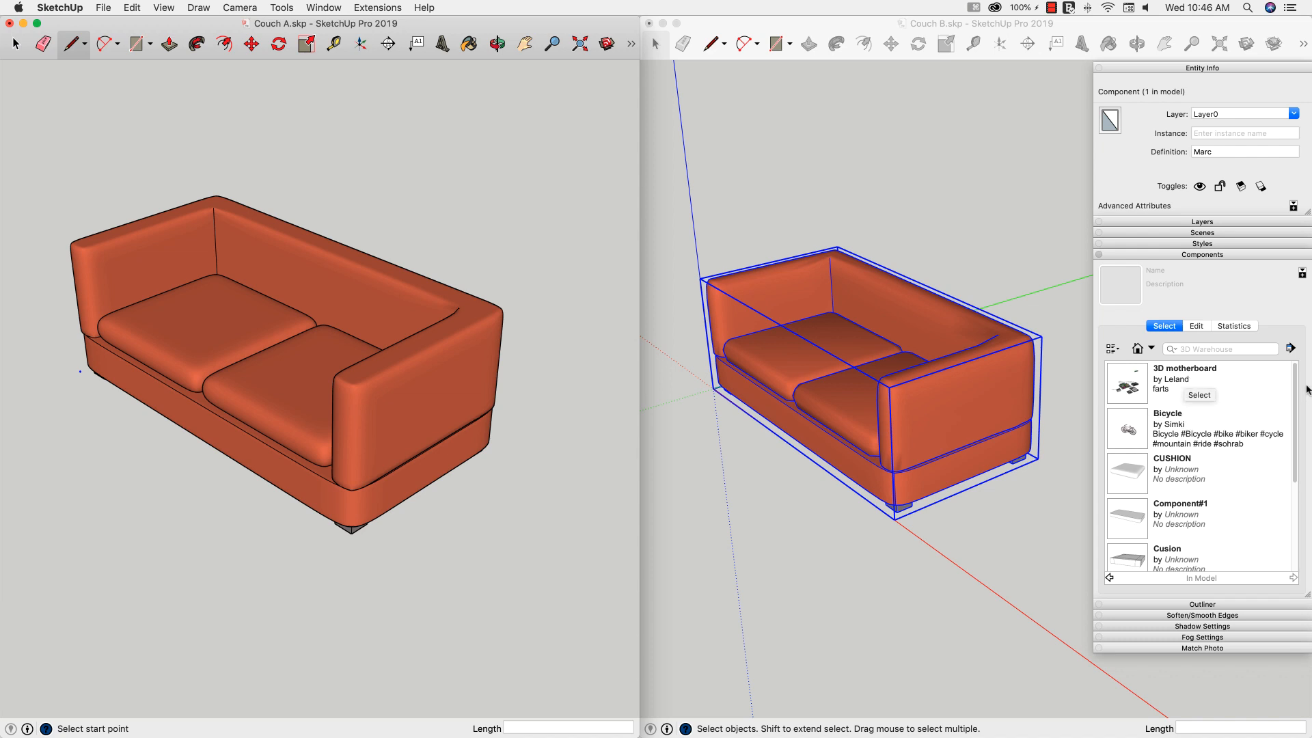
{"action": "scroll", "scroll_direction": "down", "scroll_amount": 3}
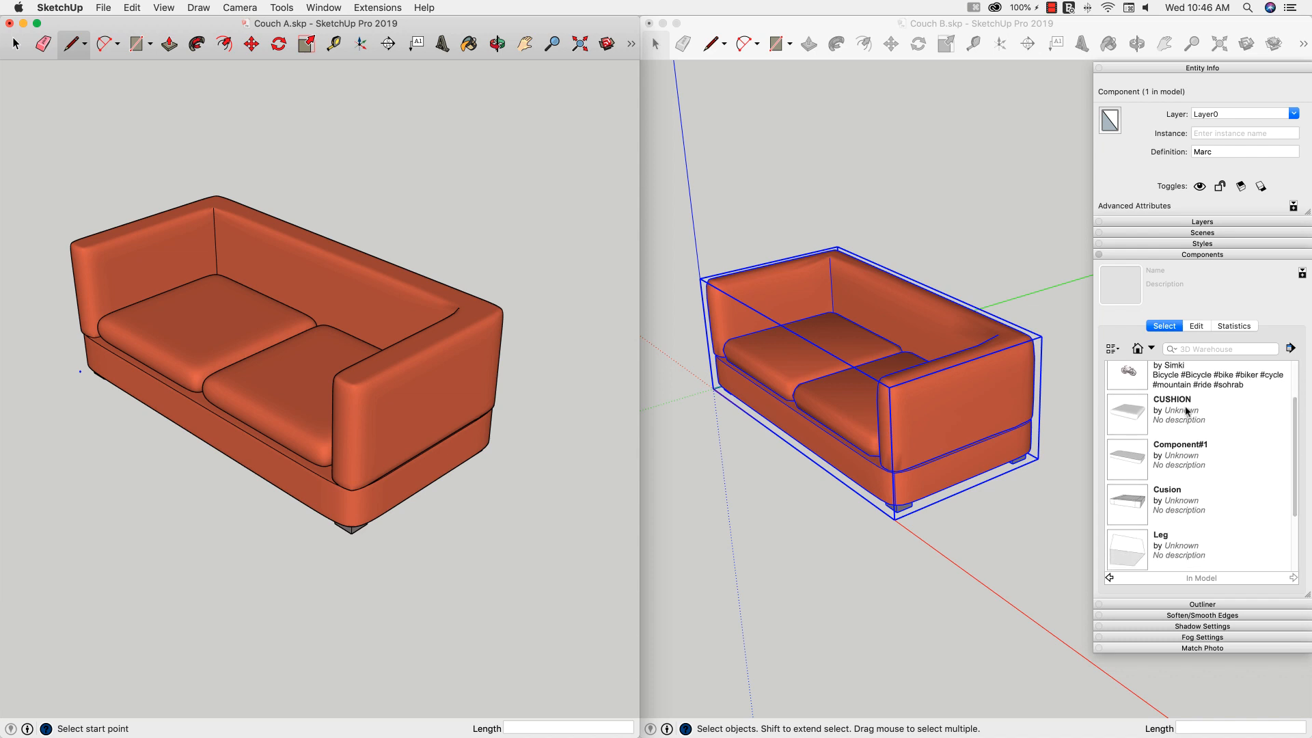
{"action": "mouse_move", "coordinate": [1214, 452]}
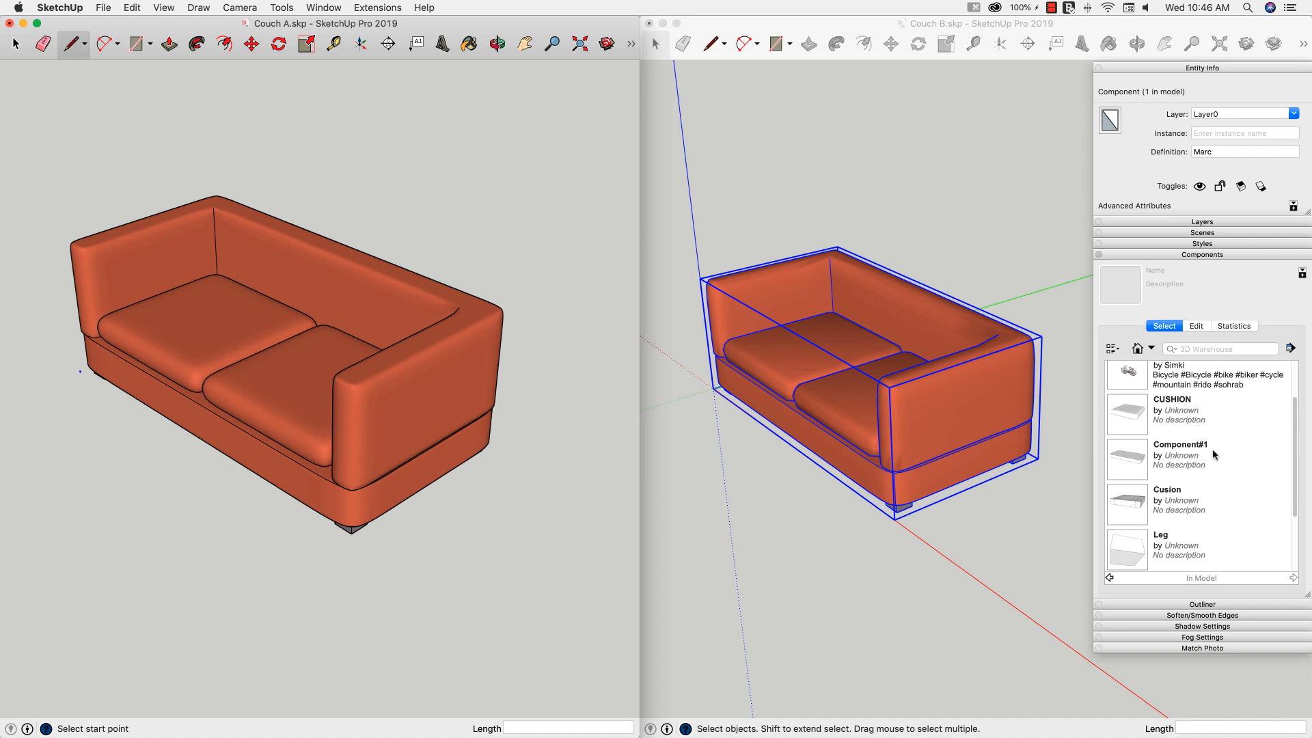
{"action": "mouse_move", "coordinate": [1192, 439]}
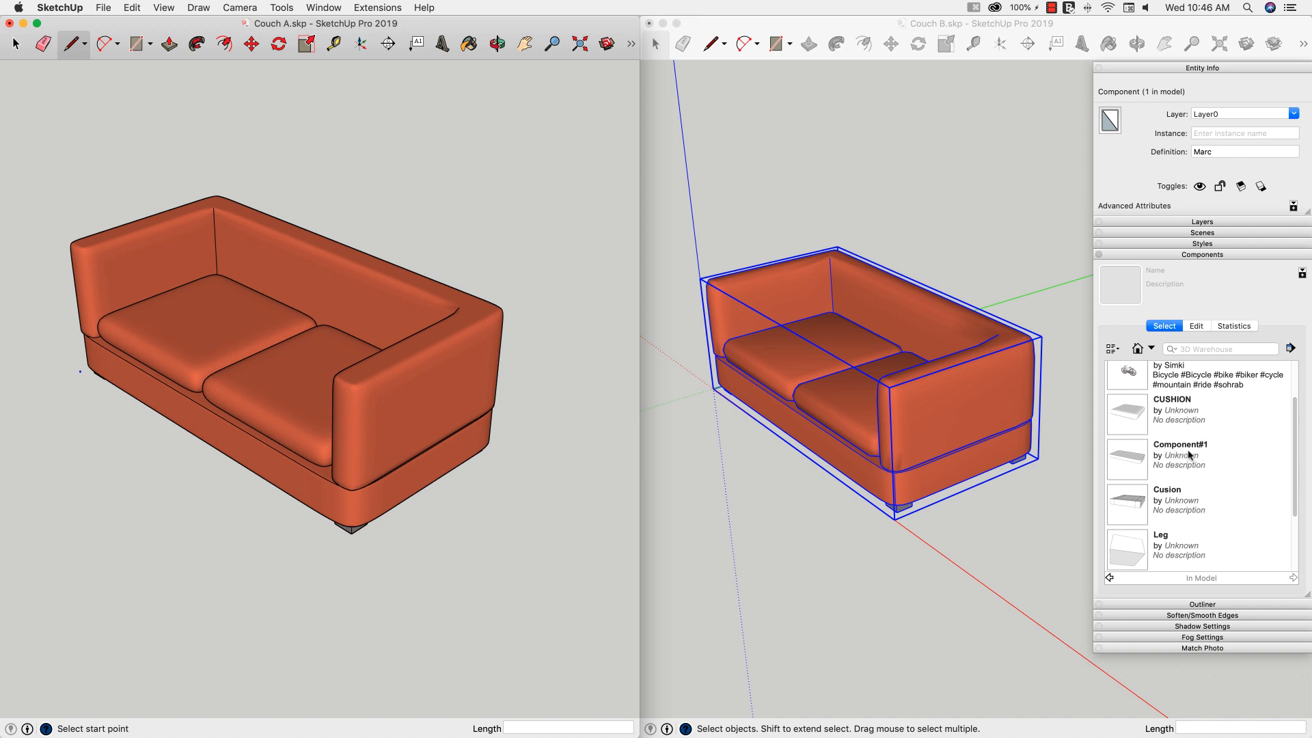
{"action": "mouse_move", "coordinate": [1291, 404]}
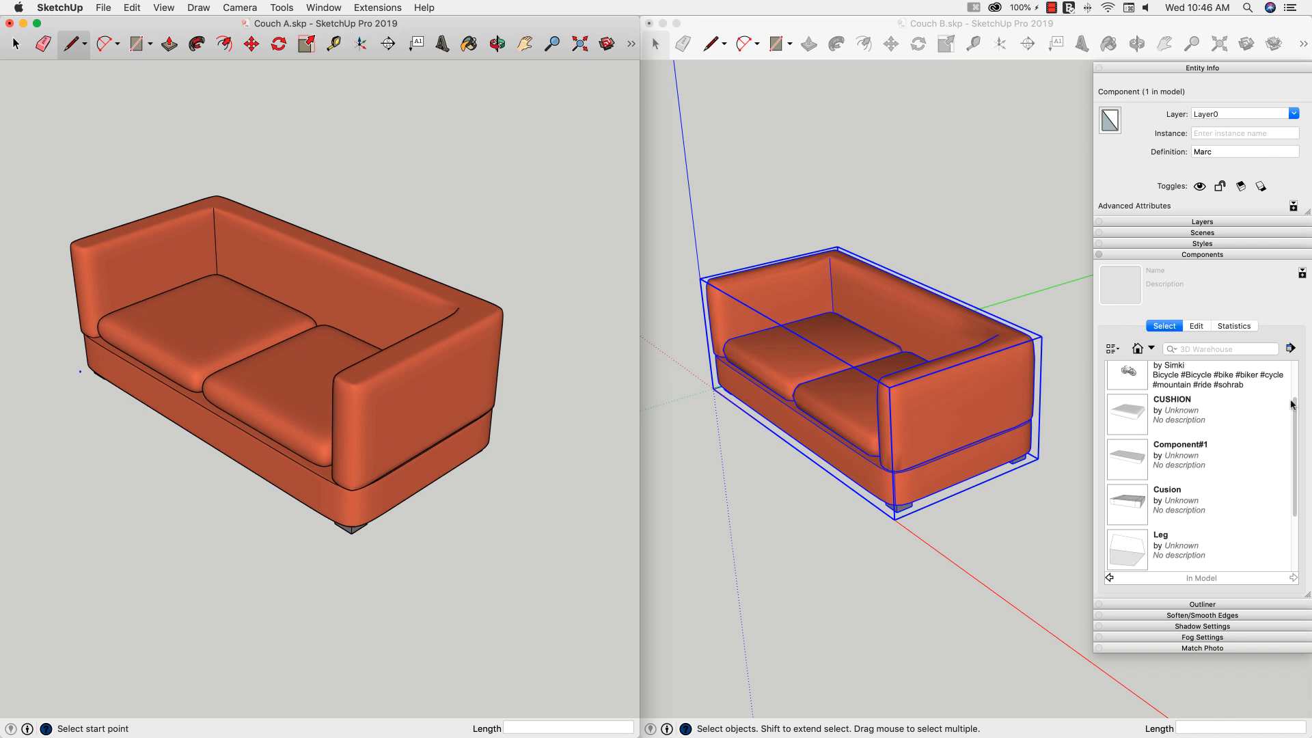
{"action": "scroll", "scroll_direction": "down", "scroll_amount": 3}
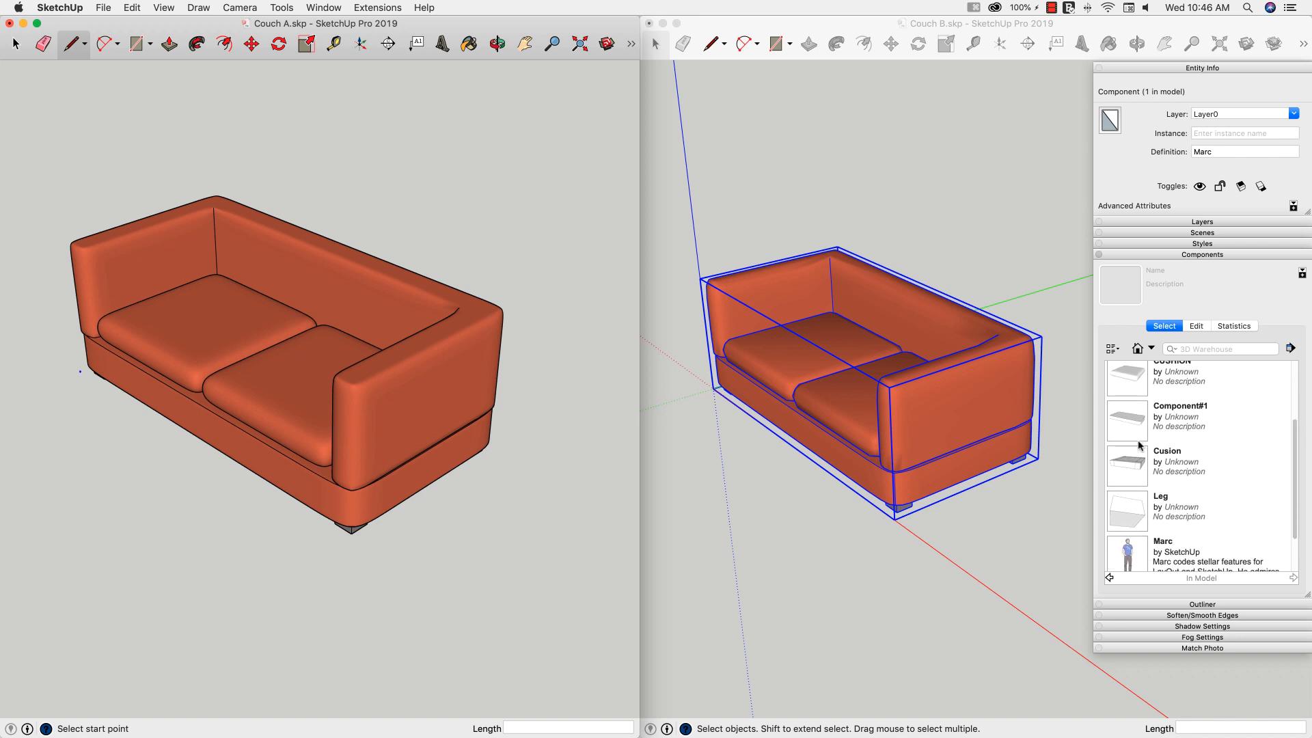
{"action": "mouse_move", "coordinate": [1163, 395]}
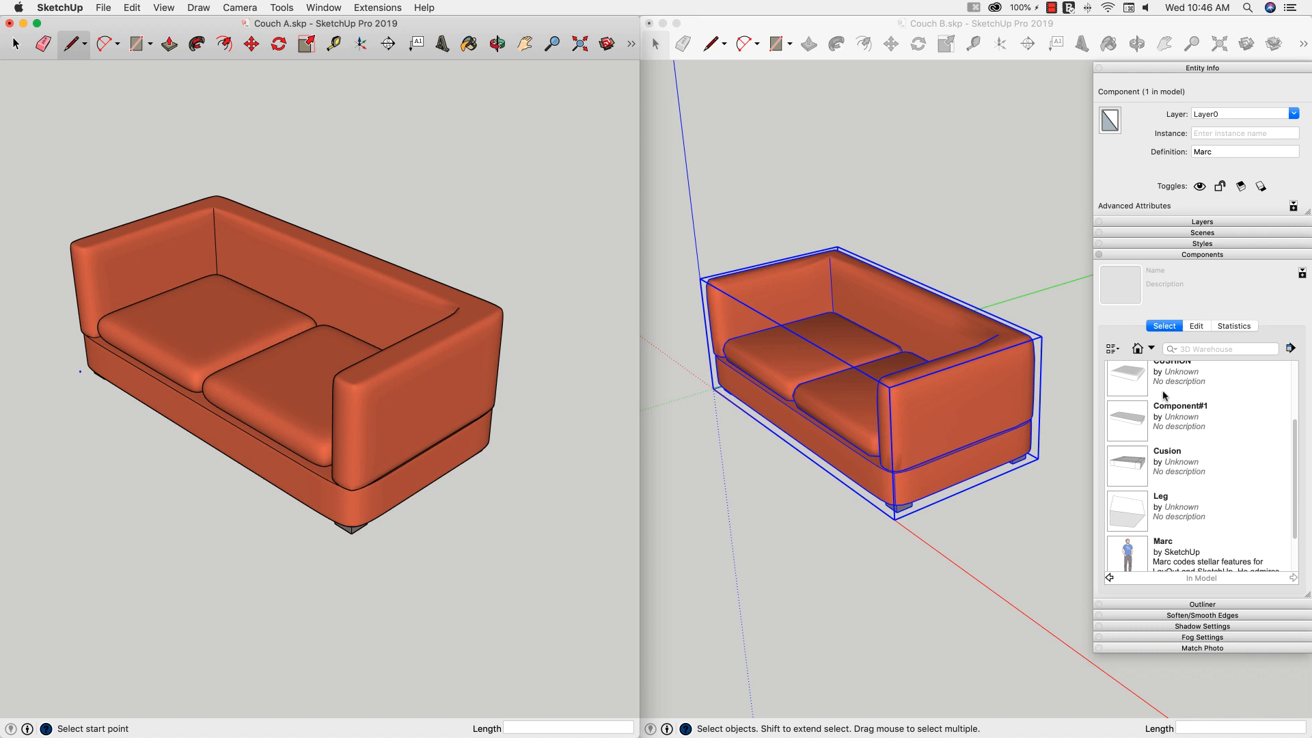
{"action": "scroll", "scroll_direction": "down", "scroll_amount": 3}
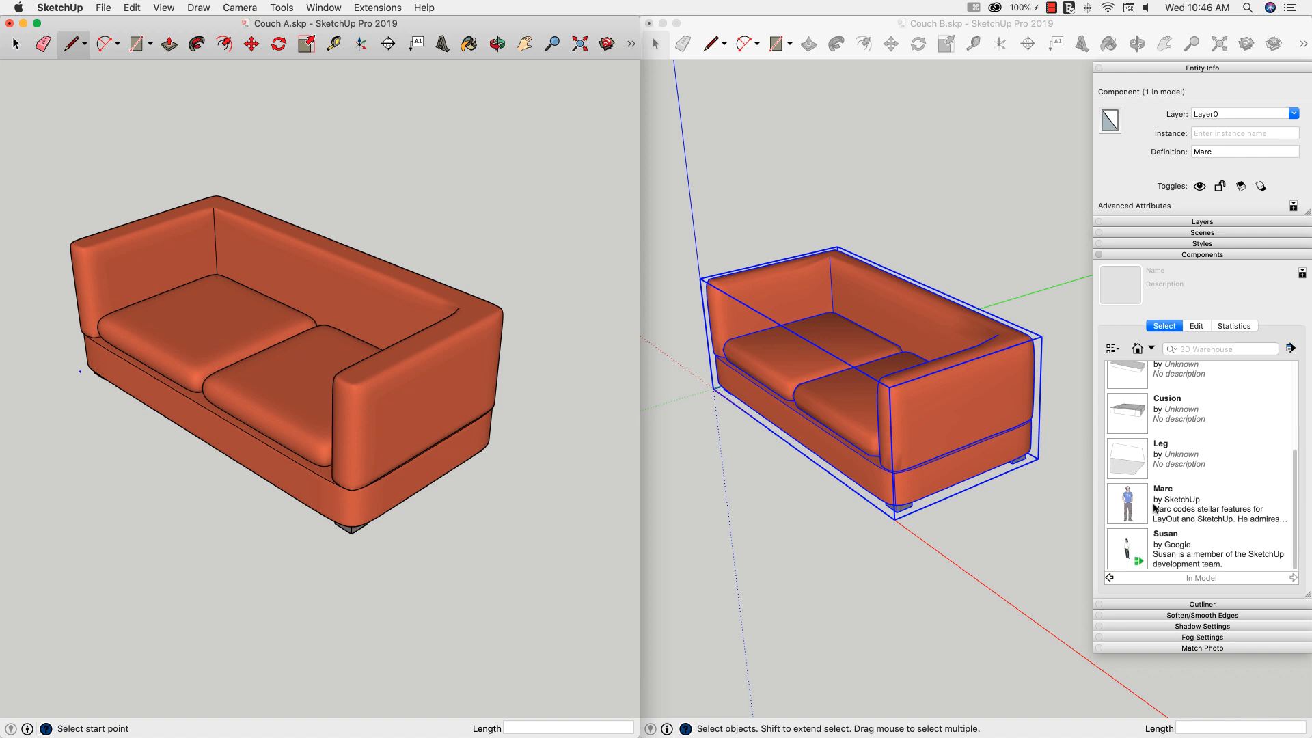
{"action": "mouse_move", "coordinate": [1134, 549]}
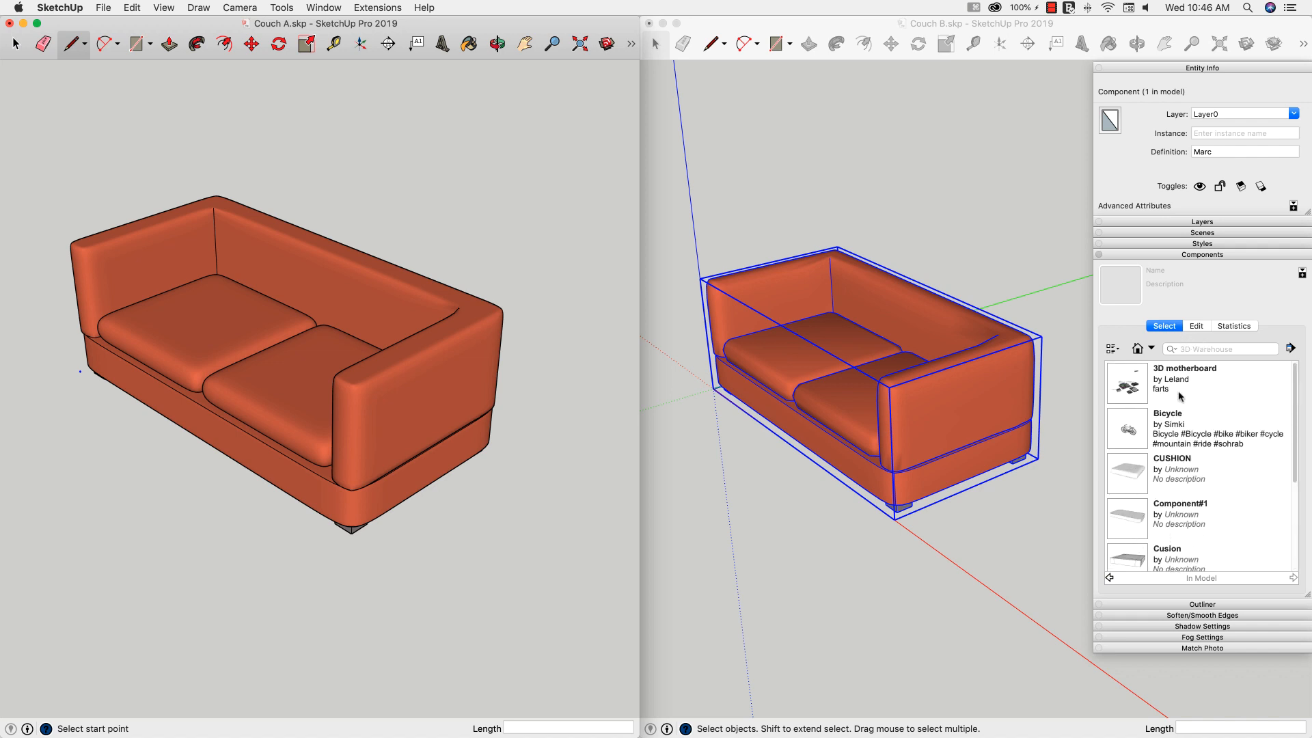
{"action": "mouse_move", "coordinate": [571, 291]}
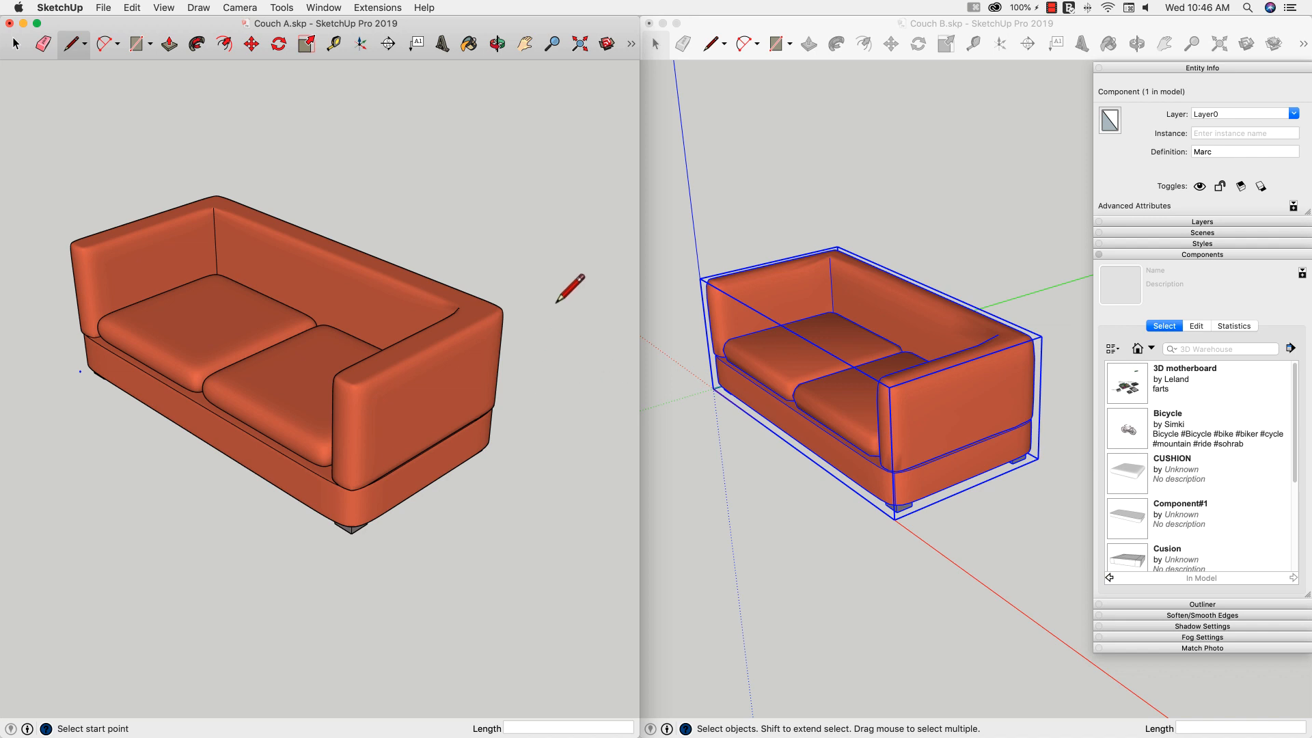
{"action": "mouse_move", "coordinate": [548, 350]}
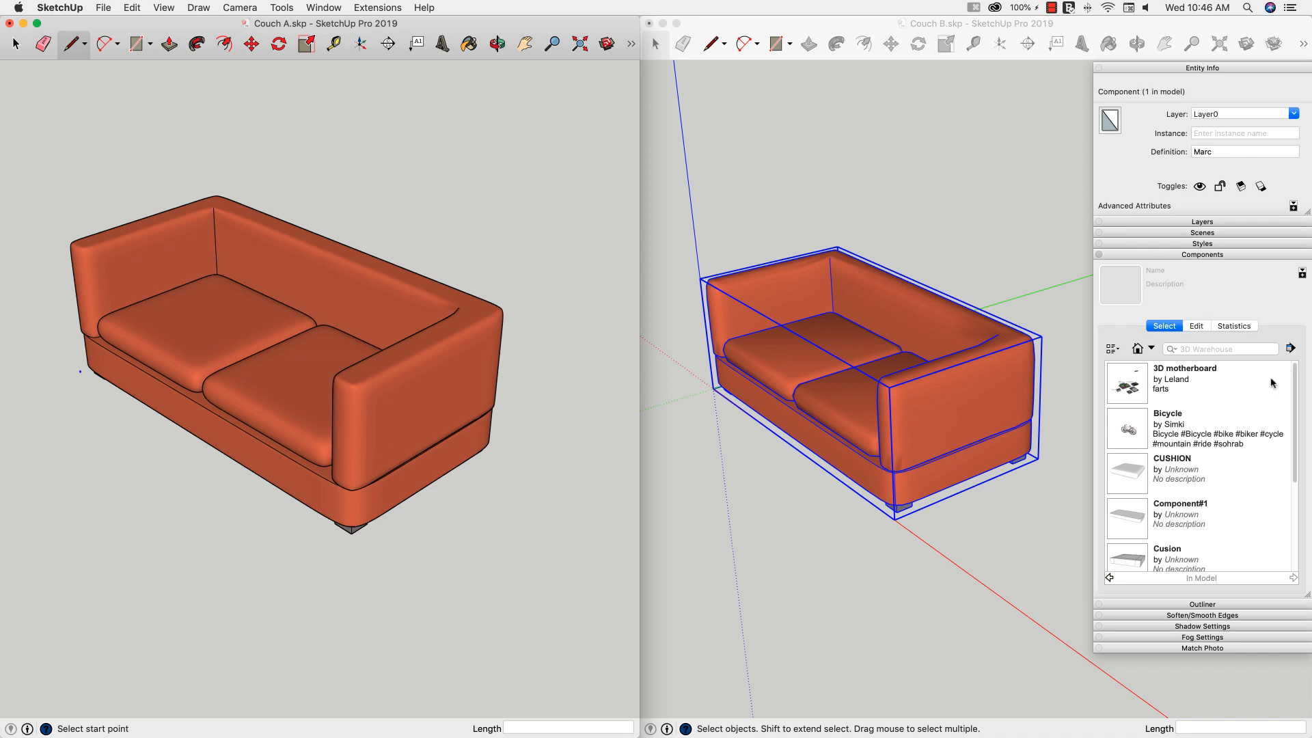
{"action": "scroll", "scroll_direction": "down", "scroll_amount": 3}
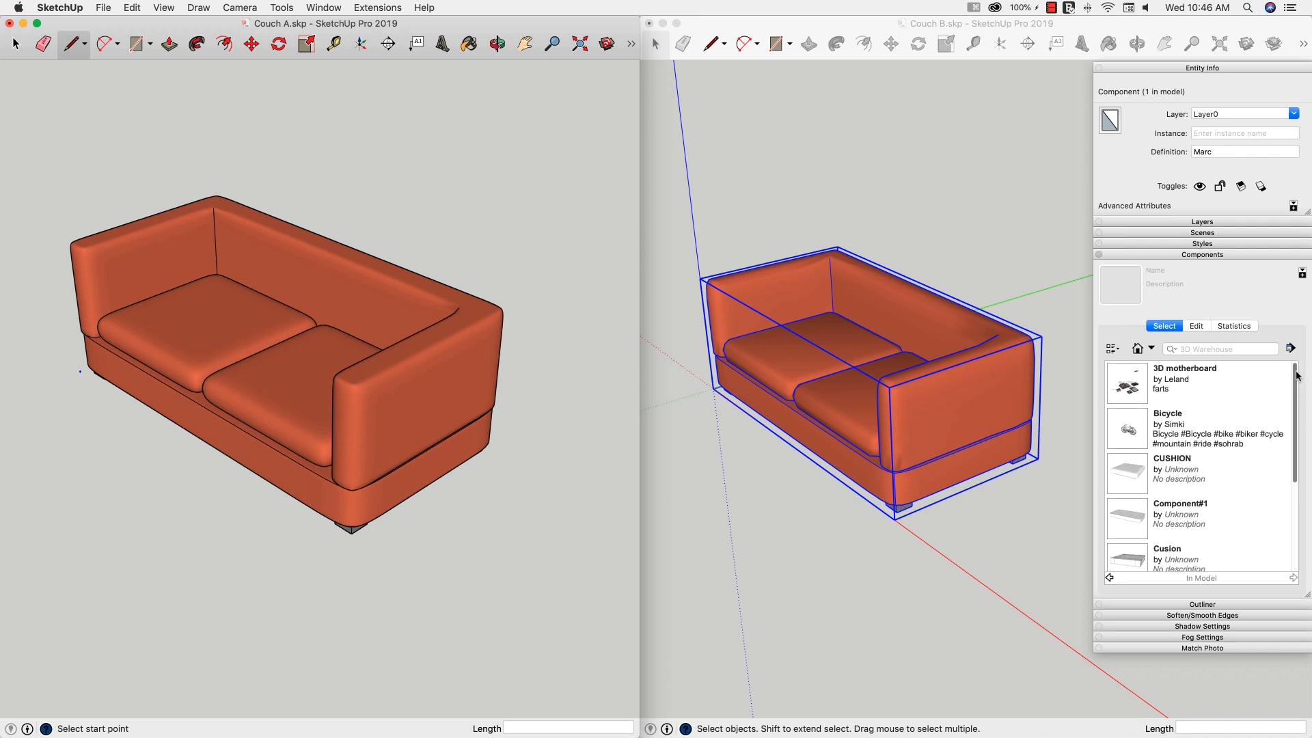
{"action": "scroll", "scroll_direction": "down", "scroll_amount": 3}
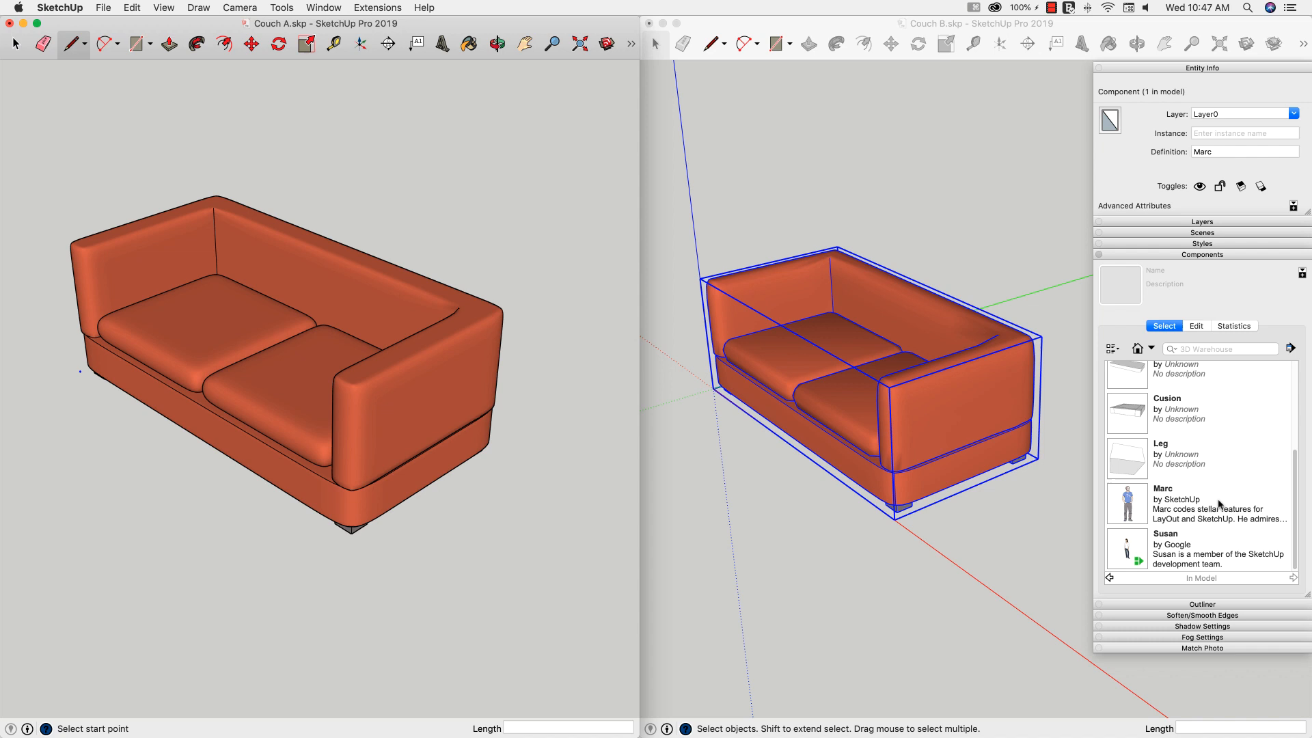
{"action": "mouse_move", "coordinate": [1181, 443]}
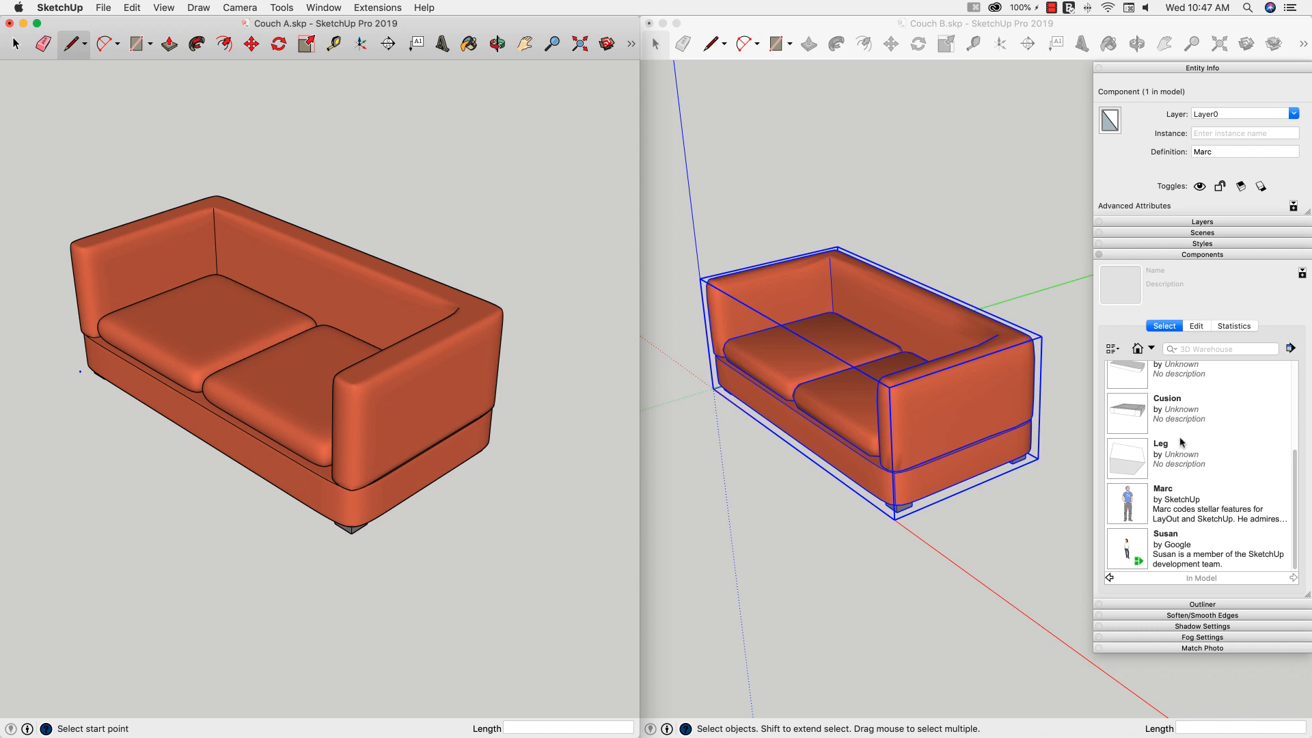
{"action": "mouse_move", "coordinate": [1246, 443]}
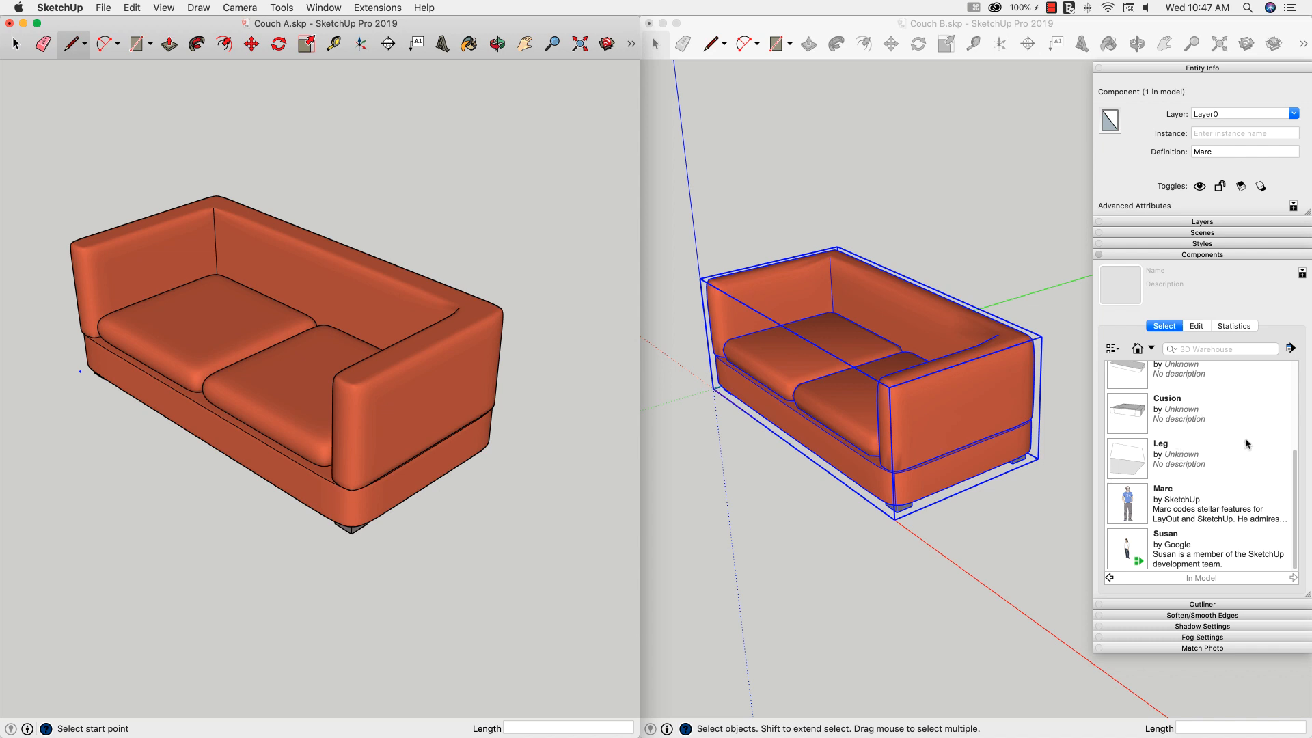
{"action": "mouse_move", "coordinate": [1176, 467]}
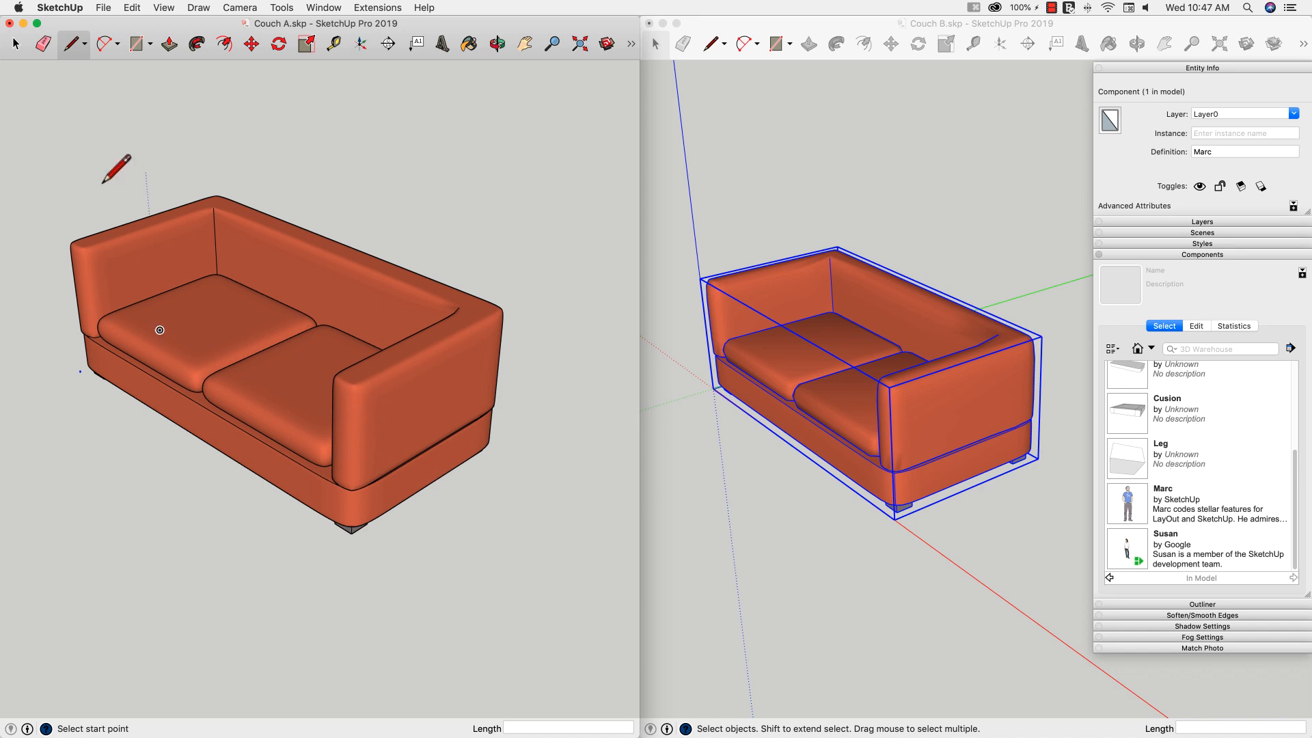
{"action": "mouse_move", "coordinate": [1004, 314]}
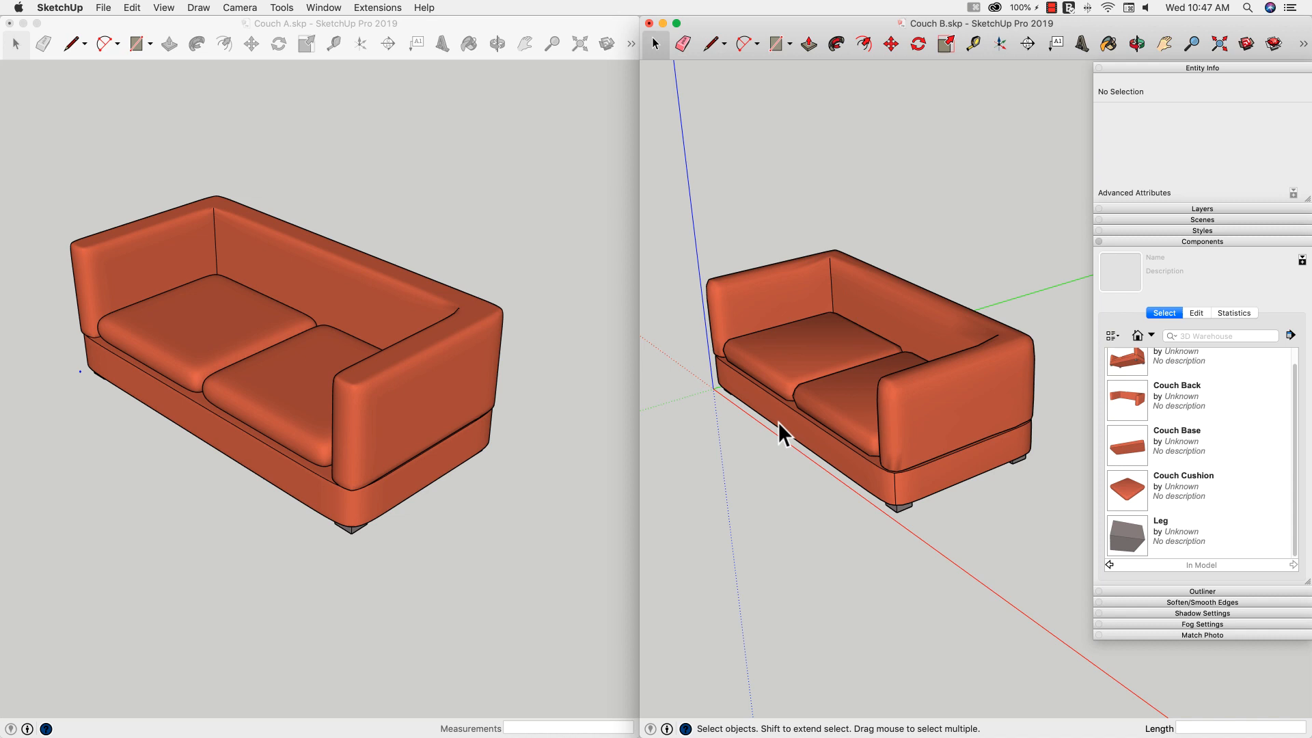
{"action": "mouse_move", "coordinate": [743, 426]}
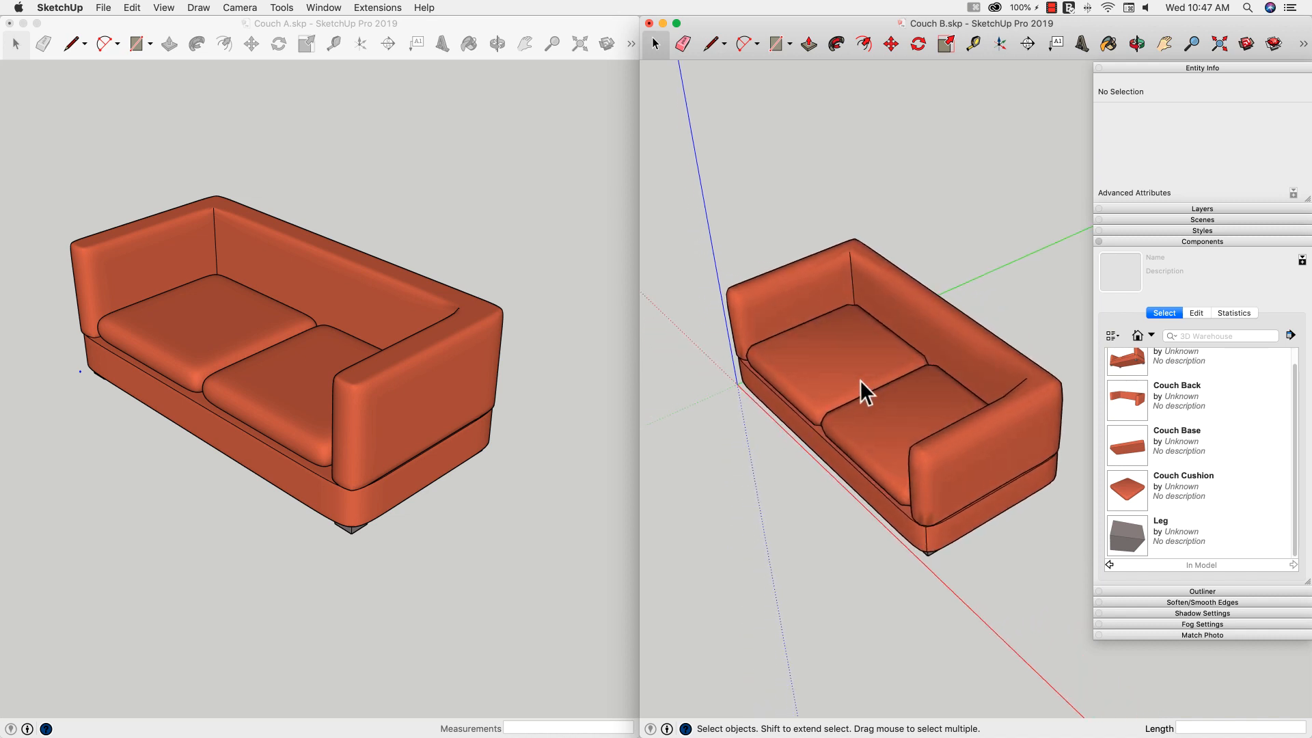
Step: Reveal hidden geometry on Couch B and compare its sparse mesh with Couch A's dense one up close
{"action": "left_click", "coordinate": [163, 8]}
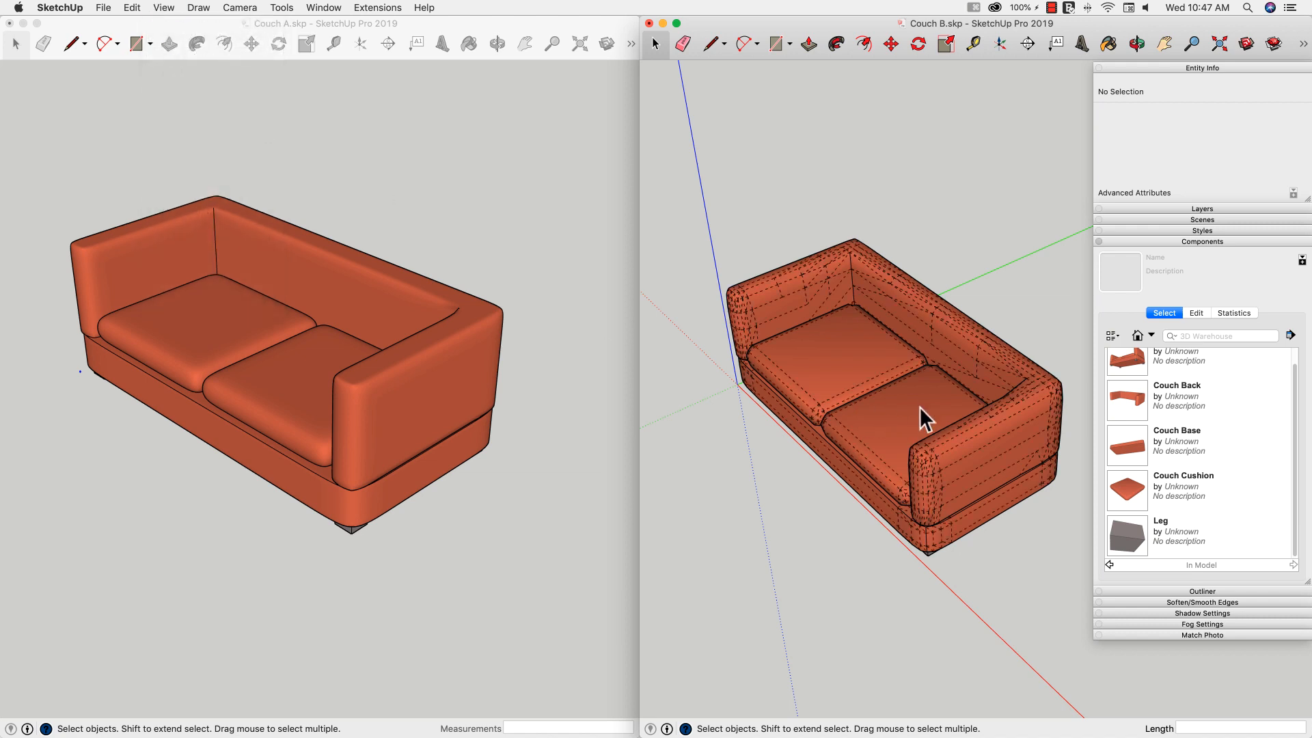
{"action": "left_click", "coordinate": [1136, 44]}
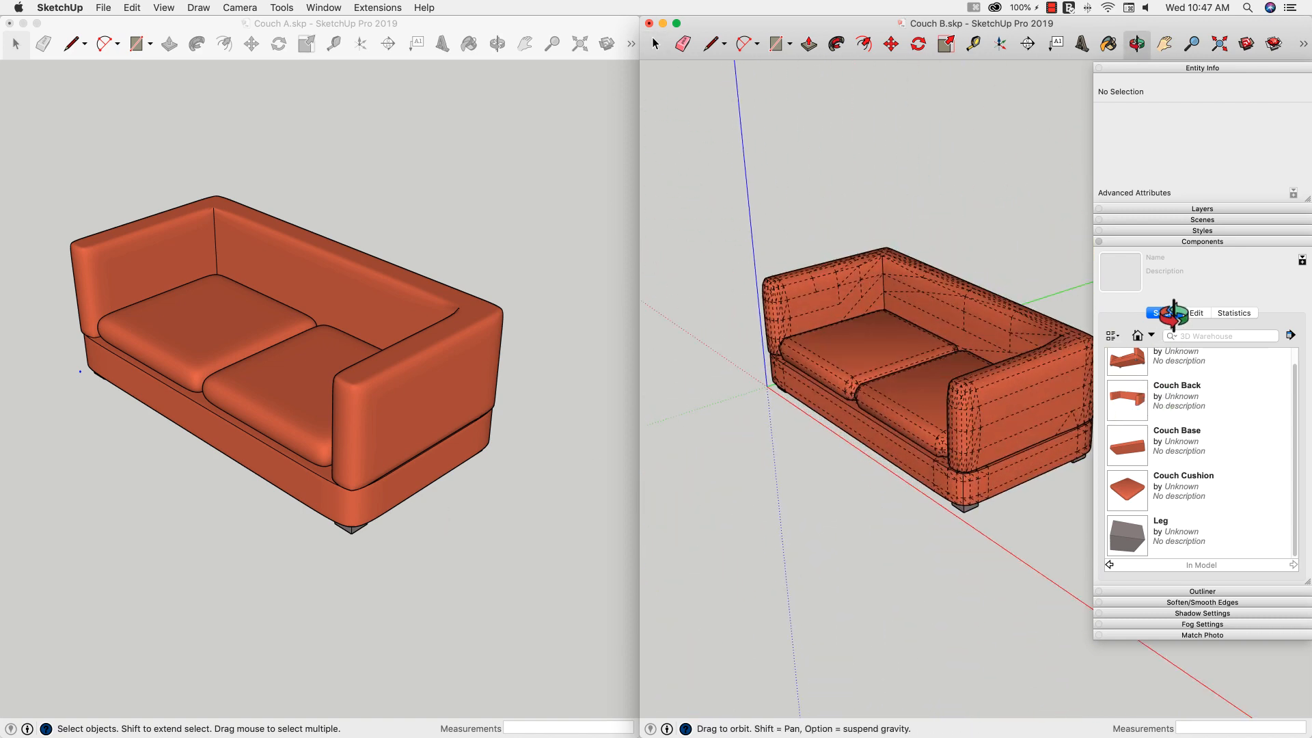
{"action": "left_click", "coordinate": [163, 8]}
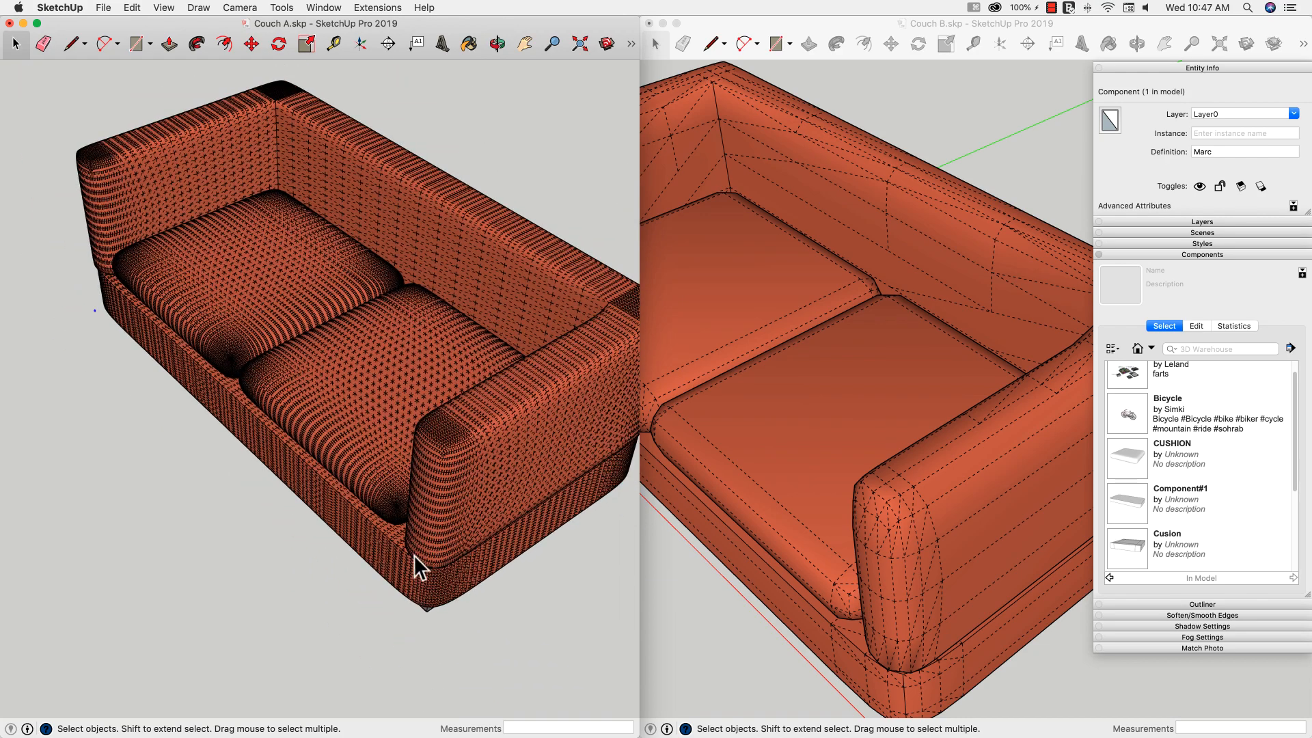
{"action": "left_click", "coordinate": [496, 42]}
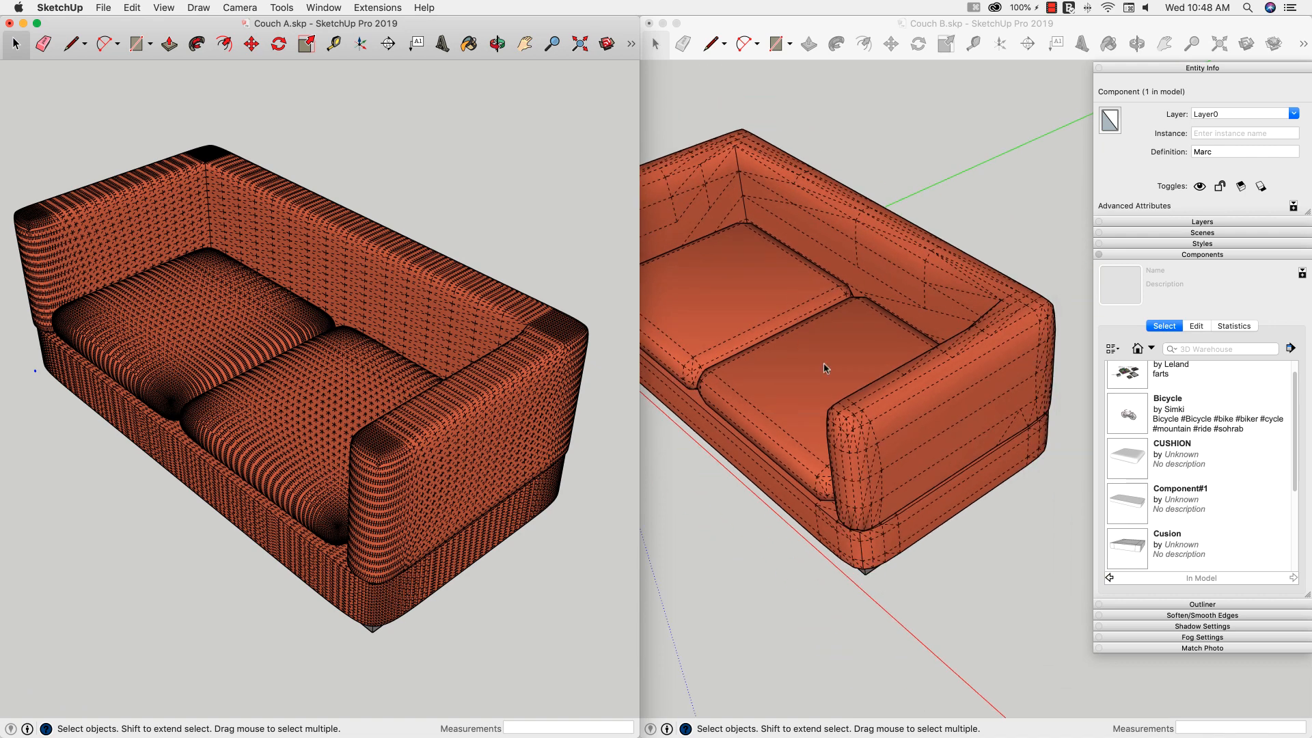
{"action": "left_click_drag", "start_coordinate": [824, 367], "coordinate": [971, 332]}
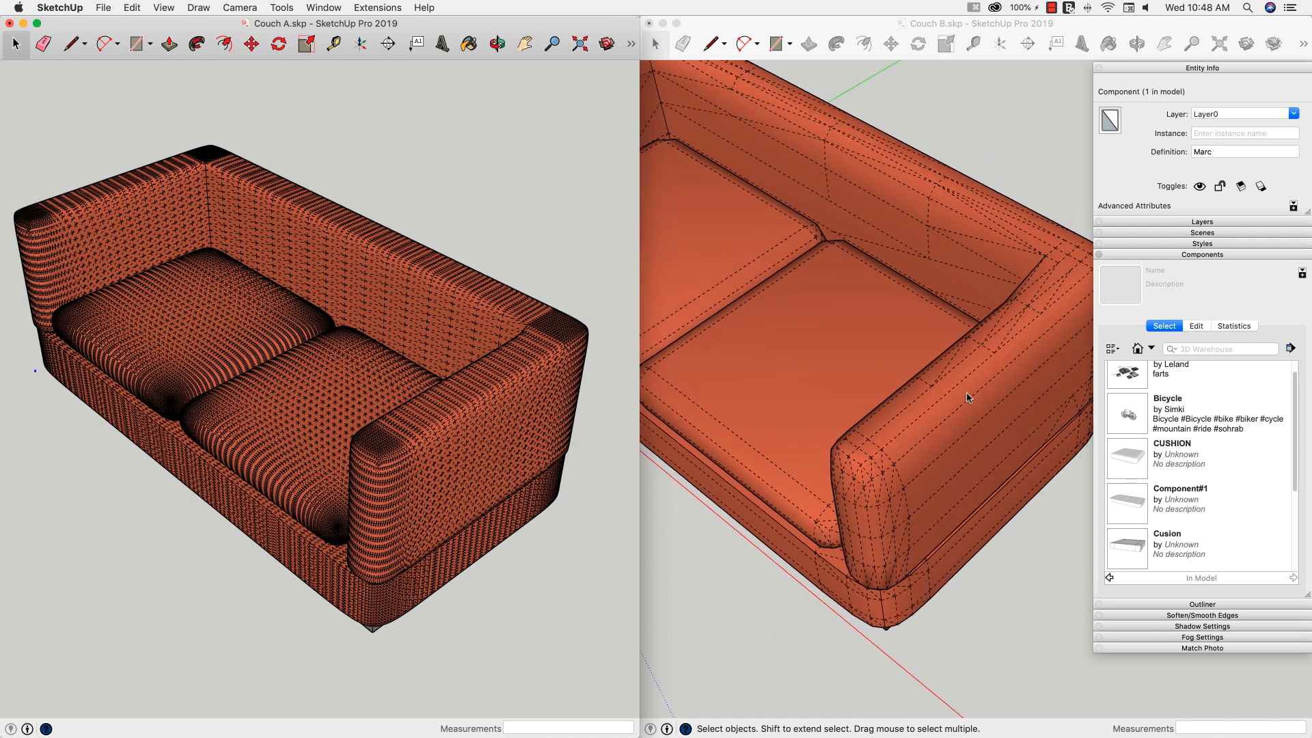
Step: Switch Hidden Geometry off in both the Couch A and Couch B windows
{"action": "left_click", "coordinate": [162, 8]}
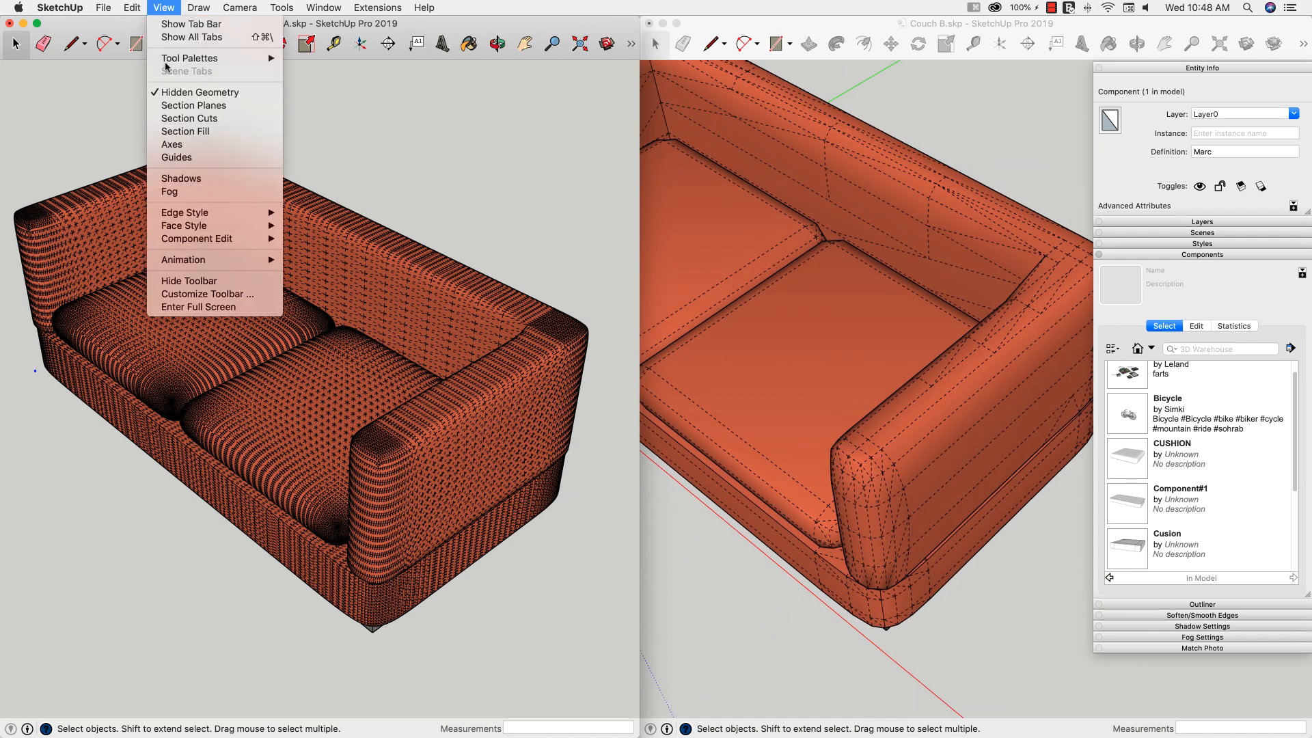
{"action": "left_click", "coordinate": [199, 91]}
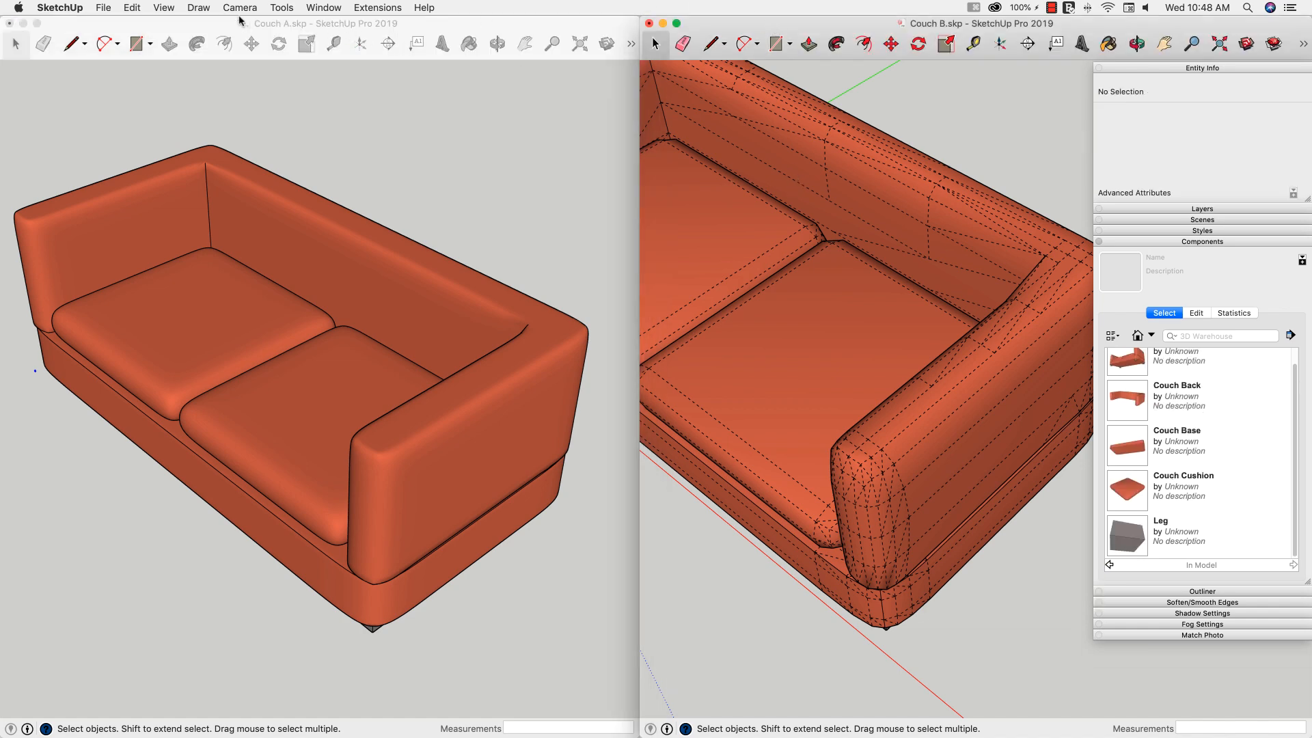
{"action": "left_click", "coordinate": [163, 9]}
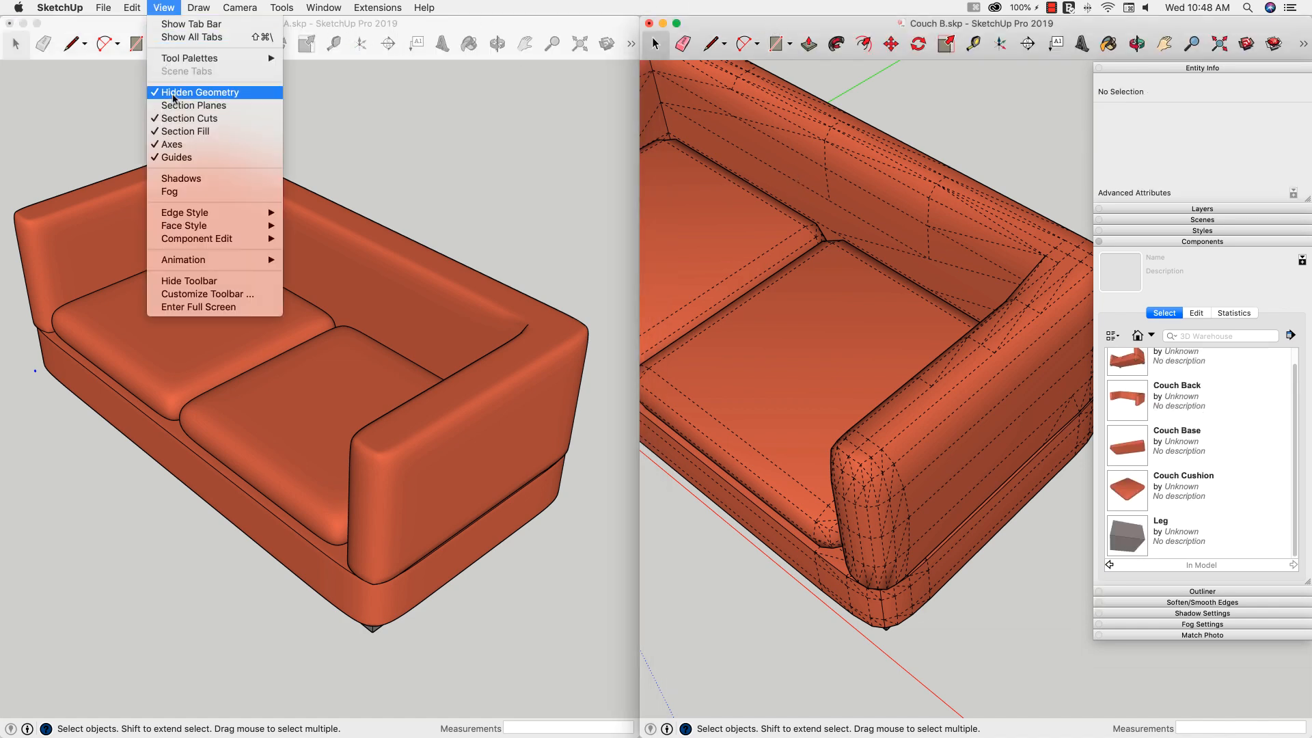
{"action": "left_click", "coordinate": [200, 92]}
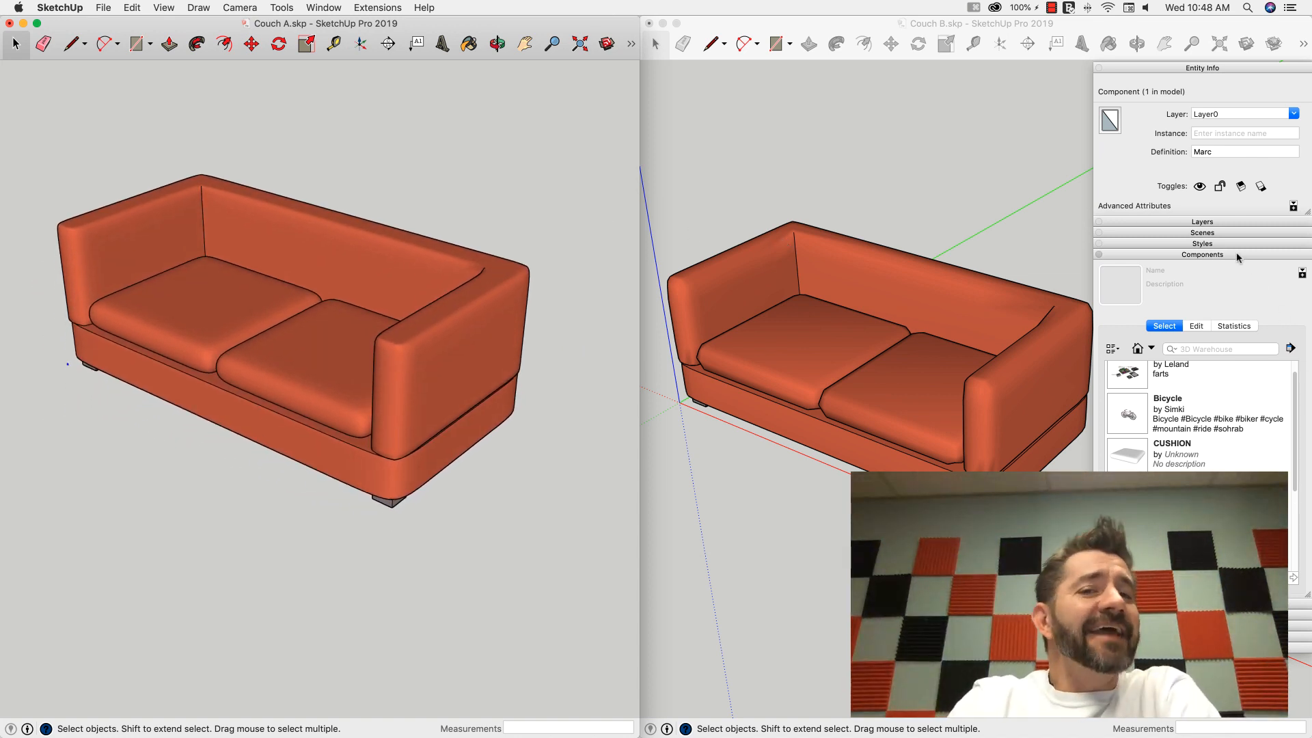
Step: Collapse the Components tray, leaving both smooth couches side by side
{"action": "left_click", "coordinate": [1201, 254]}
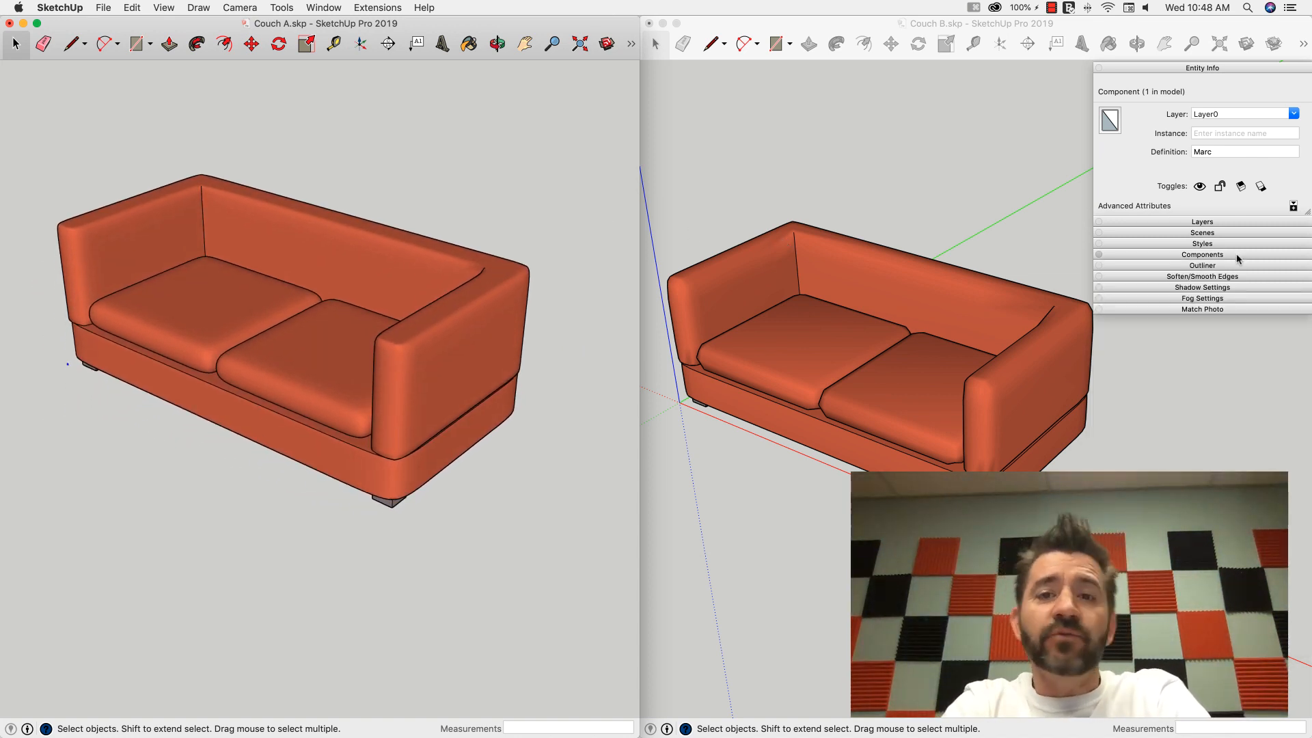